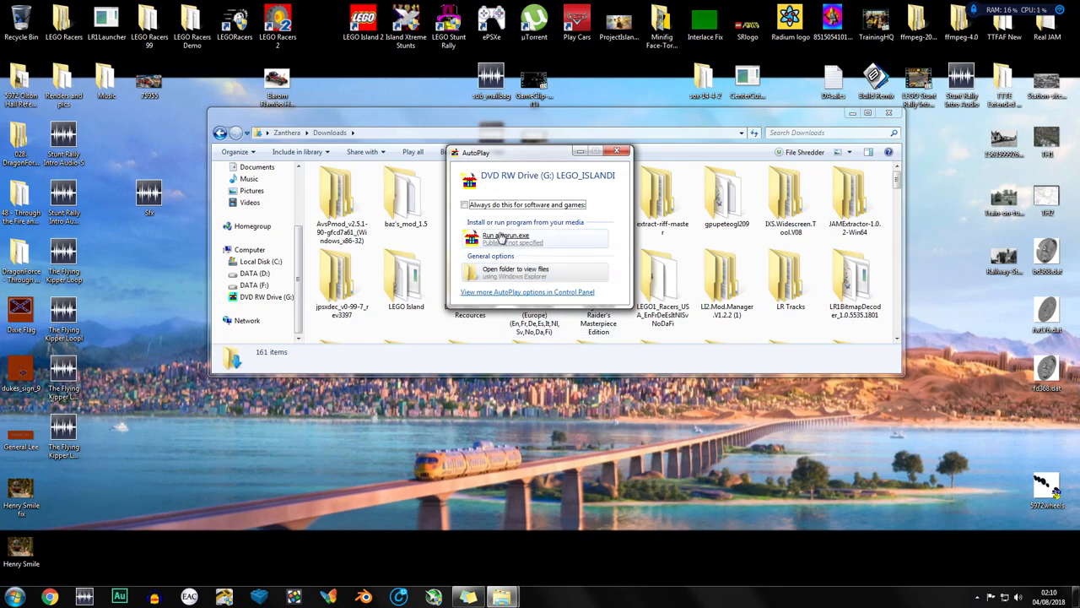
- Choose 'Open folder to view files' in AutoPlay to browse the LEGO Island disc
{"action": "left_click", "coordinate": [515, 272]}
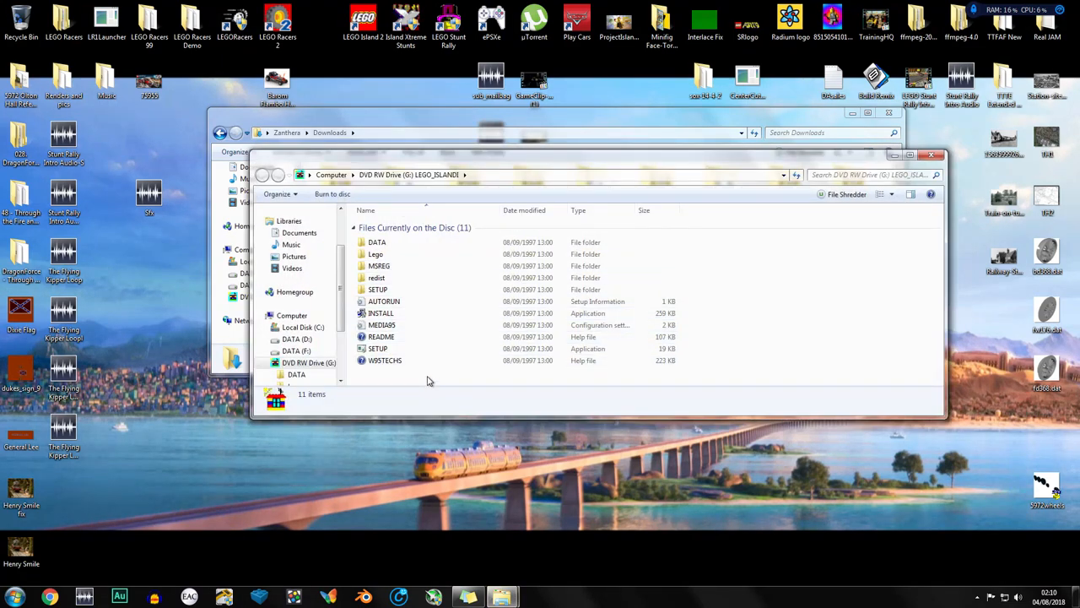
{"action": "mouse_move", "coordinate": [455, 313]}
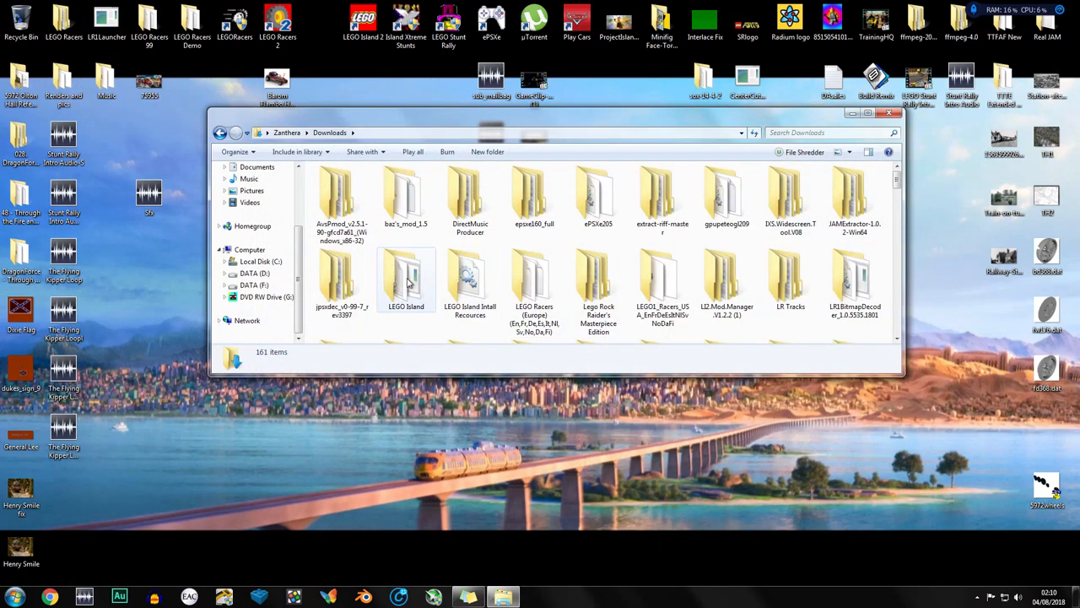
- Open the downloaded LEGO Island folder and scroll through its 15 items
{"action": "double_click", "coordinate": [406, 278]}
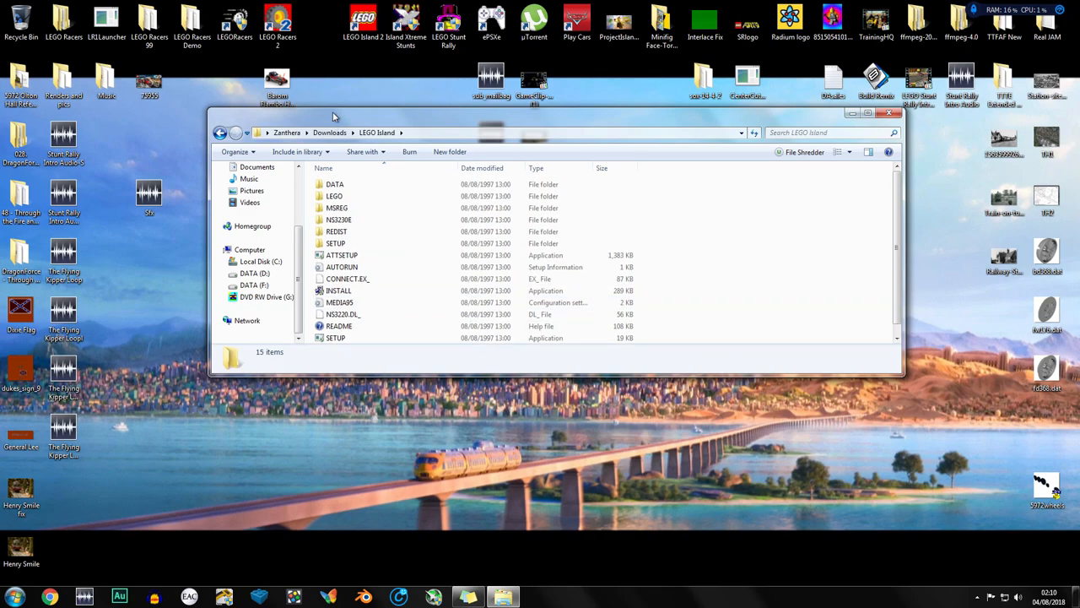
{"action": "mouse_move", "coordinate": [363, 151]}
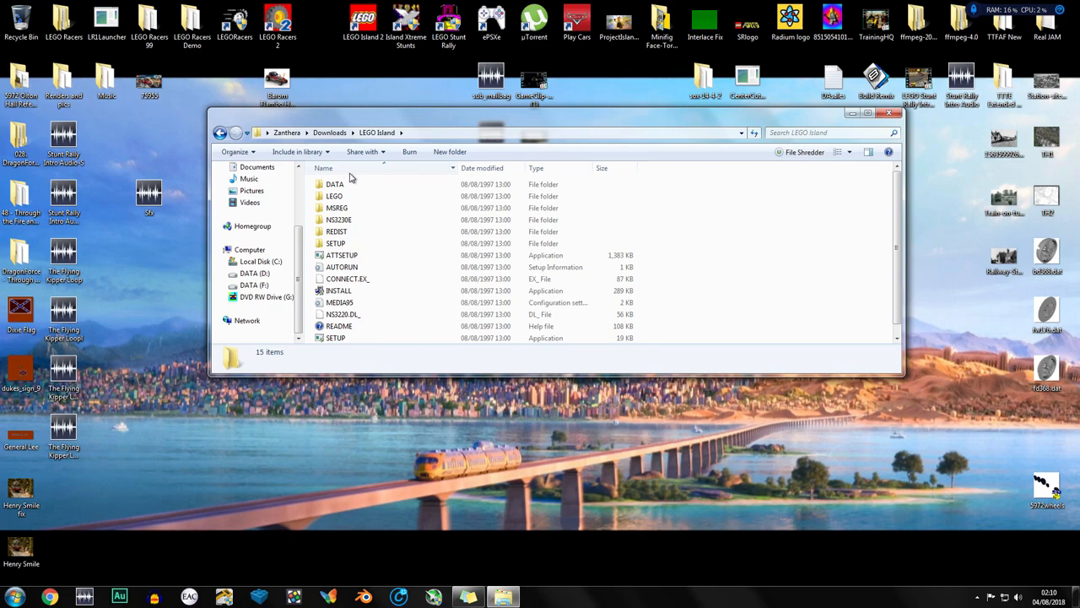
{"action": "mouse_move", "coordinate": [686, 251]}
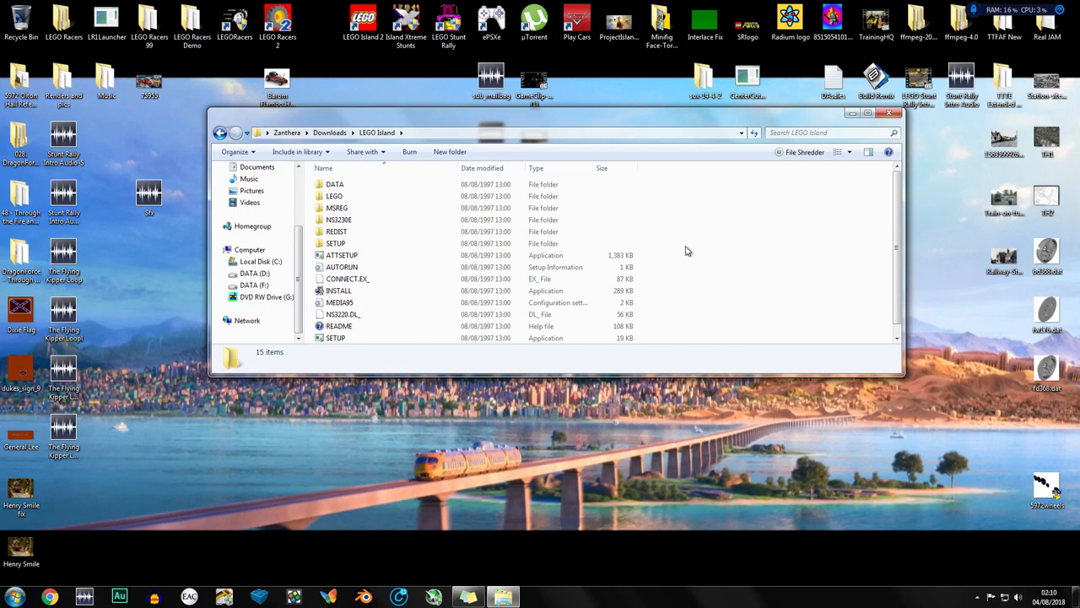
{"action": "scroll", "scroll_direction": "down", "scroll_amount": 3}
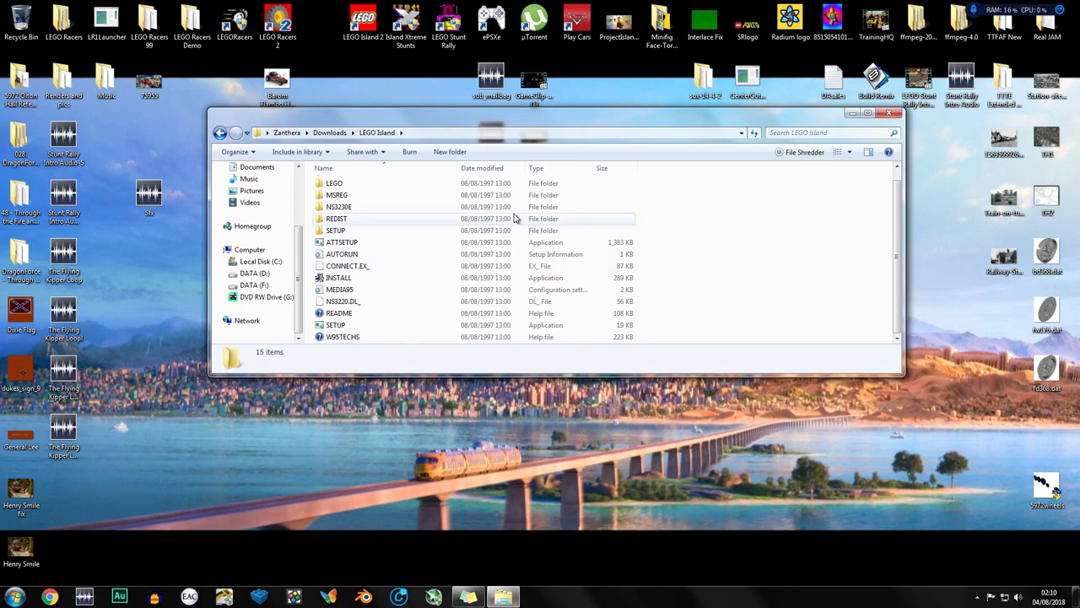
{"action": "scroll", "scroll_direction": "up", "scroll_amount": 3}
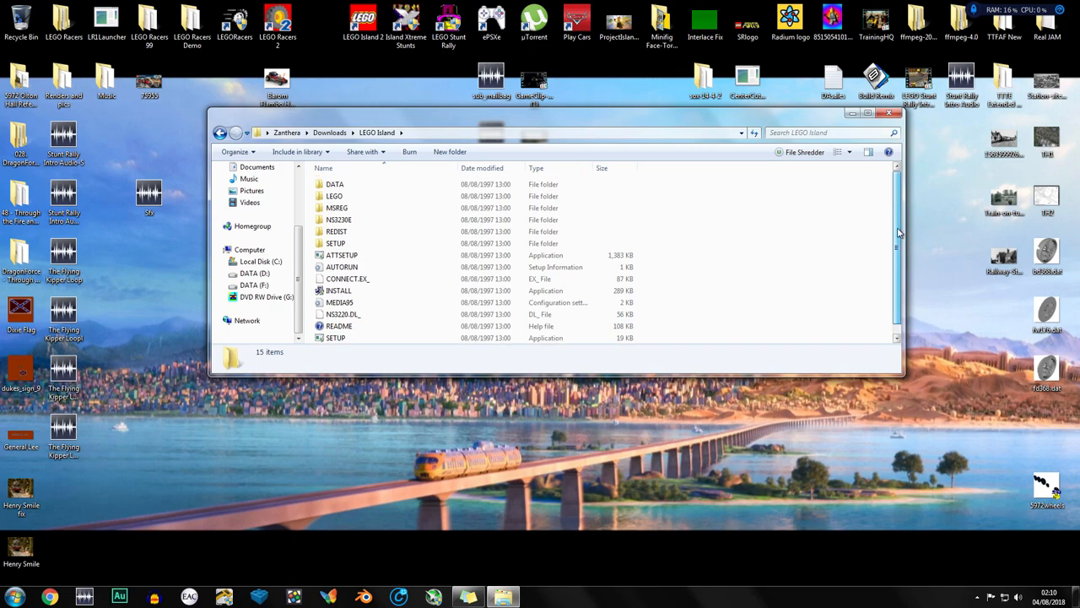
{"action": "scroll", "scroll_direction": "down", "scroll_amount": 3}
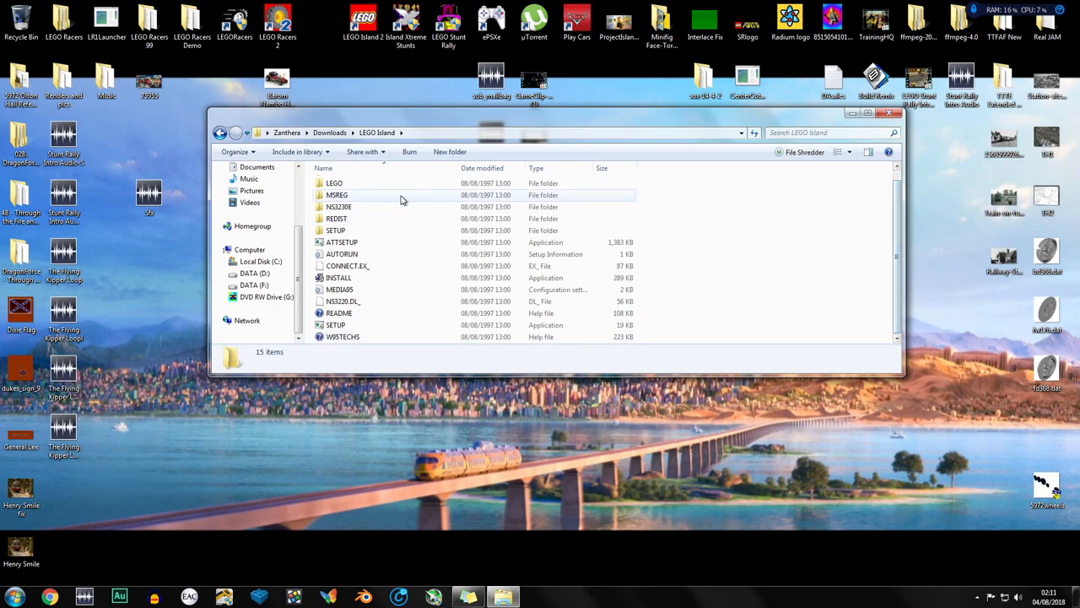
- Go back to Downloads, open 'LEGO Island Intall Recources', then the dgVoodoo2_53 folder
{"action": "left_click", "coordinate": [221, 133]}
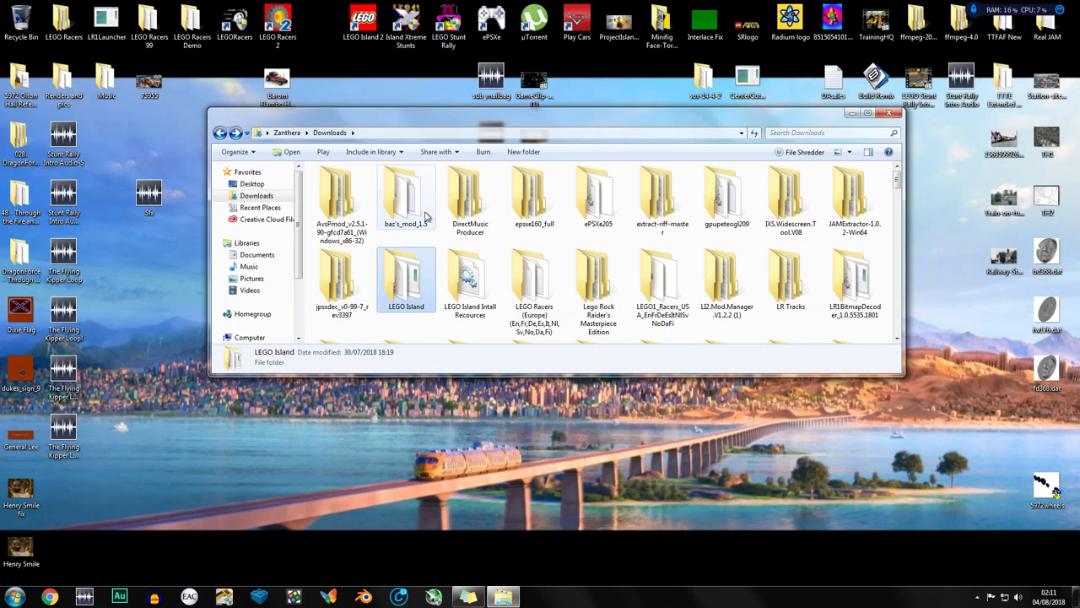
{"action": "mouse_move", "coordinate": [470, 279]}
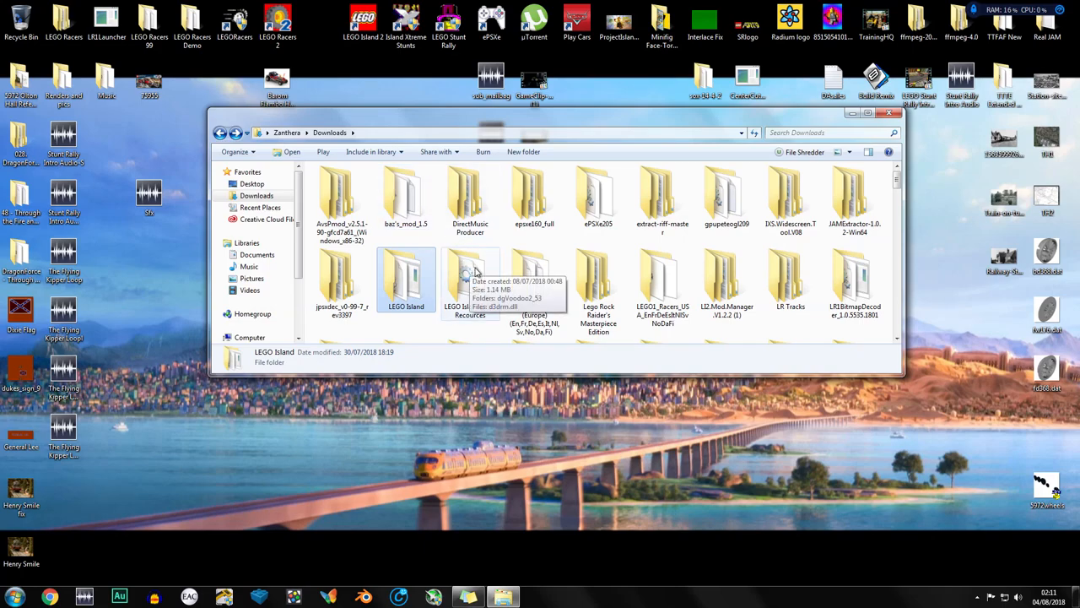
{"action": "mouse_move", "coordinate": [443, 289]}
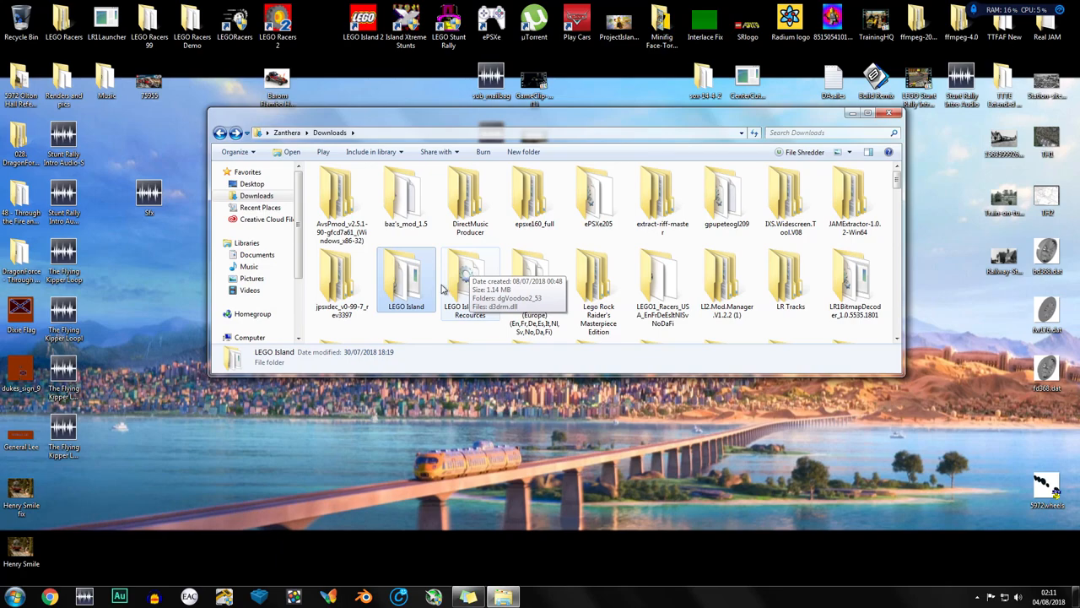
{"action": "double_click", "coordinate": [470, 283]}
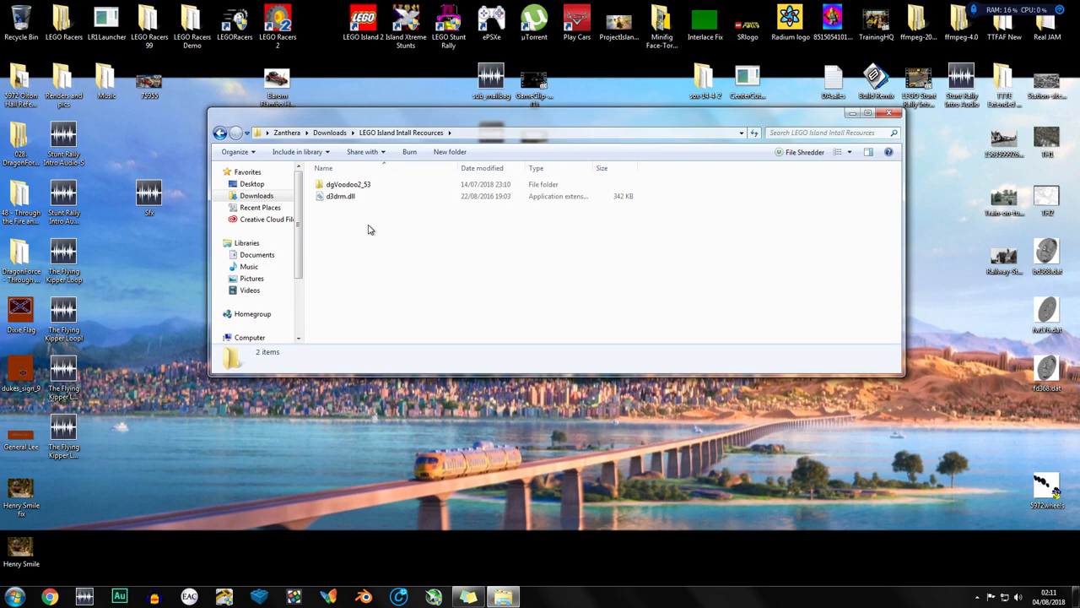
{"action": "mouse_move", "coordinate": [397, 228]}
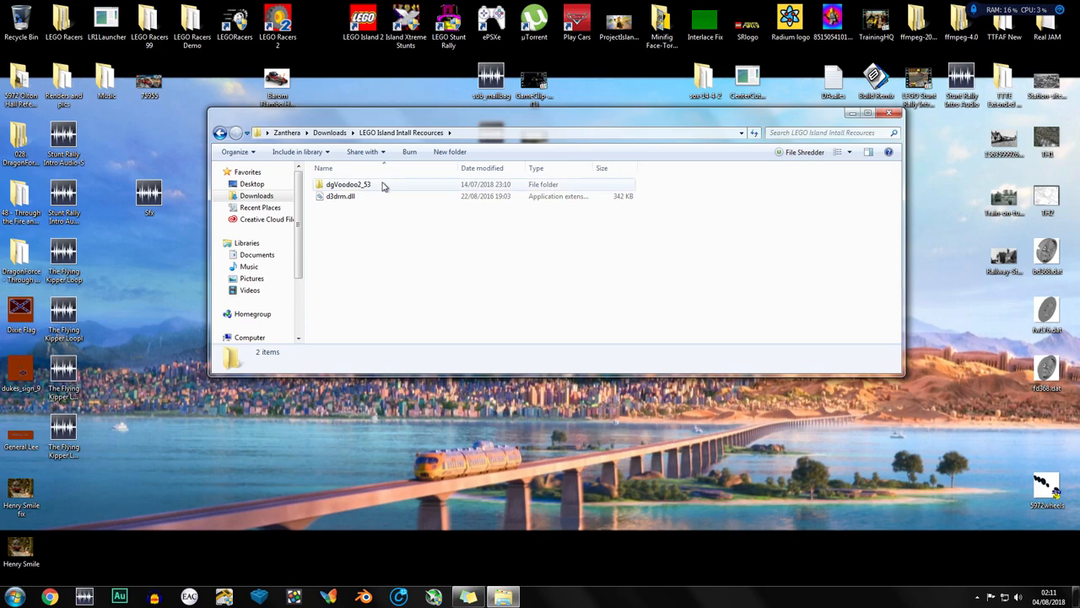
{"action": "double_click", "coordinate": [348, 184]}
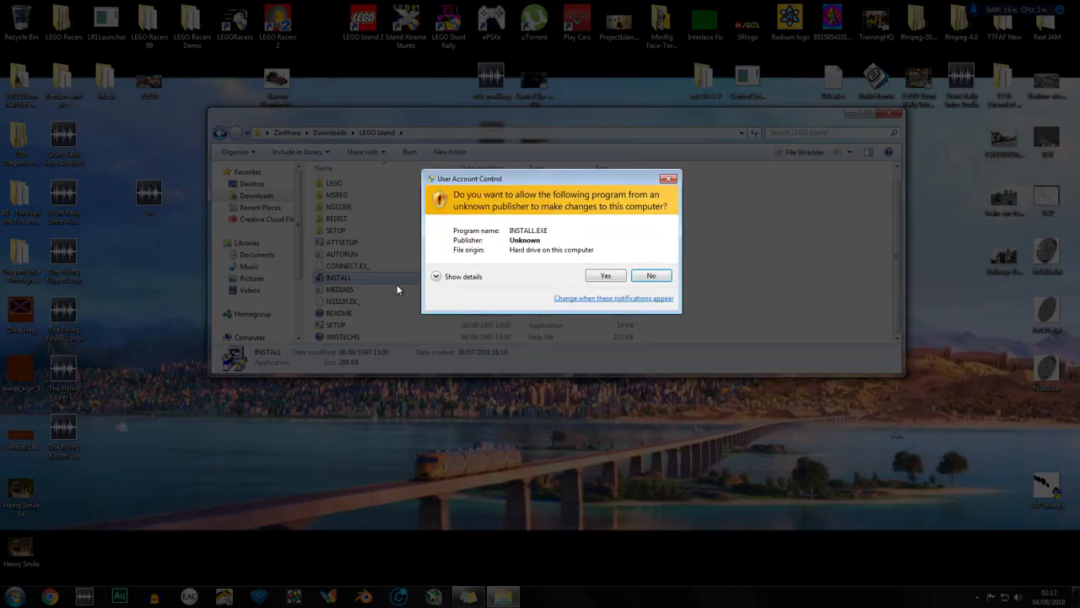
- Approve the User Account Control prompt so INSTALL.EXE launches
{"action": "left_click", "coordinate": [605, 275]}
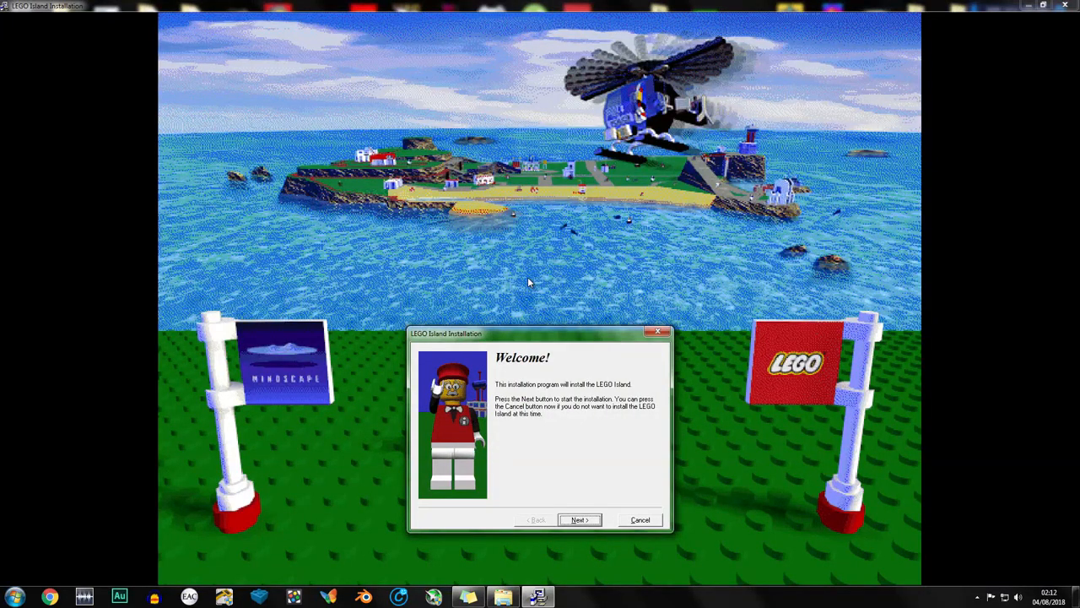
{"action": "mouse_move", "coordinate": [534, 296]}
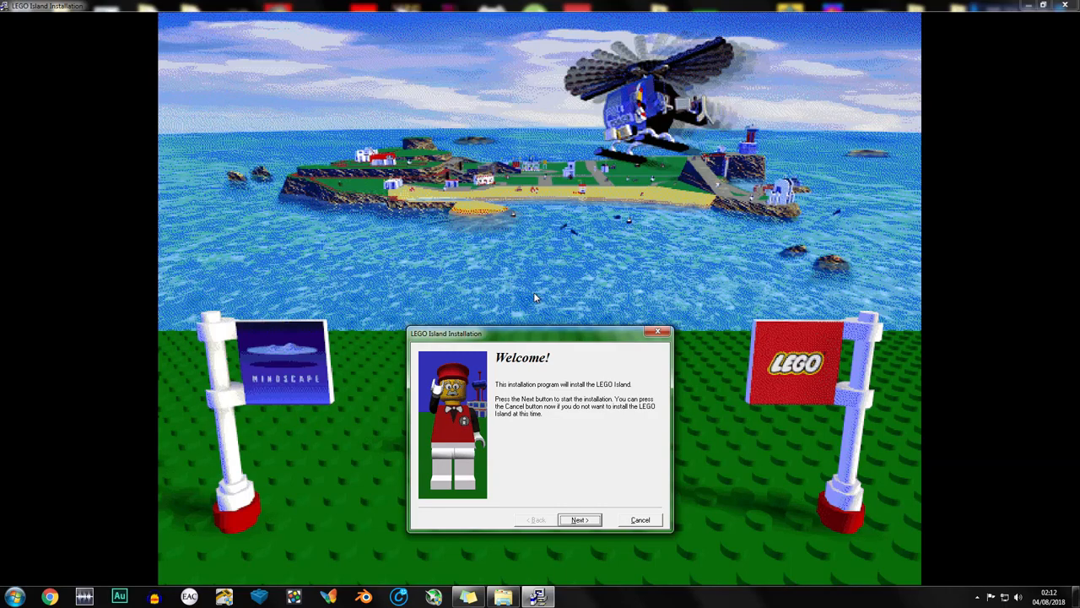
{"action": "mouse_move", "coordinate": [530, 494]}
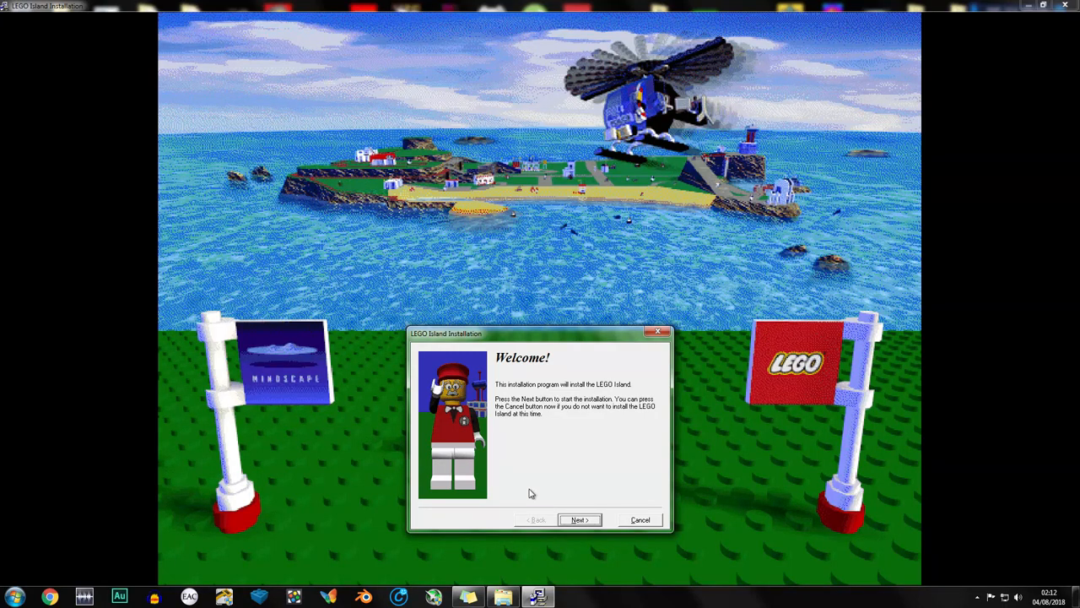
- Review the INSTALL application's Properties, then close the LEGO Island download folder
{"action": "right_click", "coordinate": [338, 277]}
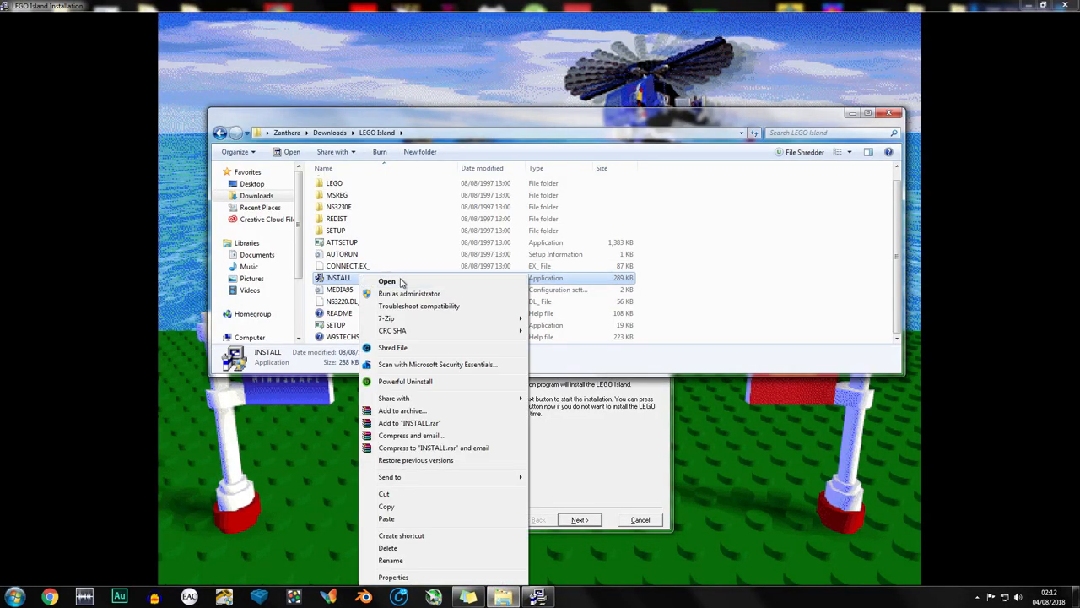
{"action": "left_click", "coordinate": [393, 576]}
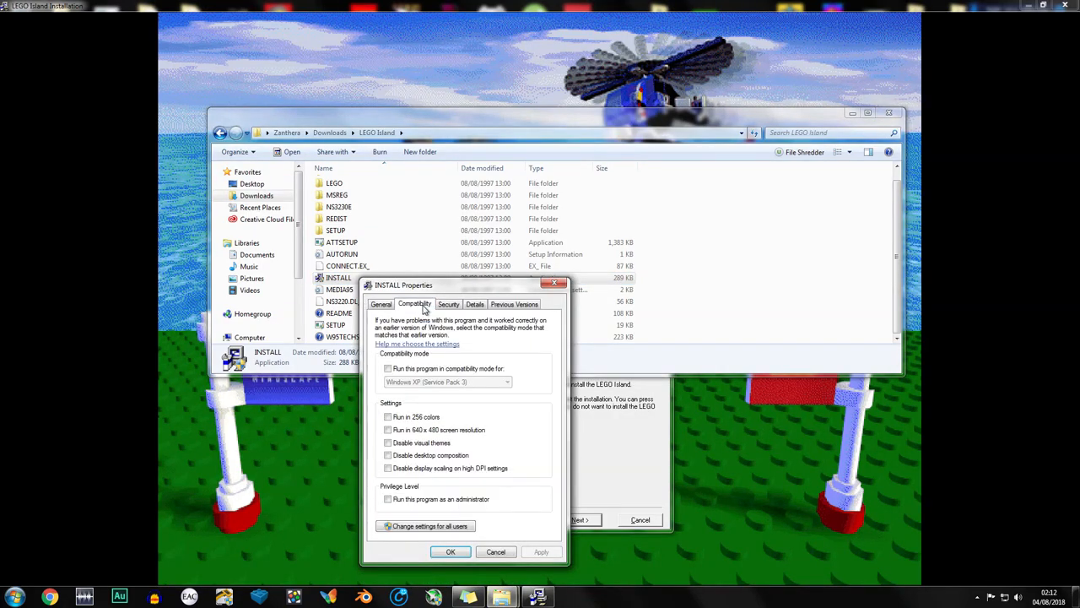
{"action": "mouse_move", "coordinate": [580, 332]}
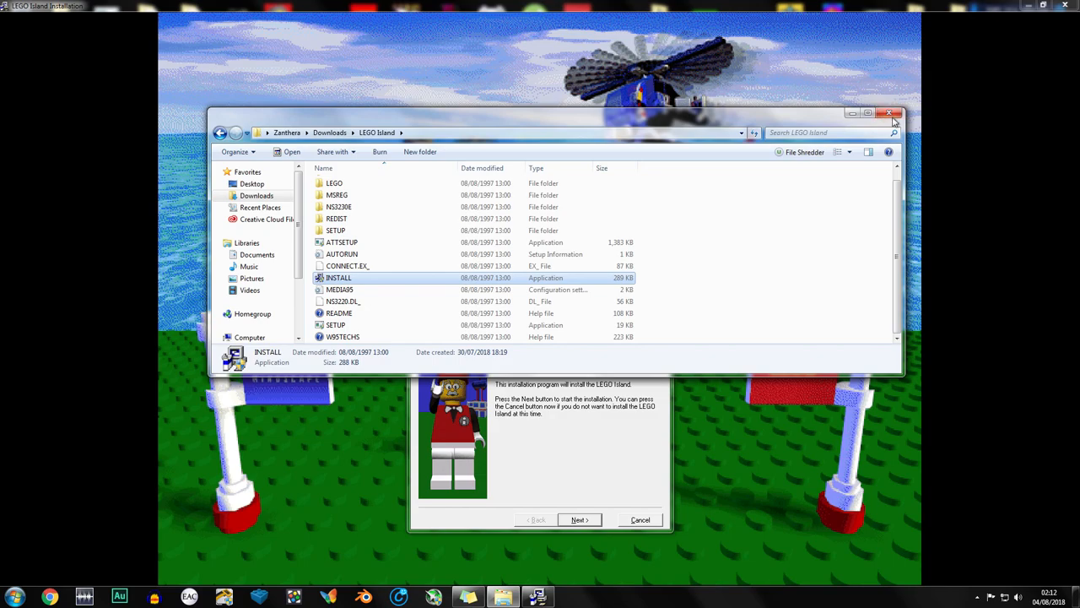
{"action": "left_click", "coordinate": [889, 112]}
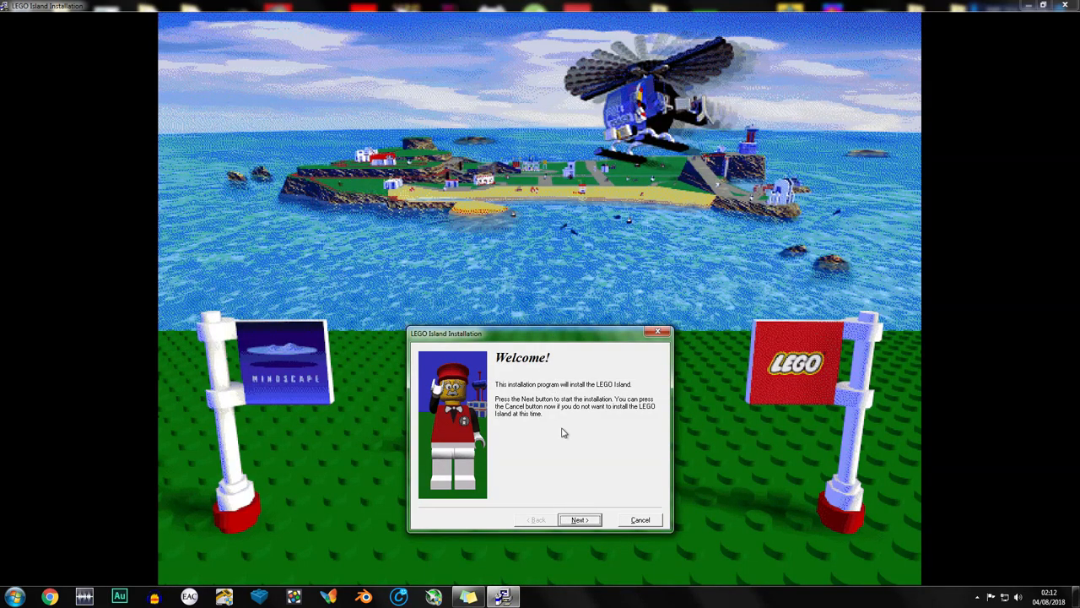
- Install to the default C:\Program Files (x86)\LEGO Island and dismiss DirectX Setup with OK
{"action": "left_click", "coordinate": [579, 519]}
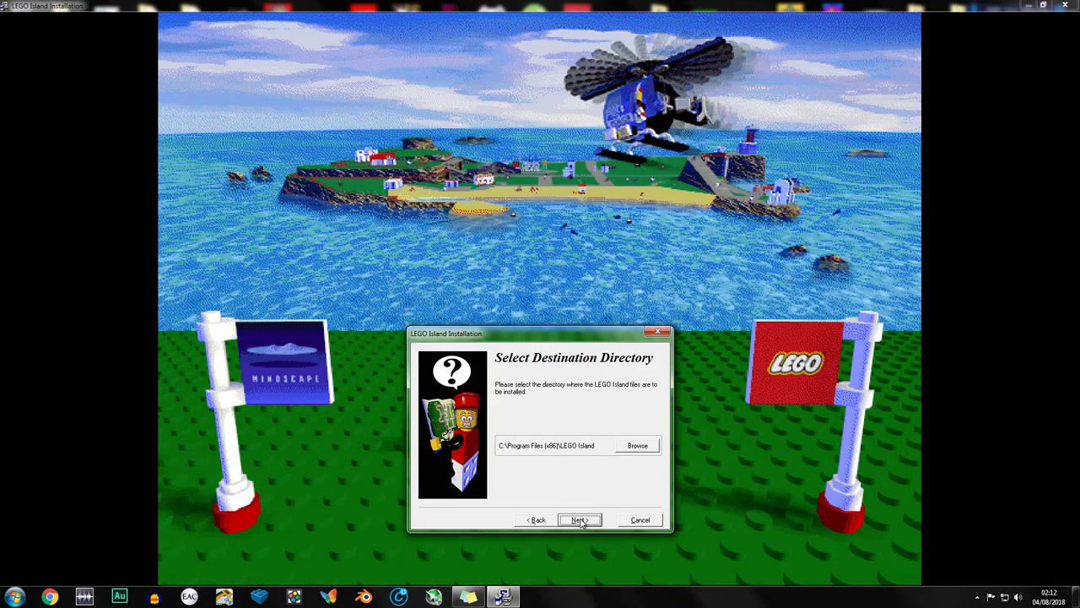
{"action": "left_click", "coordinate": [578, 519]}
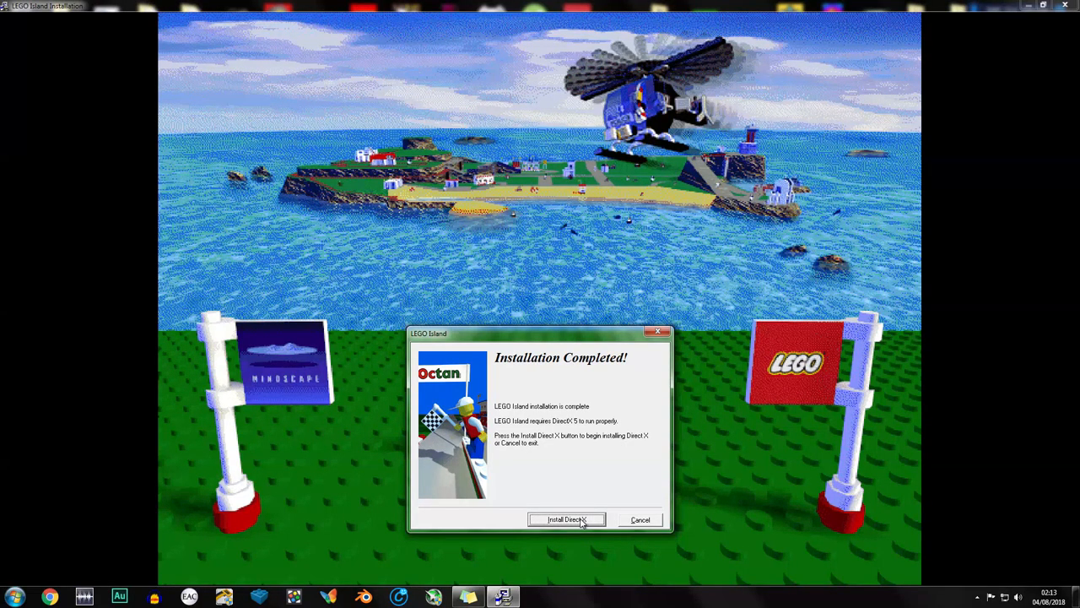
{"action": "left_click", "coordinate": [566, 519]}
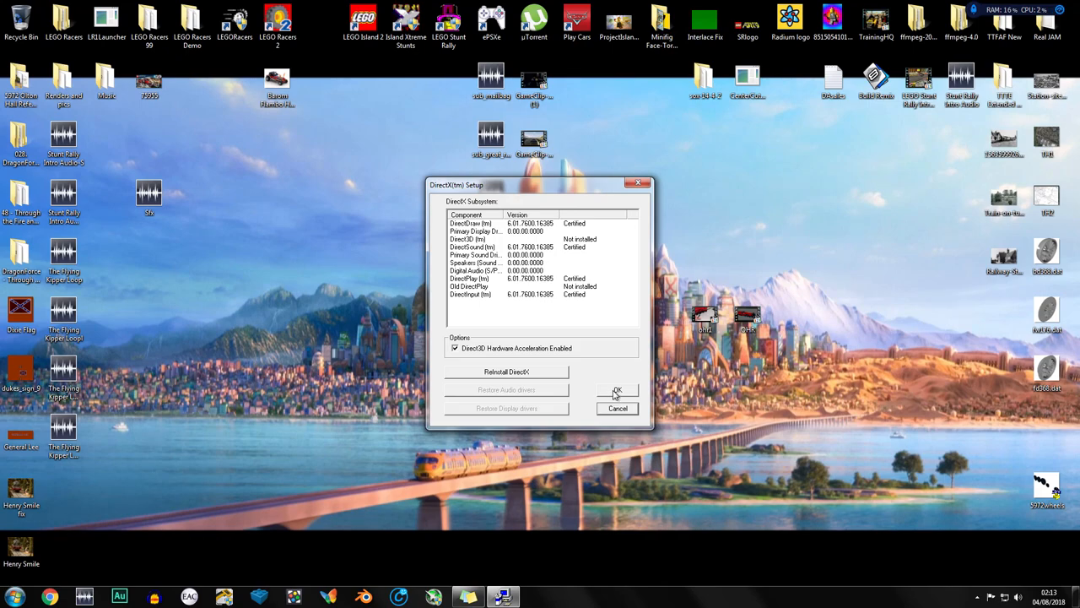
{"action": "left_click", "coordinate": [617, 390]}
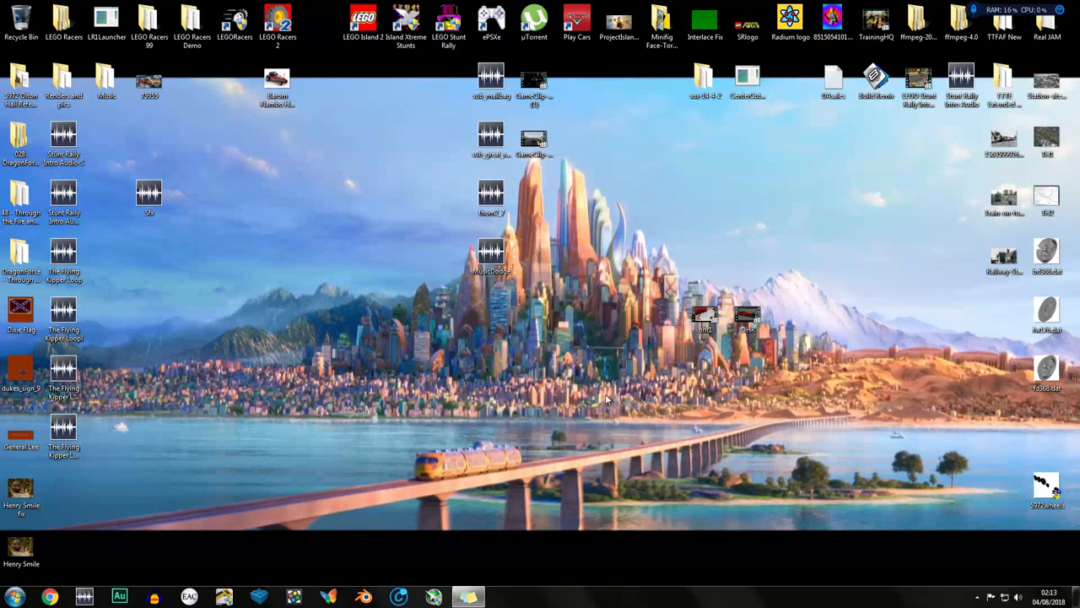
{"action": "mouse_move", "coordinate": [188, 506]}
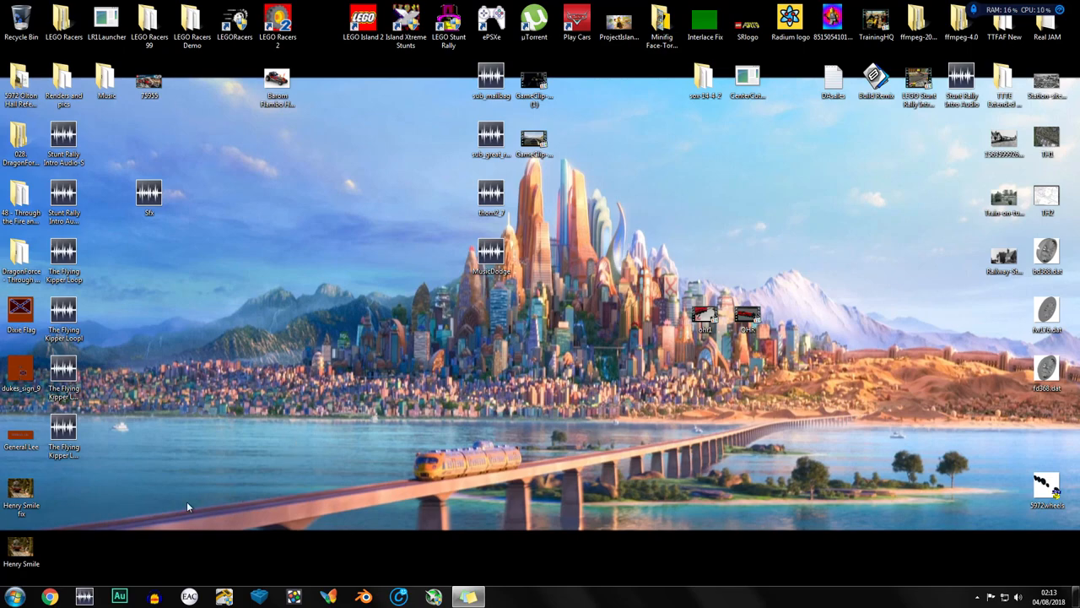
- Browse Local Disk (C:) to Program Files (x86) and open the LEGO Island folder
{"action": "left_click", "coordinate": [467, 597]}
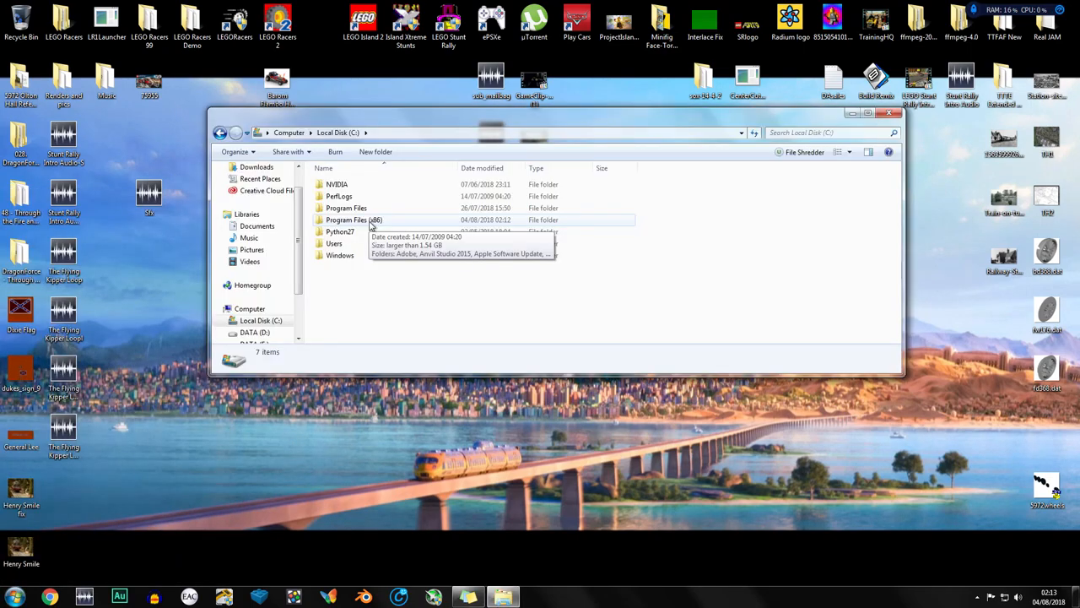
{"action": "double_click", "coordinate": [355, 220]}
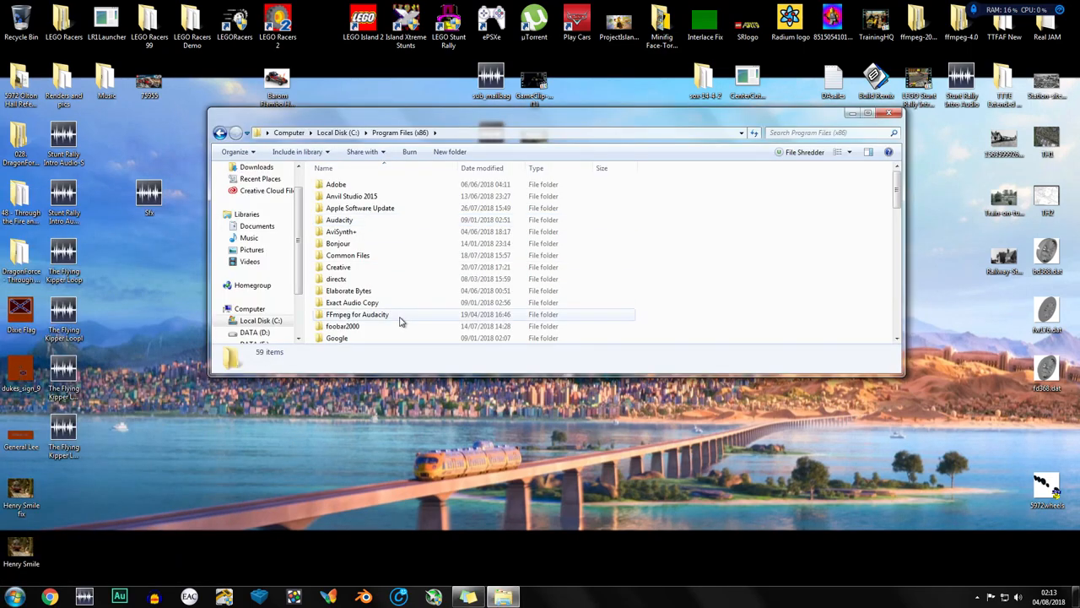
{"action": "scroll", "scroll_direction": "down", "scroll_amount": 3}
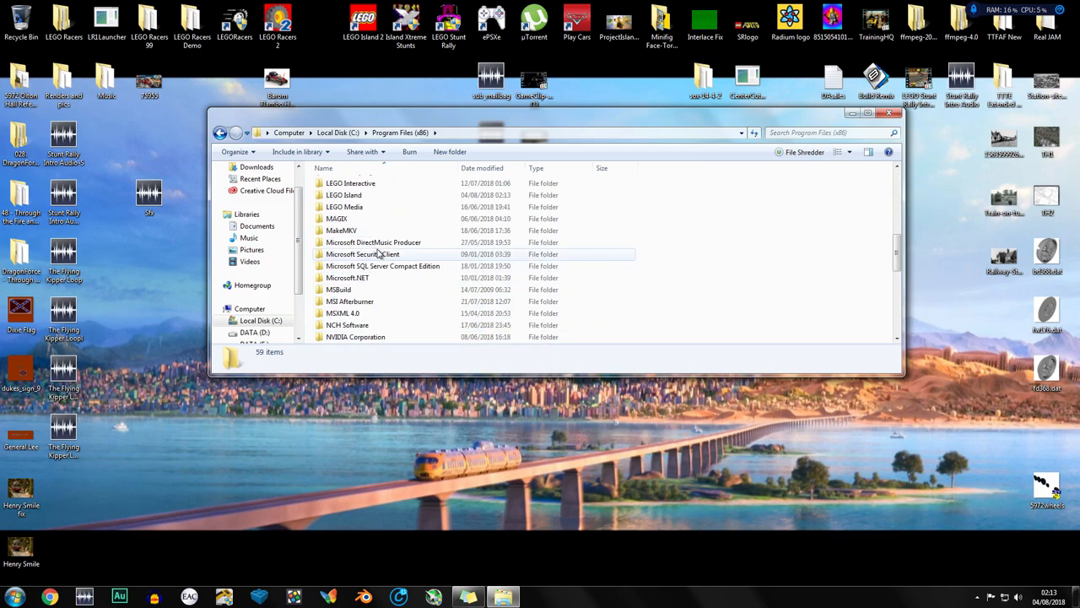
{"action": "right_click", "coordinate": [344, 299]}
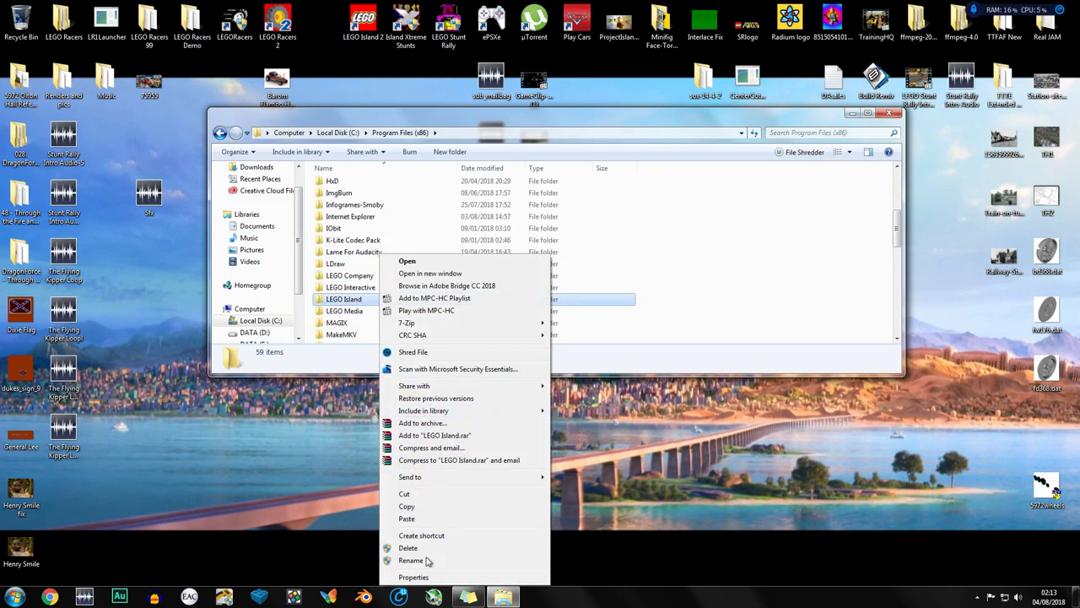
{"action": "left_click", "coordinate": [414, 576]}
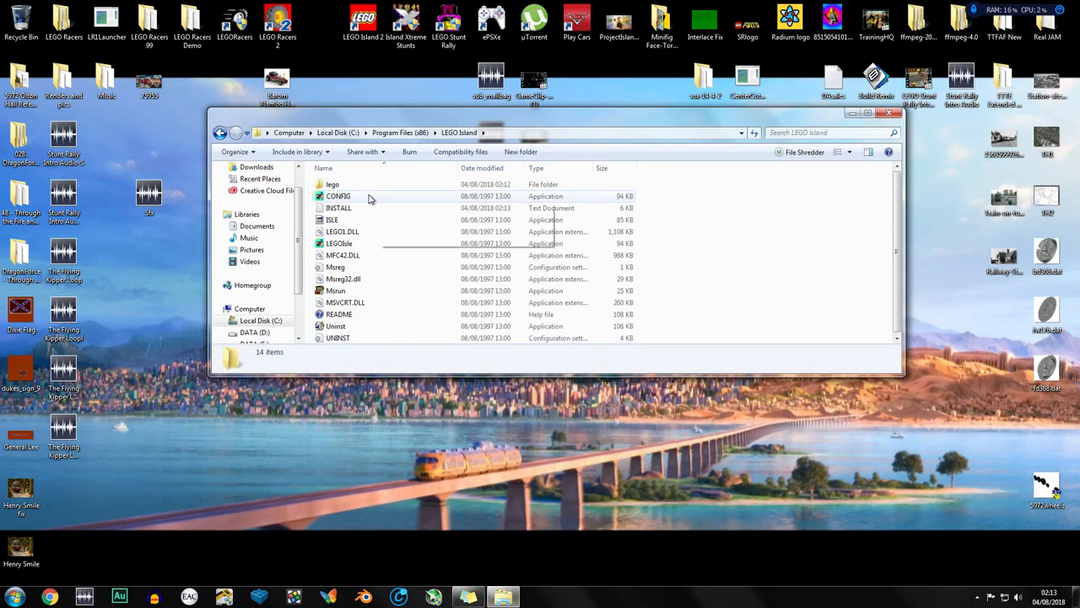
{"action": "mouse_move", "coordinate": [363, 232]}
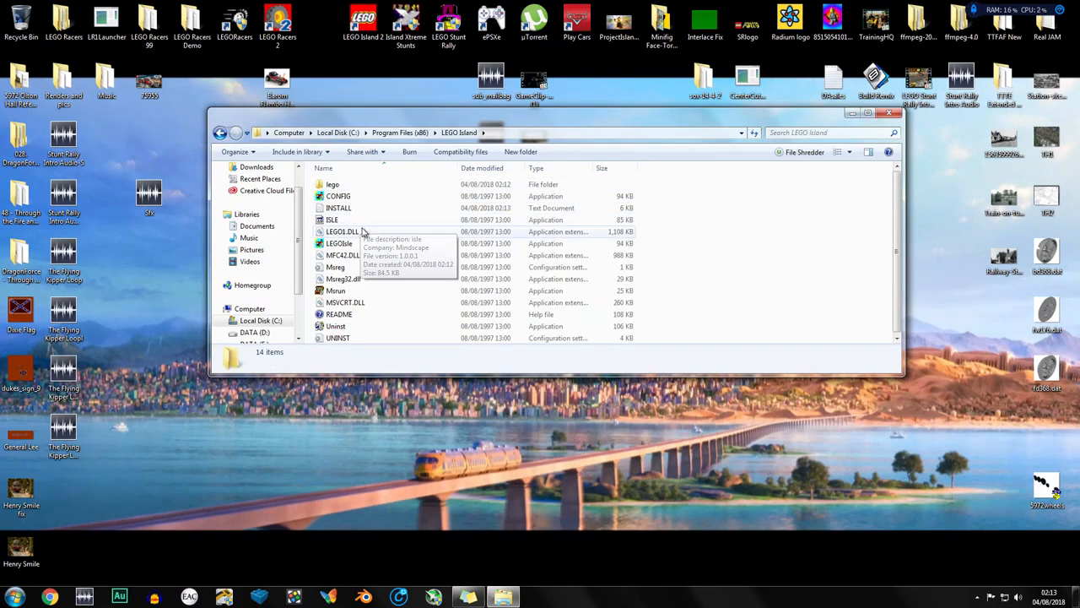
{"action": "mouse_move", "coordinate": [372, 222]}
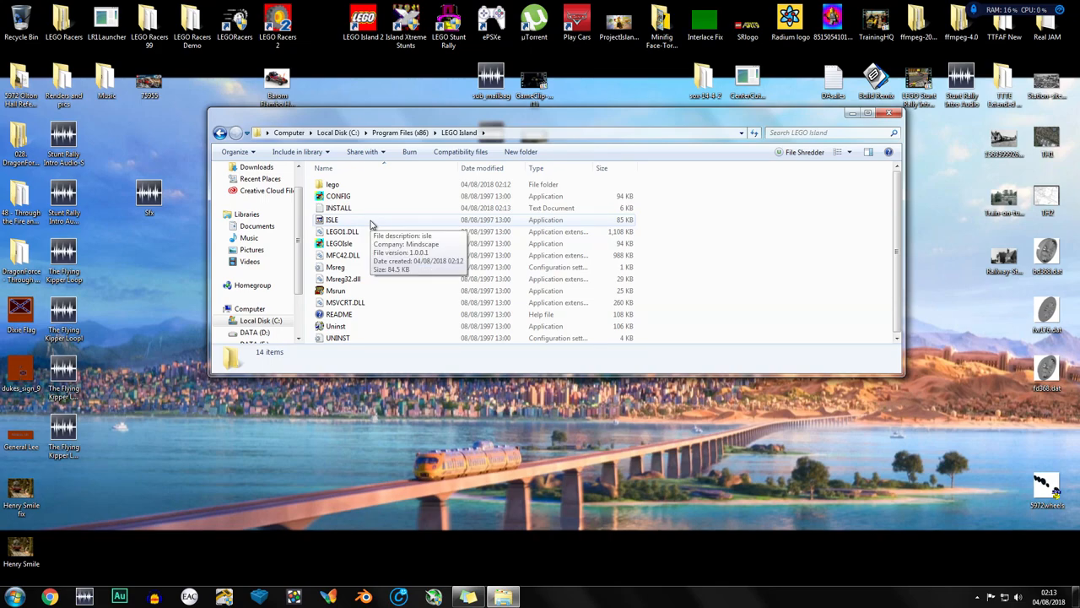
{"action": "mouse_move", "coordinate": [704, 266]}
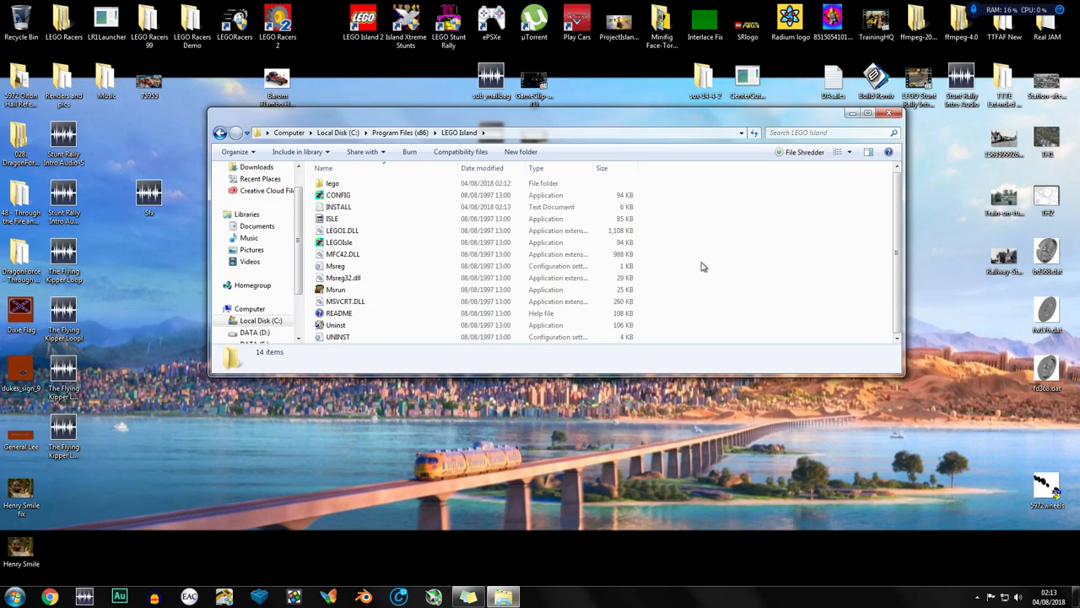
{"action": "mouse_move", "coordinate": [704, 271]}
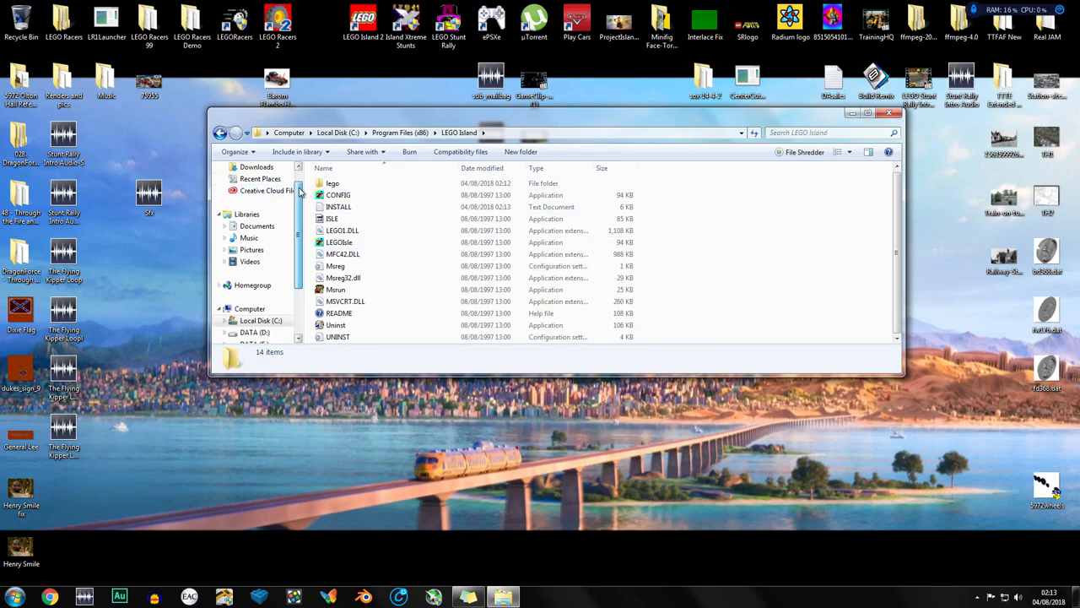
- Select the LEGO Island folder in Downloads and open it
{"action": "left_click", "coordinate": [257, 195]}
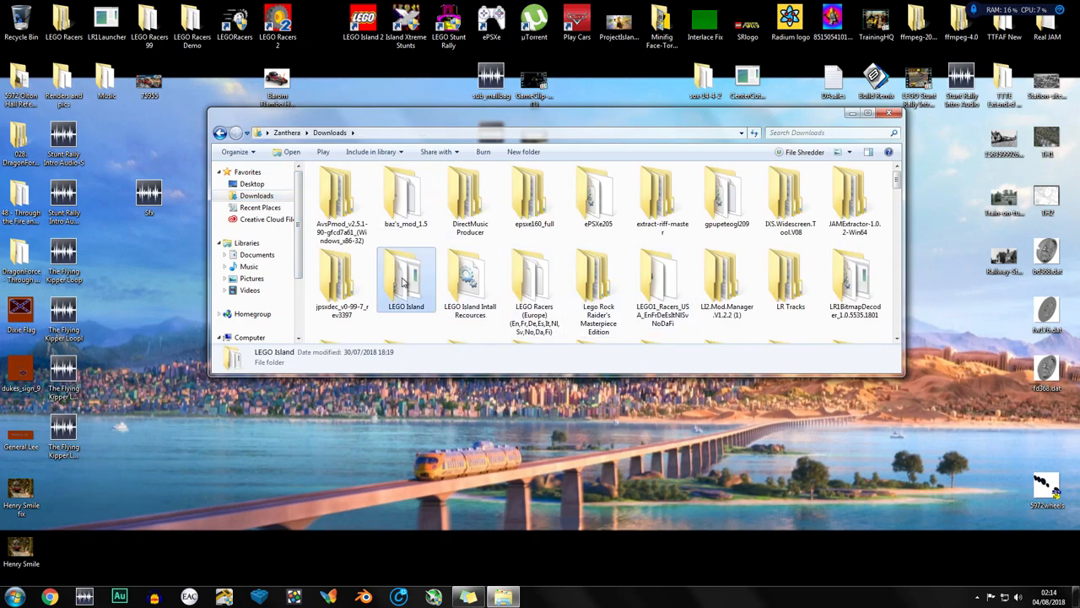
{"action": "right_click", "coordinate": [405, 283]}
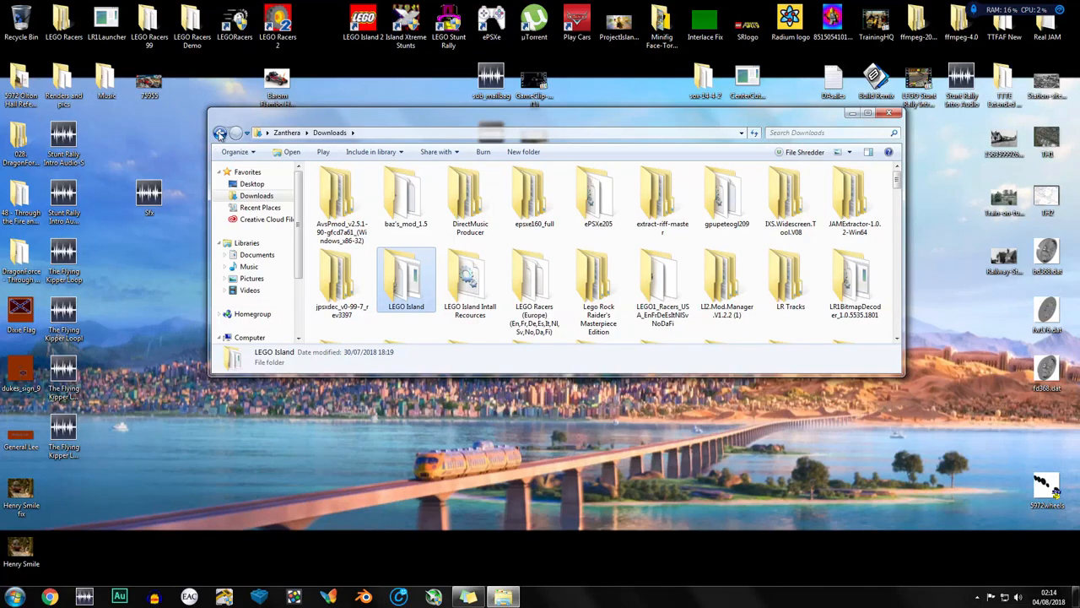
{"action": "double_click", "coordinate": [406, 278]}
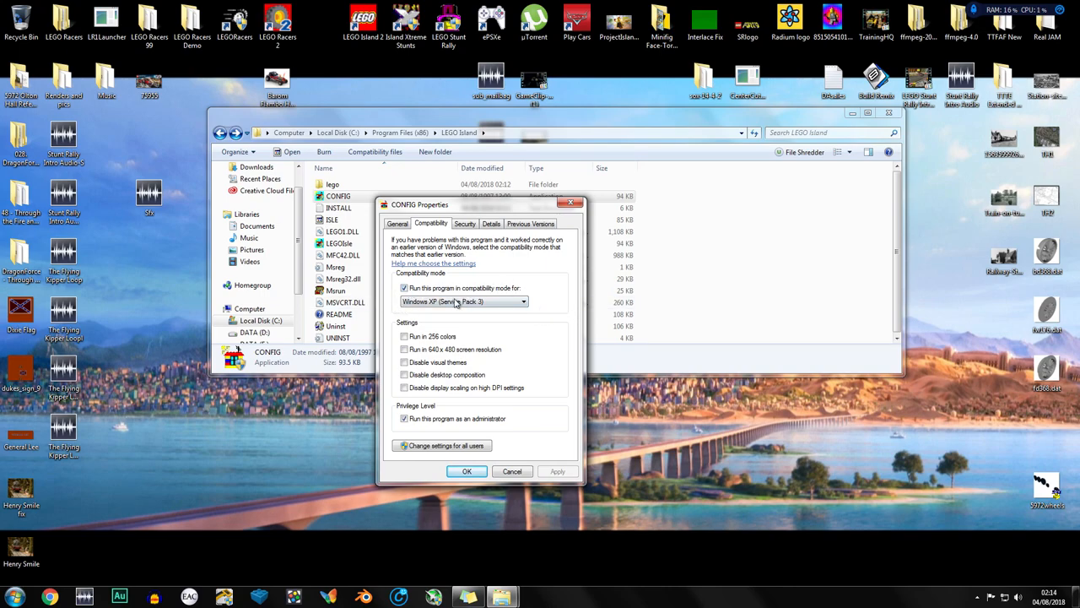
{"action": "mouse_move", "coordinate": [408, 442]}
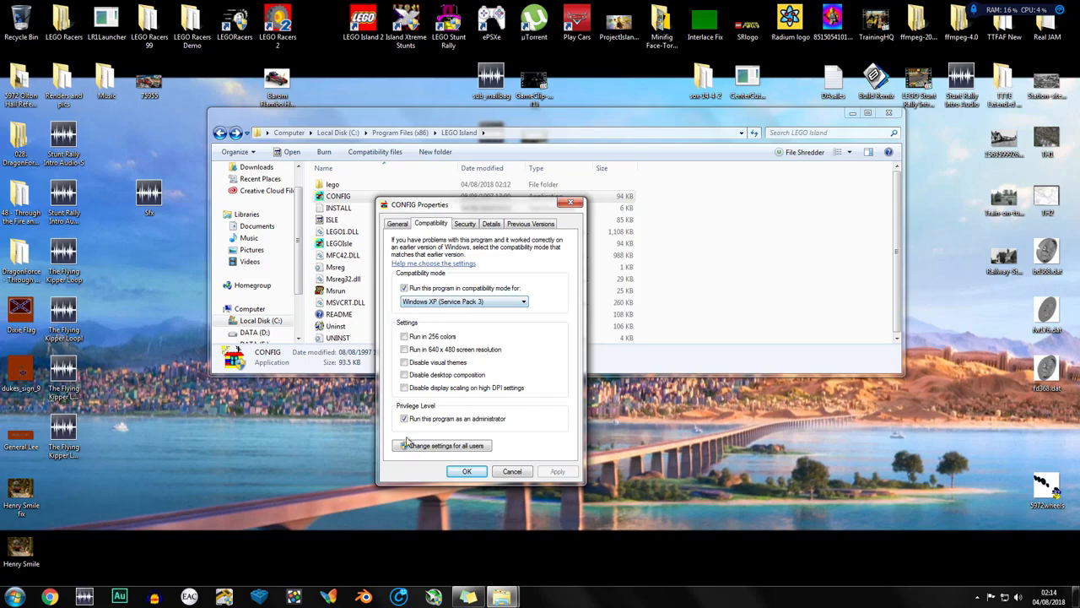
- Confirm CONFIG's Windows XP SP3 and administrator settings, then view and close Msrun's properties
{"action": "left_click", "coordinate": [467, 471]}
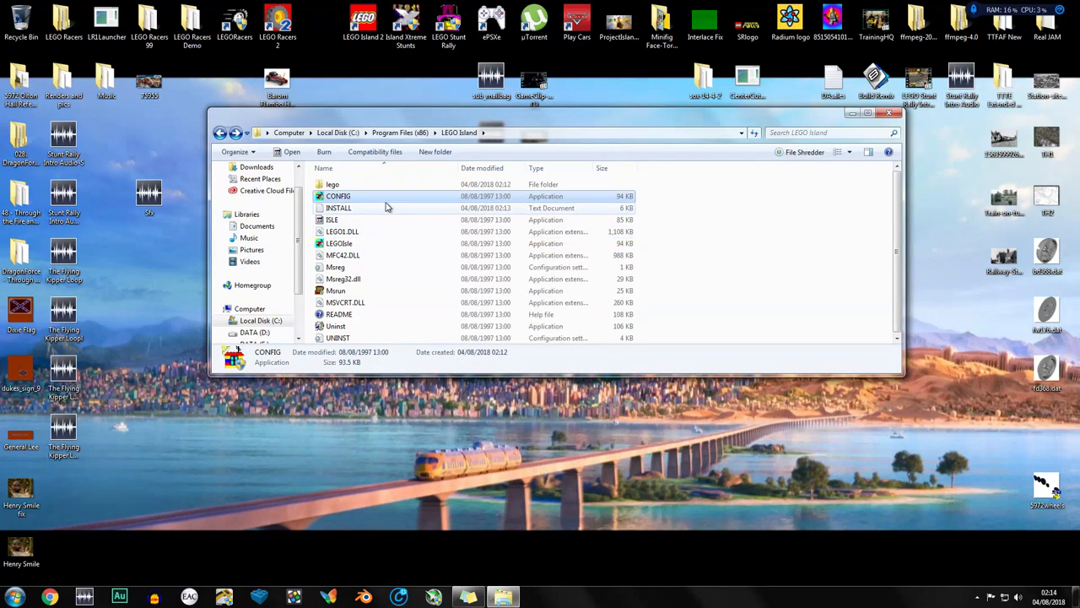
{"action": "left_click", "coordinate": [332, 219]}
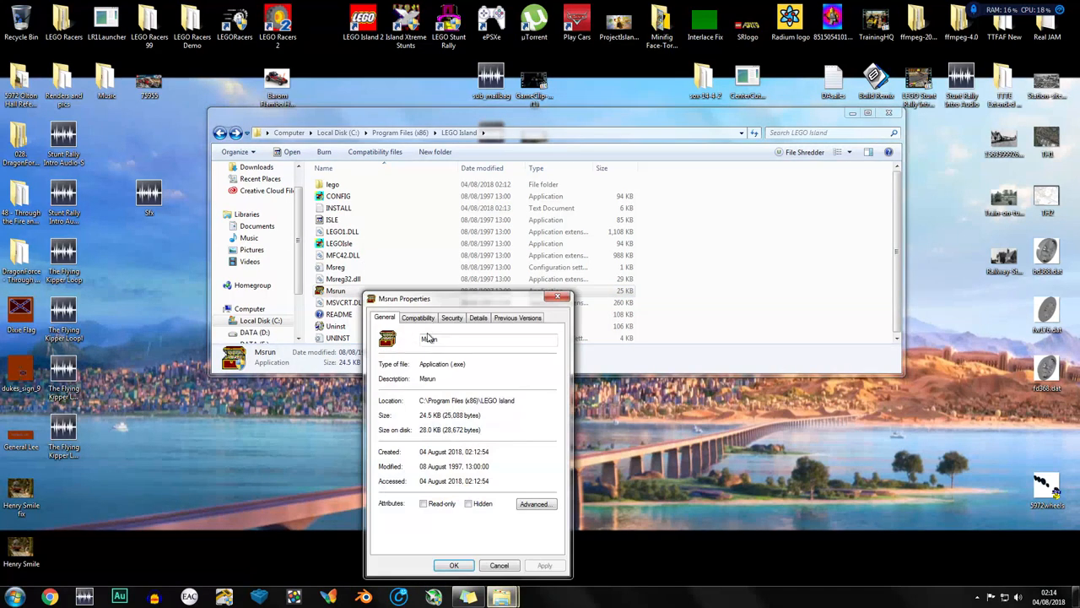
{"action": "left_click", "coordinate": [418, 318]}
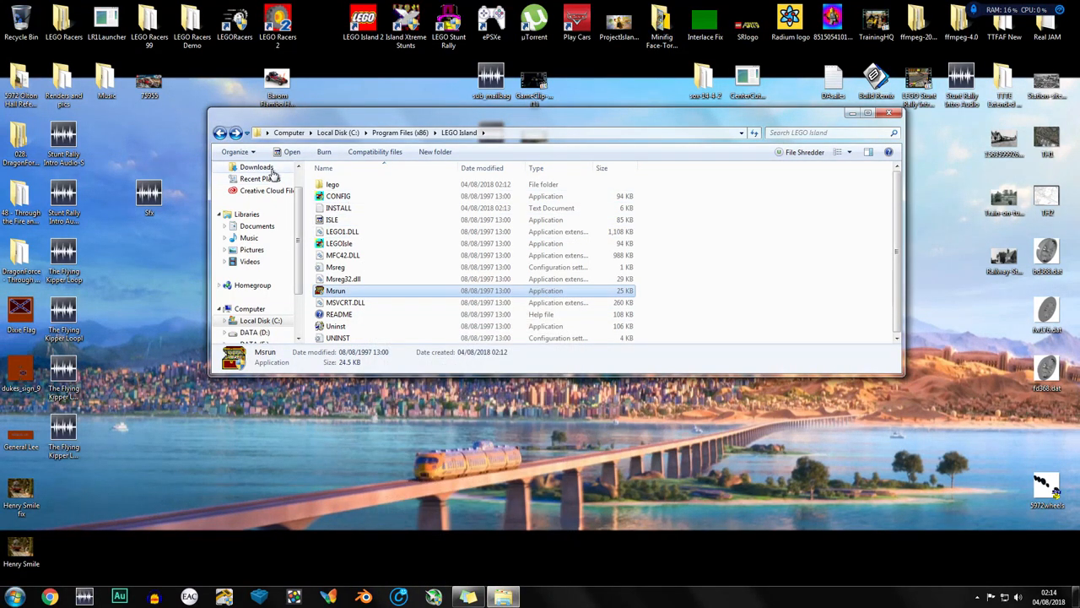
- Copy D3D8.dll, D3DImm.dll, DDraw.dll and dgVoodooSetup from dgVoodoo2_53, then paste them into LEGO Island
{"action": "left_click", "coordinate": [257, 167]}
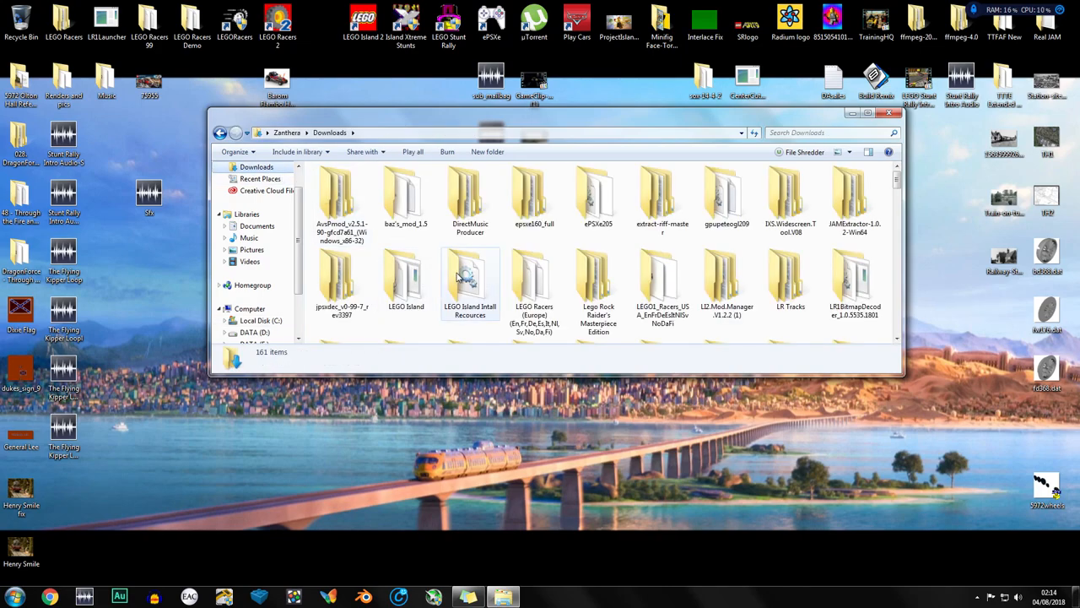
{"action": "double_click", "coordinate": [470, 285]}
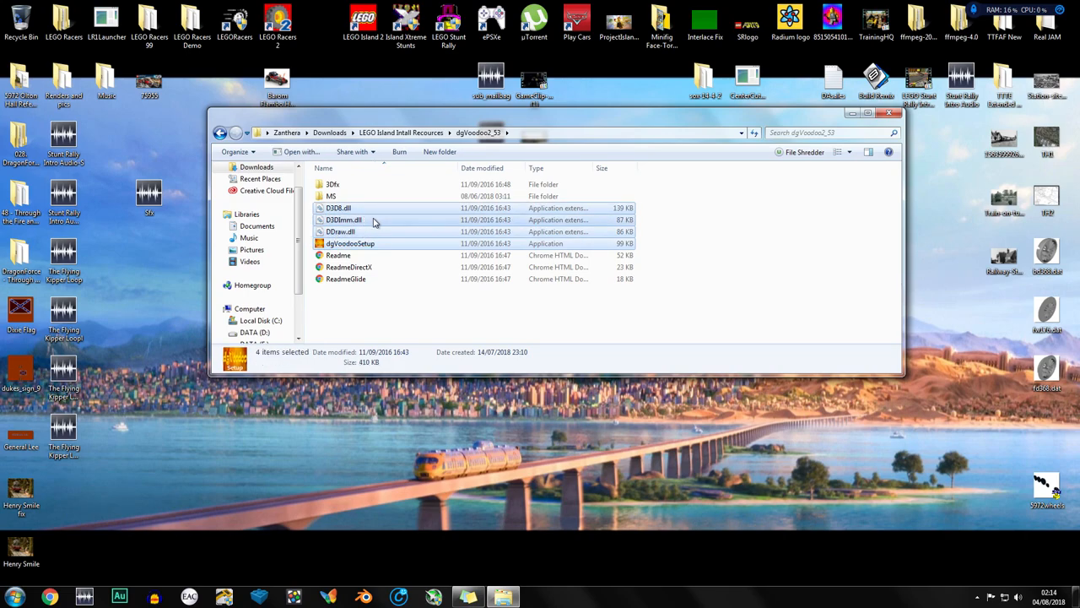
{"action": "mouse_move", "coordinate": [374, 231]}
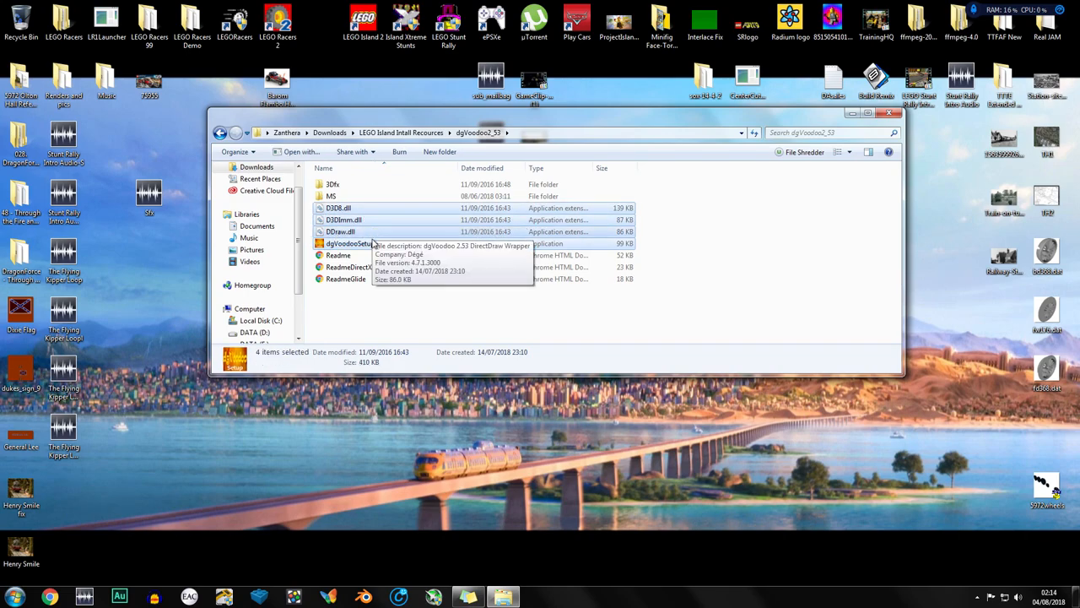
{"action": "right_click", "coordinate": [351, 243]}
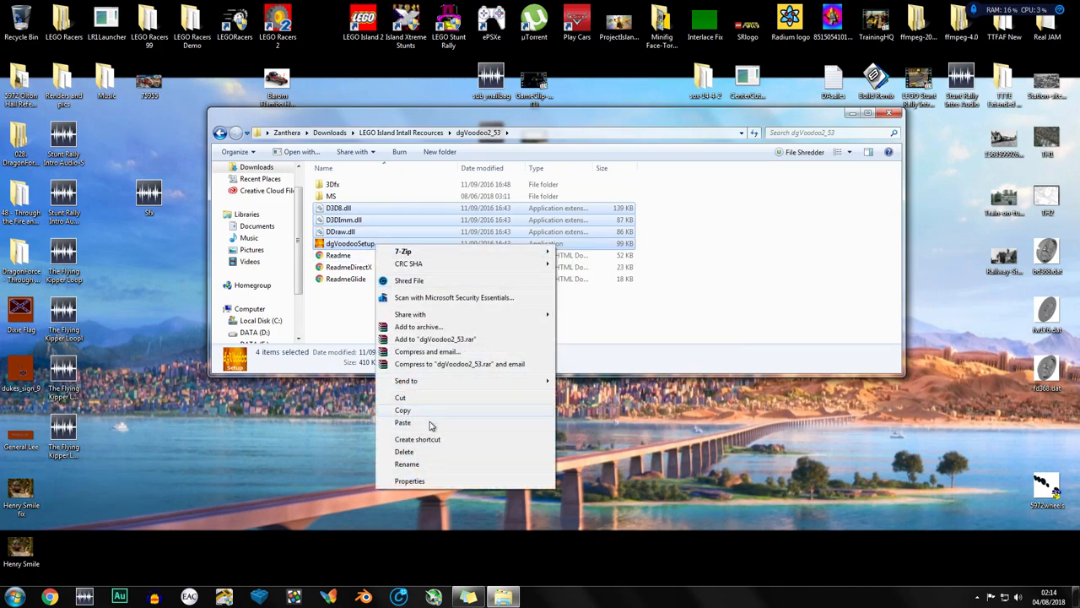
{"action": "left_click", "coordinate": [220, 132]}
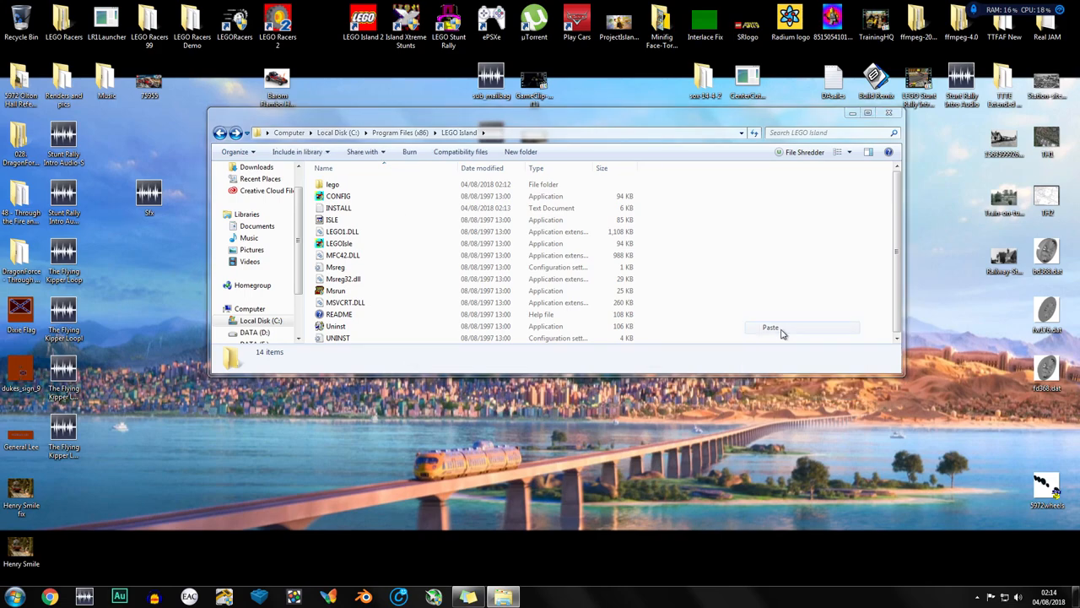
{"action": "left_click", "coordinate": [770, 327]}
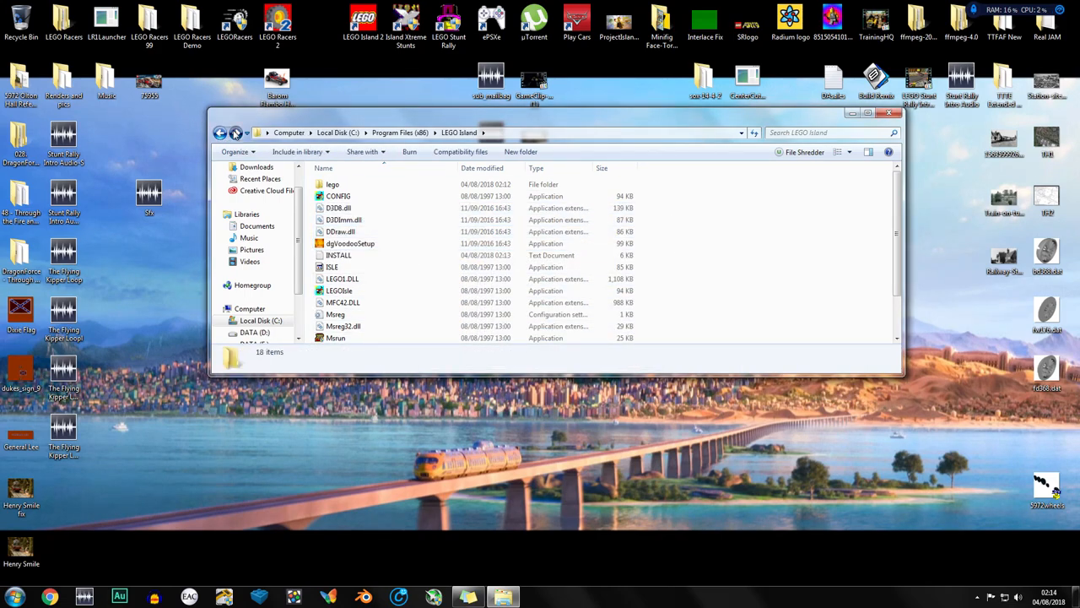
- Copy d3drm.dll from the install resources and paste it into C:\Program Files (x86)\LEGO Island
{"action": "right_click", "coordinate": [340, 196]}
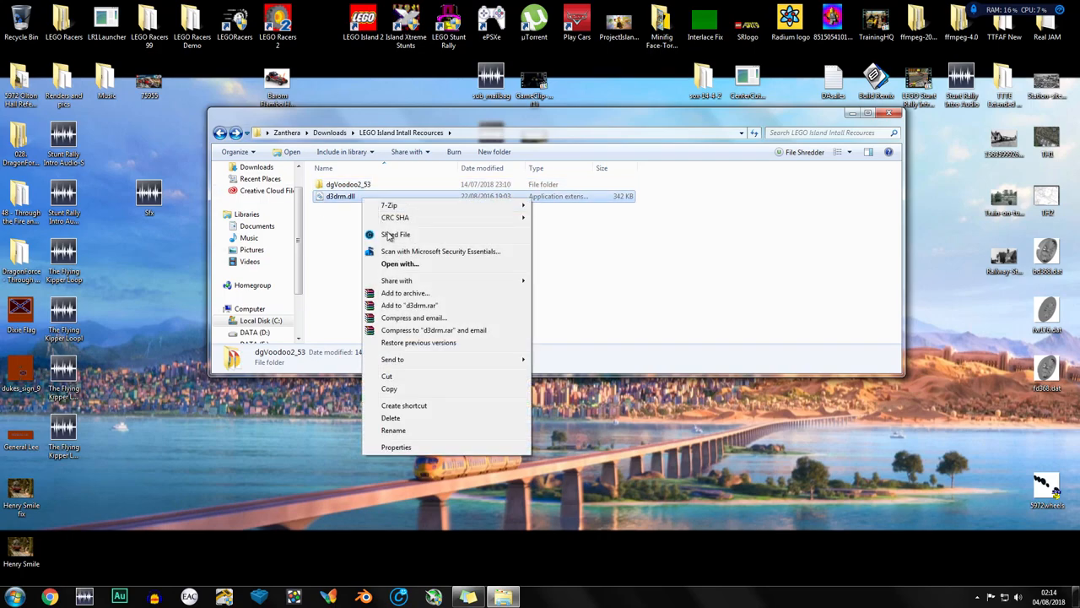
{"action": "left_click", "coordinate": [220, 132]}
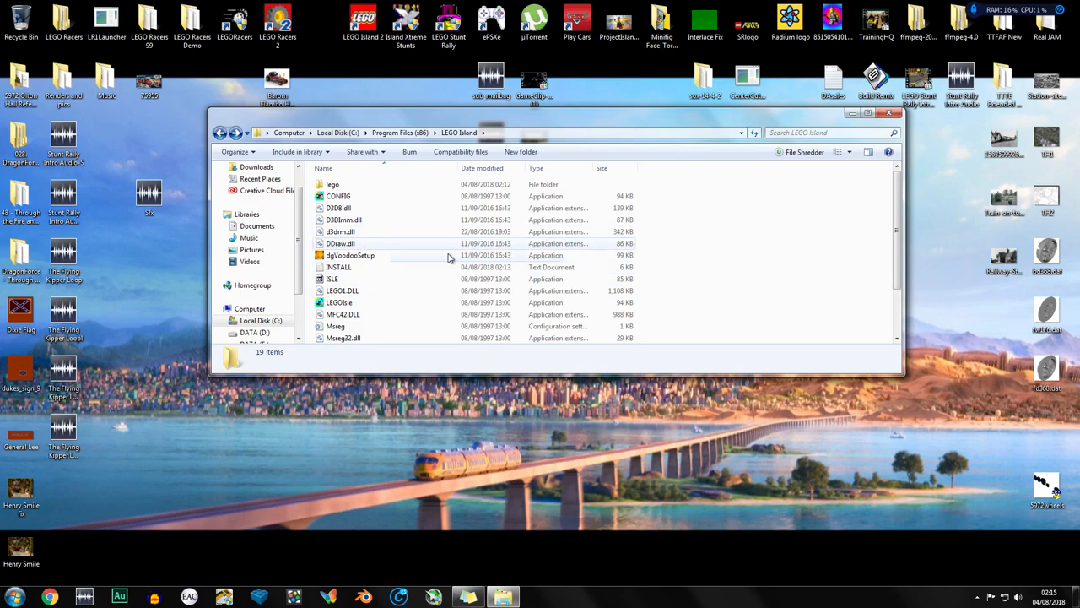
{"action": "right_click", "coordinate": [351, 254]}
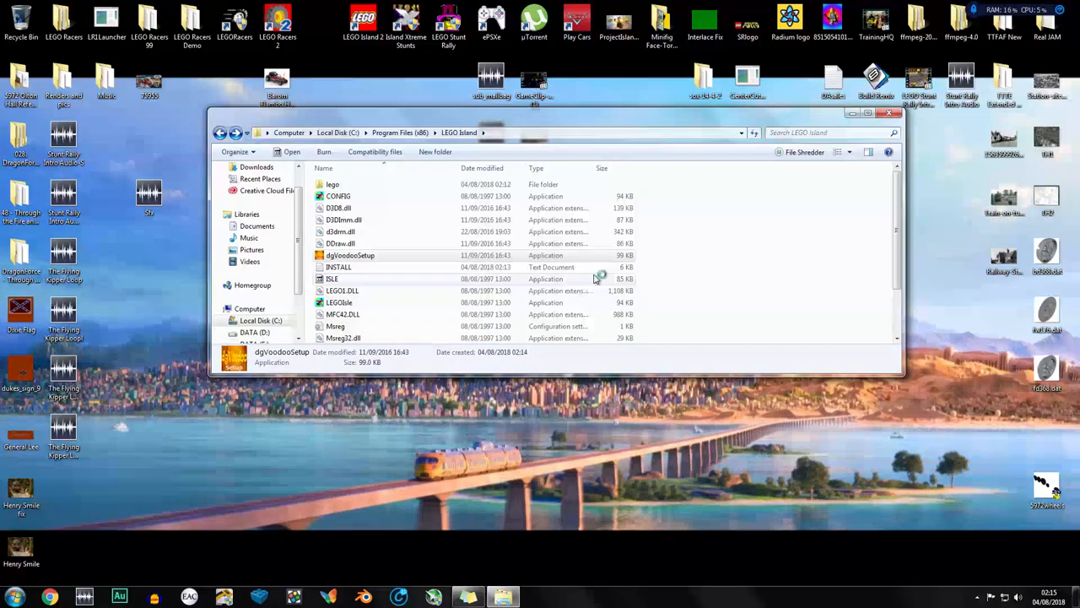
- Launch dgVoodooSetup from the game folder and select the NVIDIA GeForce GTX 970 adapter
{"action": "double_click", "coordinate": [351, 255]}
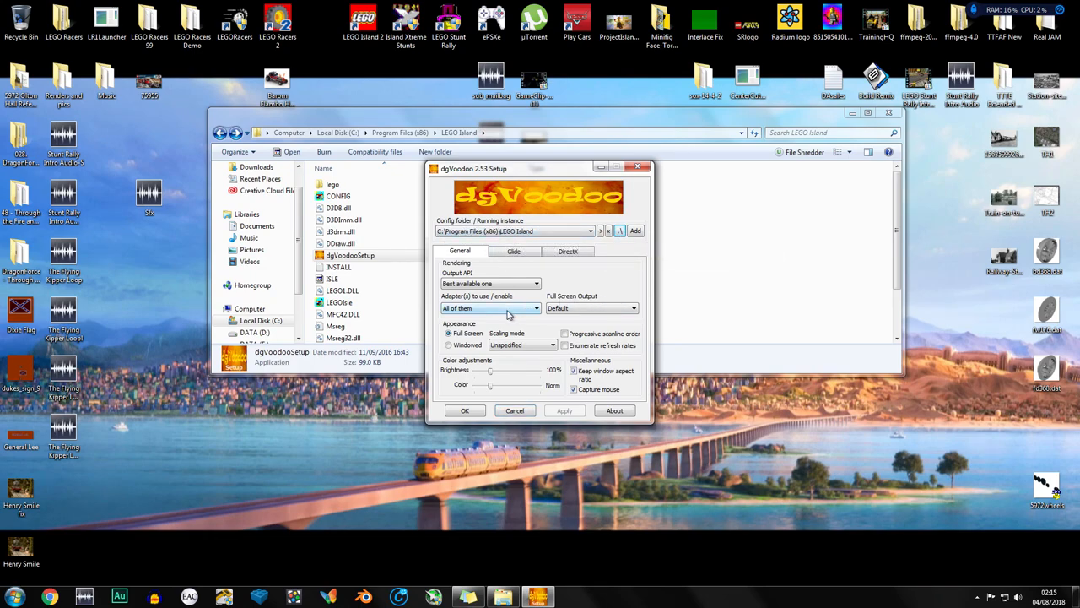
{"action": "left_click", "coordinate": [491, 308]}
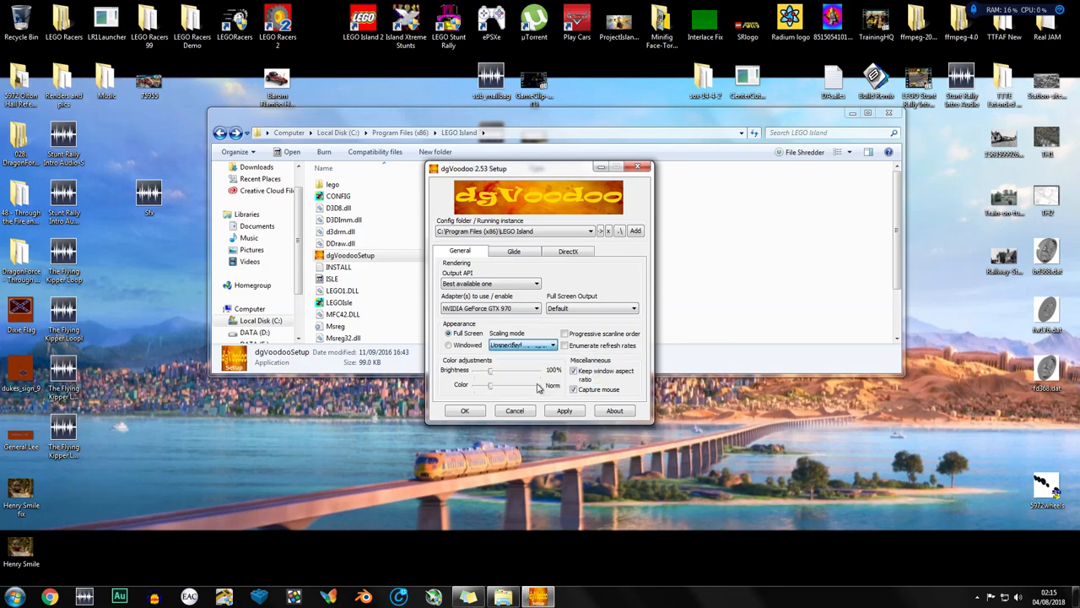
{"action": "left_click", "coordinate": [521, 344]}
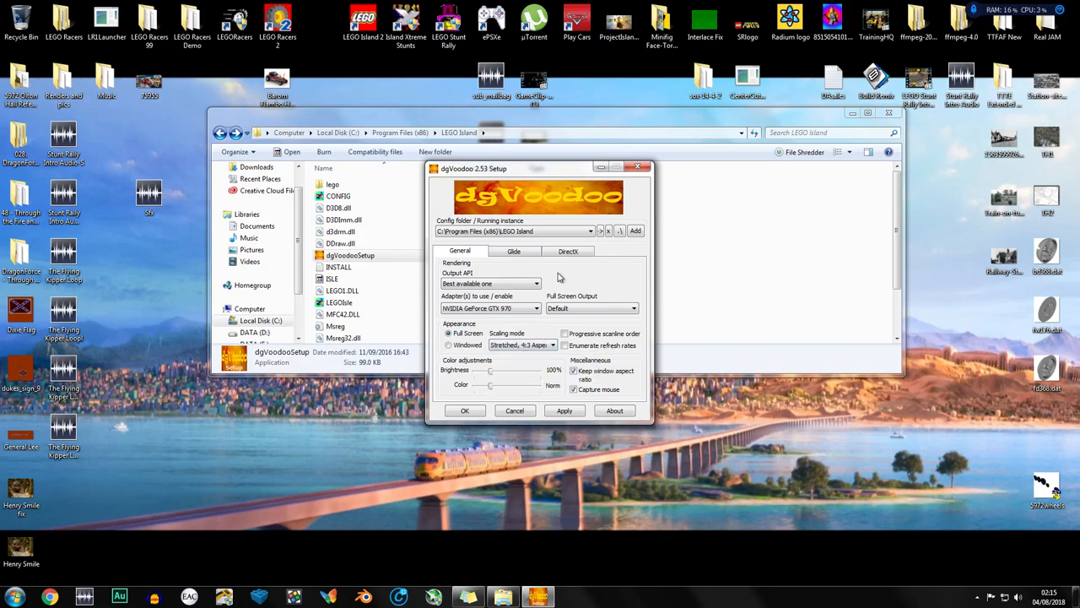
{"action": "mouse_move", "coordinate": [562, 272]}
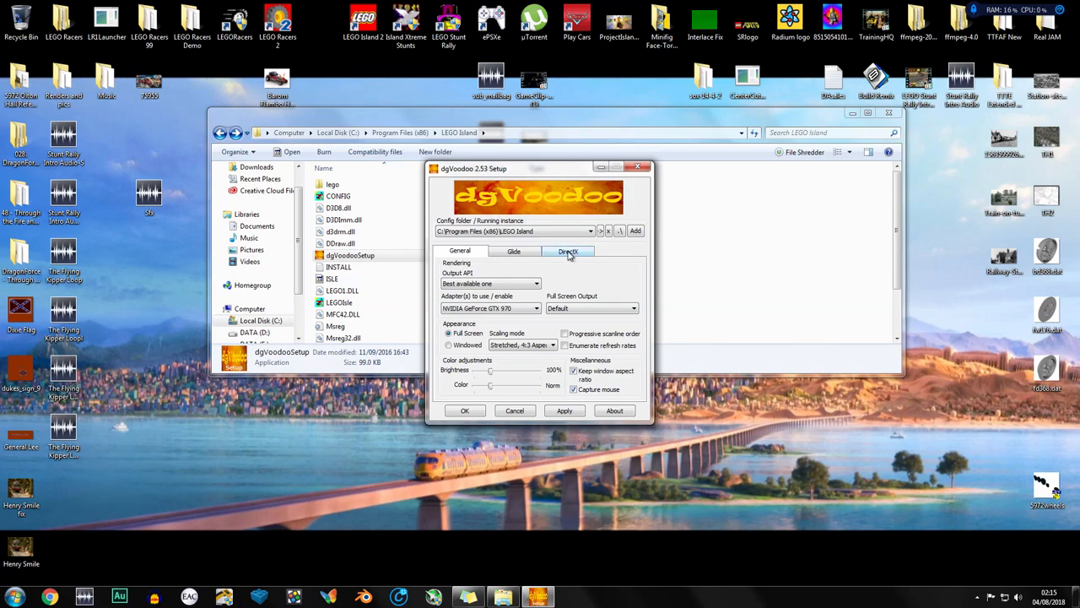
- Under DirectX, pick dgVoodoo Virtual 3D card, 1024 MB, No filtering, vSync, 8x MSAA, 1440x1080
{"action": "left_click", "coordinate": [568, 250]}
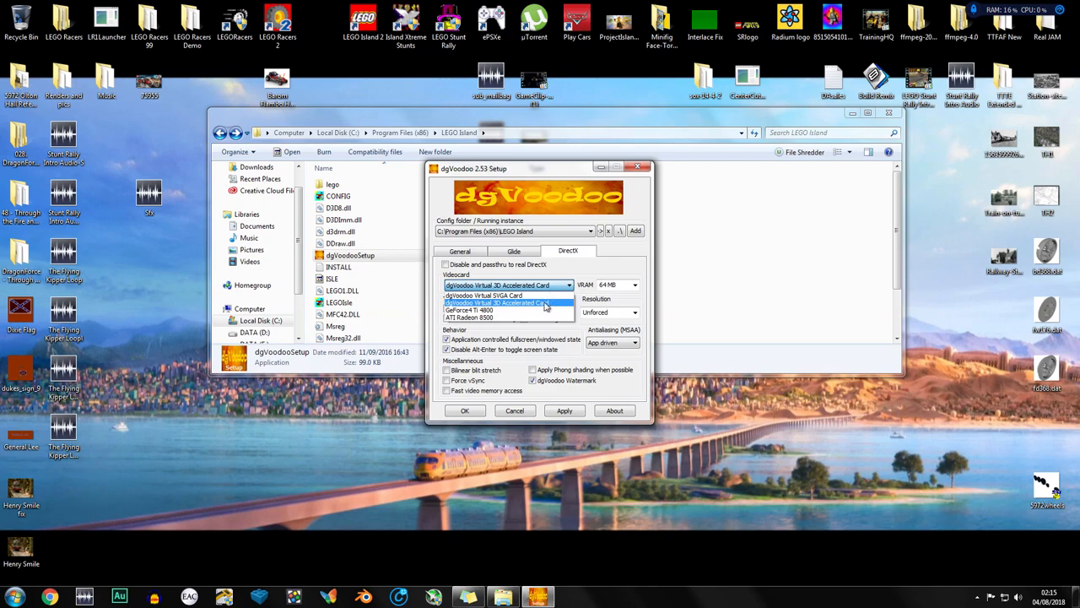
{"action": "left_click", "coordinate": [506, 284]}
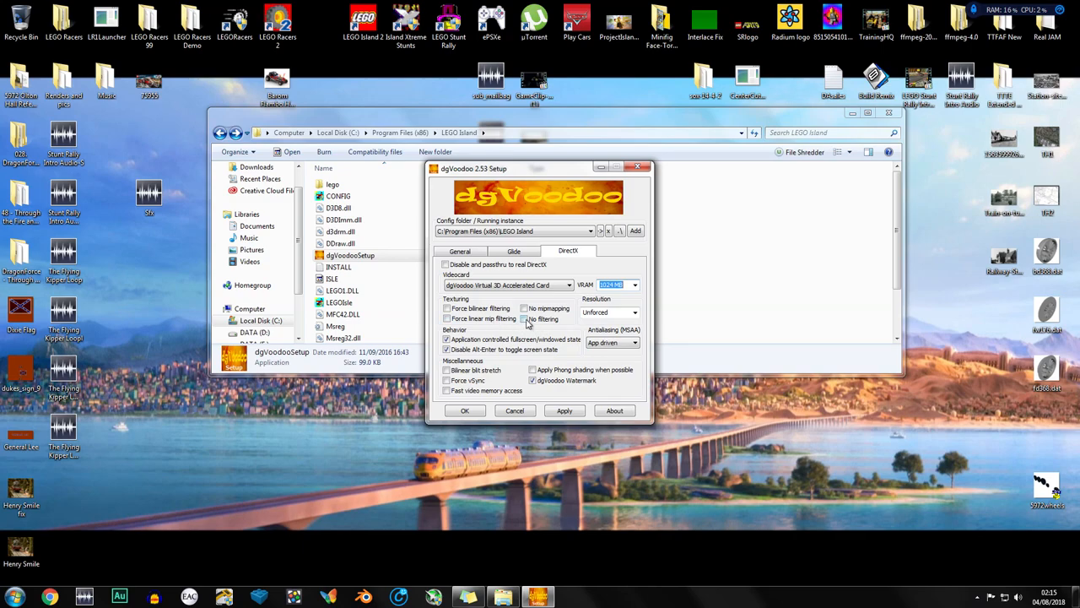
{"action": "left_click", "coordinate": [525, 319]}
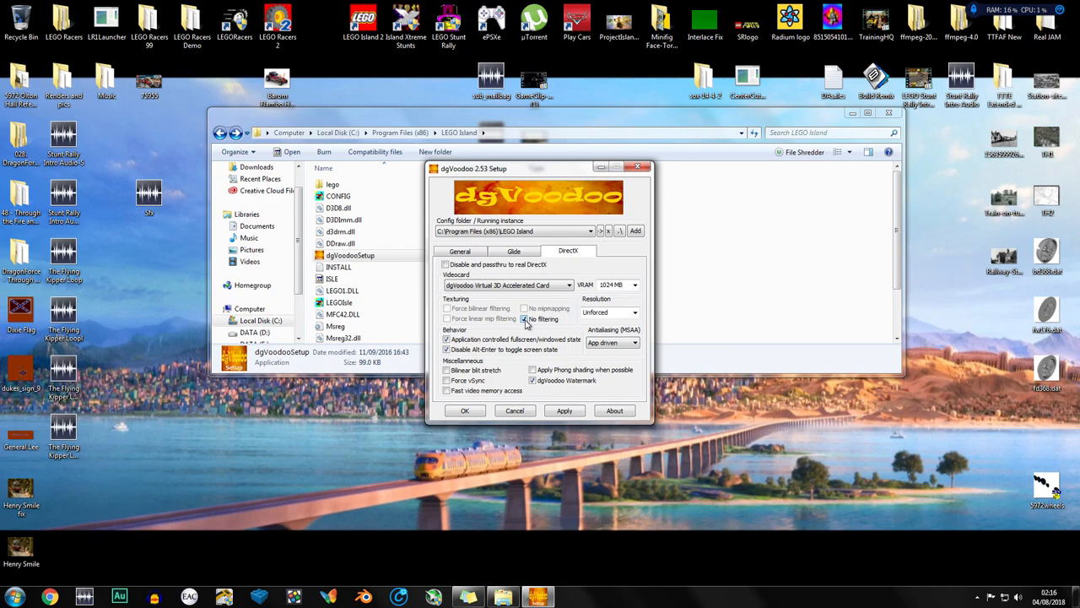
{"action": "left_click", "coordinate": [524, 319]}
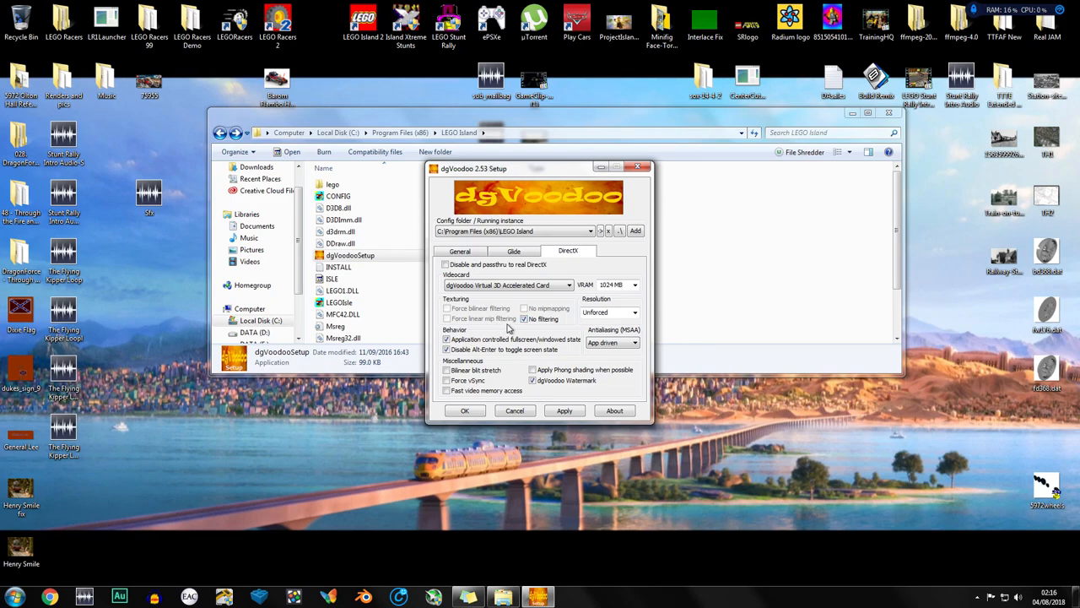
{"action": "mouse_move", "coordinate": [521, 359]}
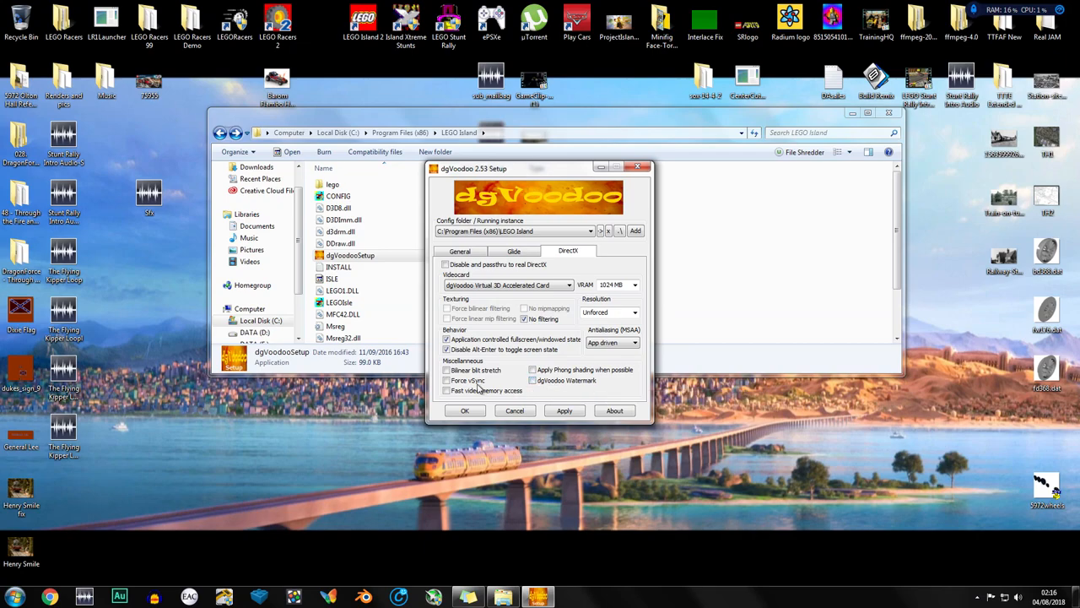
{"action": "left_click", "coordinate": [610, 342]}
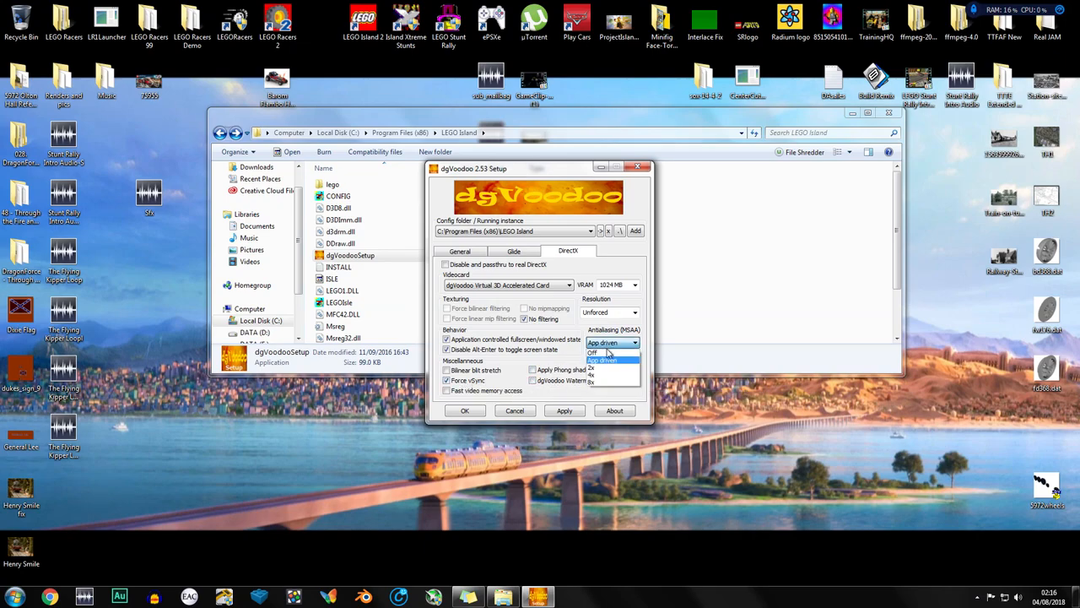
{"action": "left_click", "coordinate": [612, 379]}
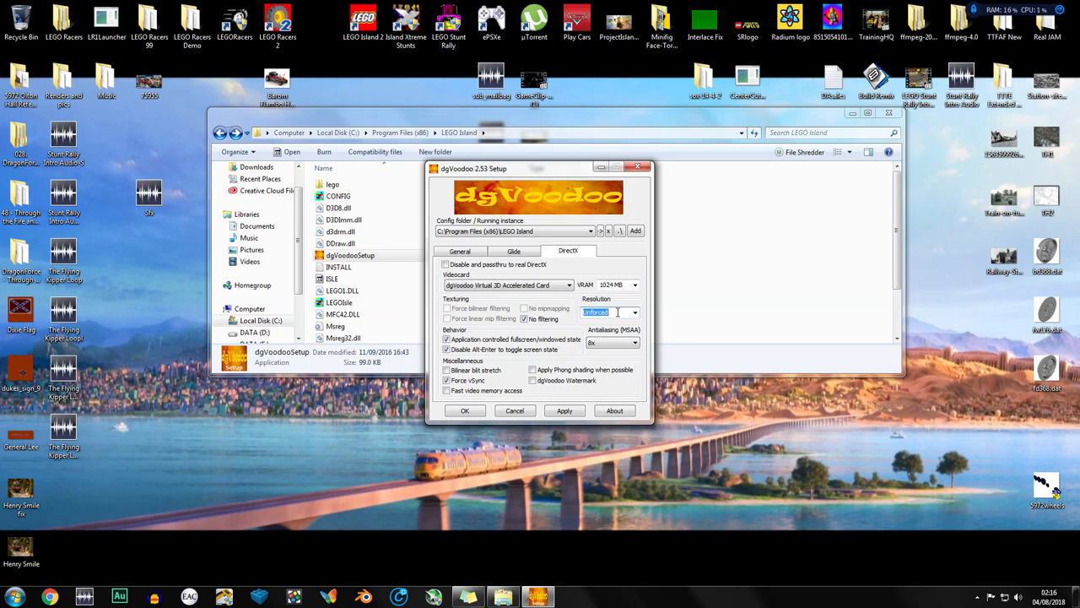
{"action": "type", "text": "1440x1080"}
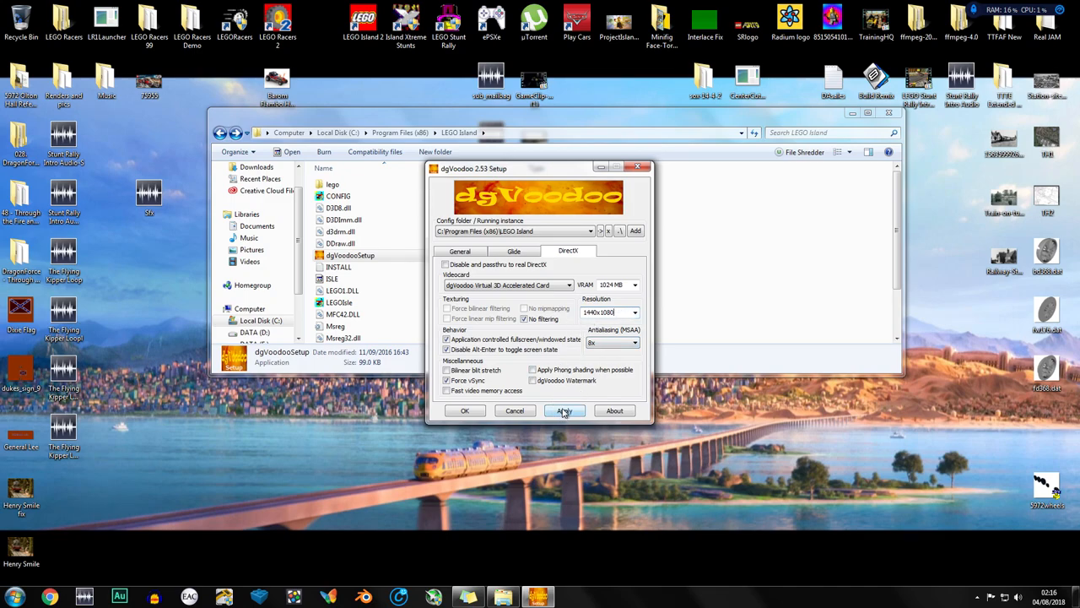
{"action": "mouse_move", "coordinate": [489, 358]}
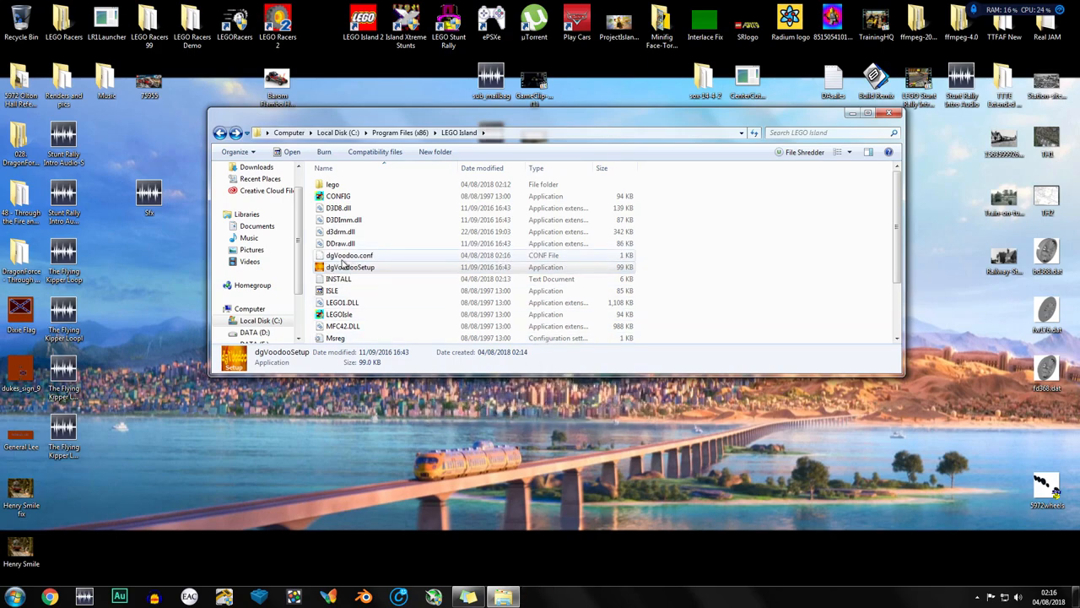
{"action": "mouse_move", "coordinate": [348, 255]}
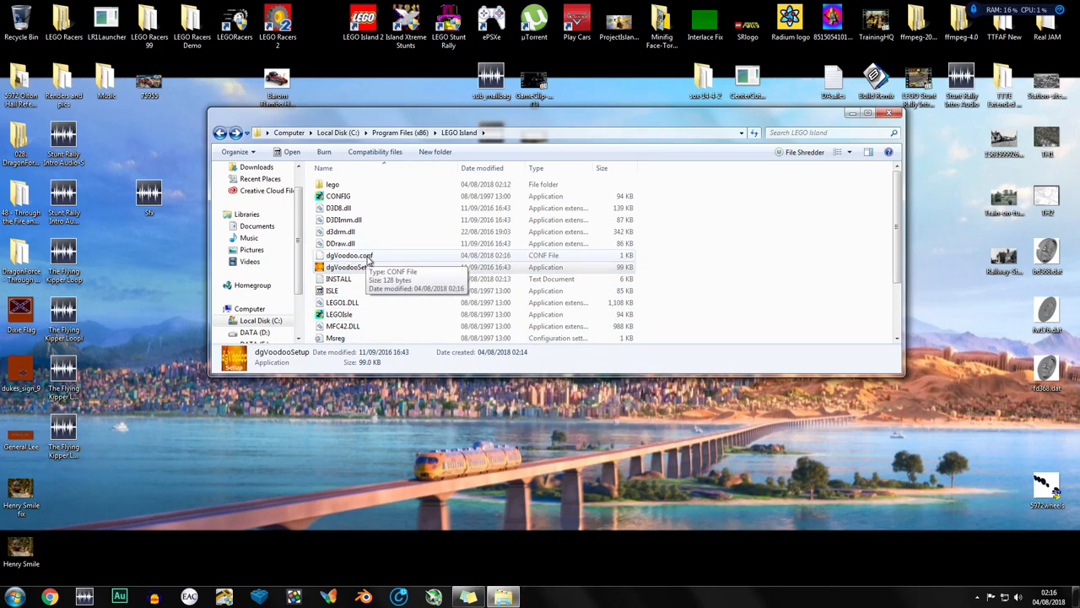
{"action": "double_click", "coordinate": [337, 195]}
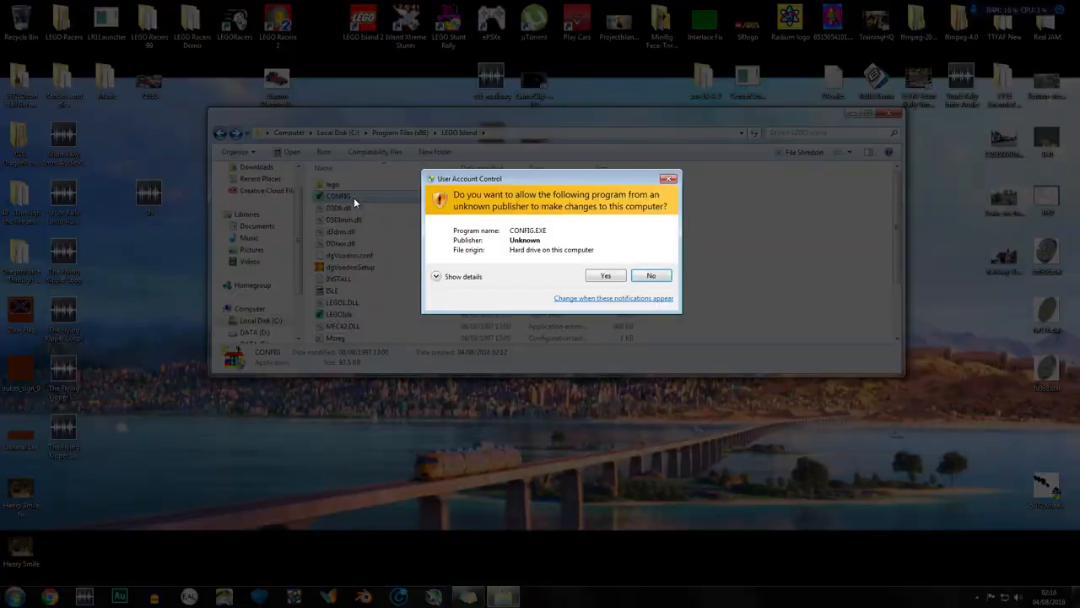
{"action": "left_click", "coordinate": [605, 275]}
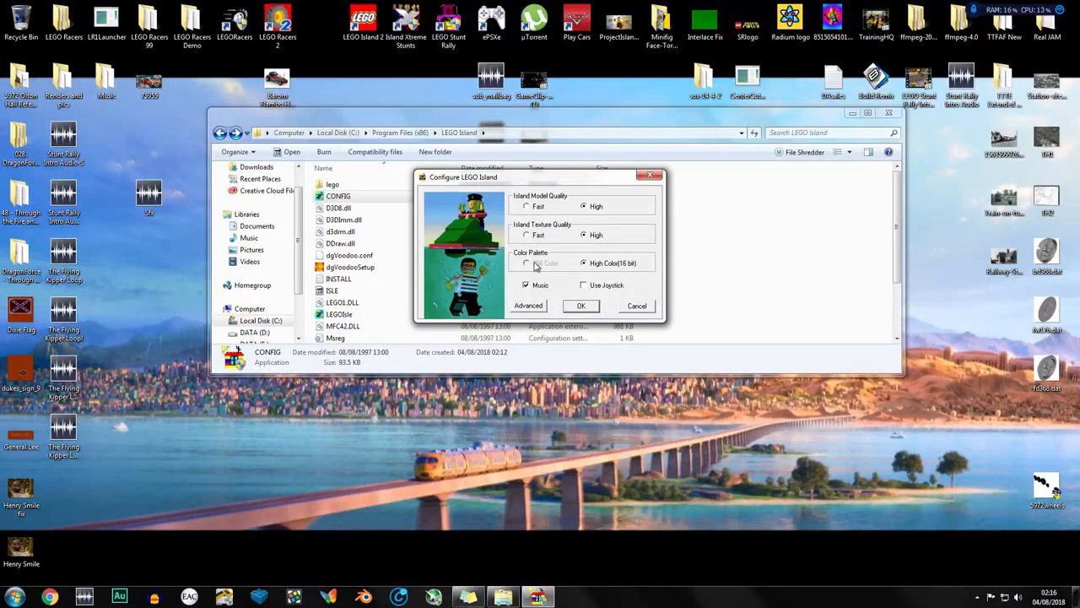
{"action": "left_click", "coordinate": [528, 305]}
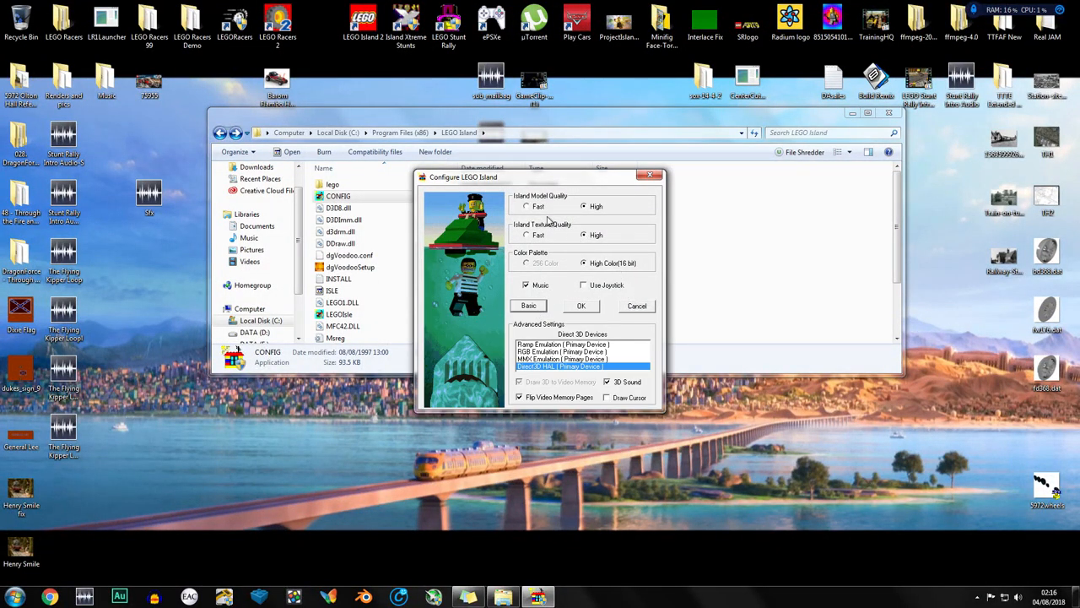
{"action": "mouse_move", "coordinate": [592, 229]}
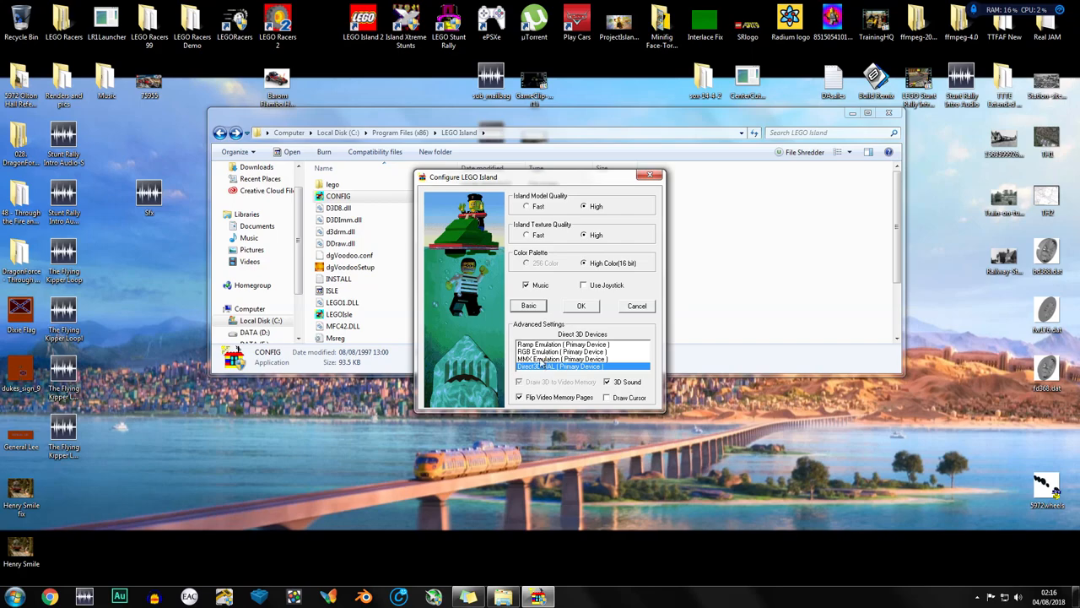
{"action": "mouse_move", "coordinate": [533, 395]}
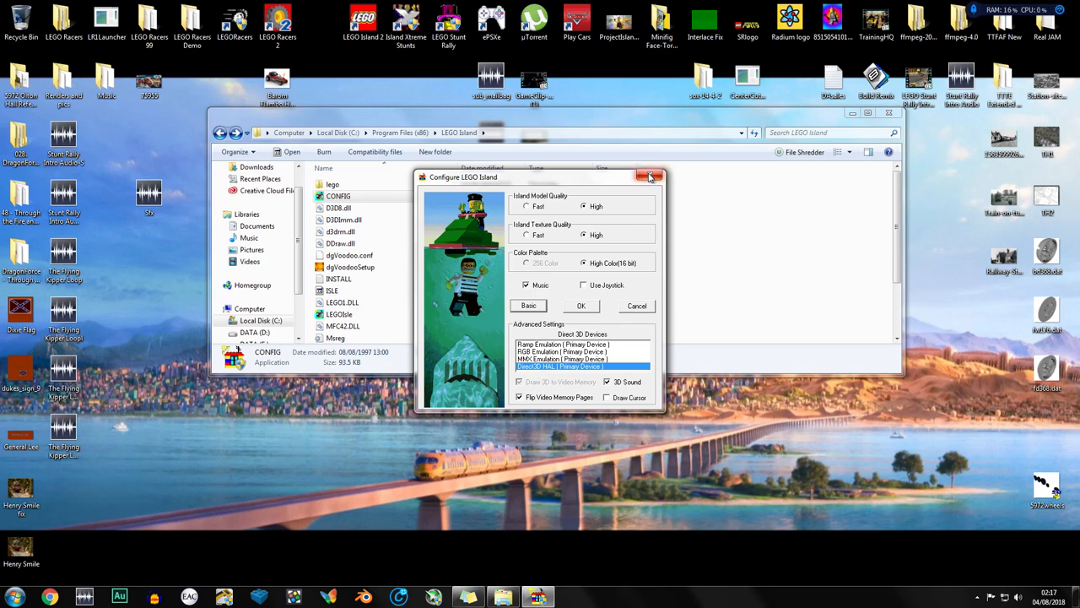
{"action": "left_click", "coordinate": [649, 176]}
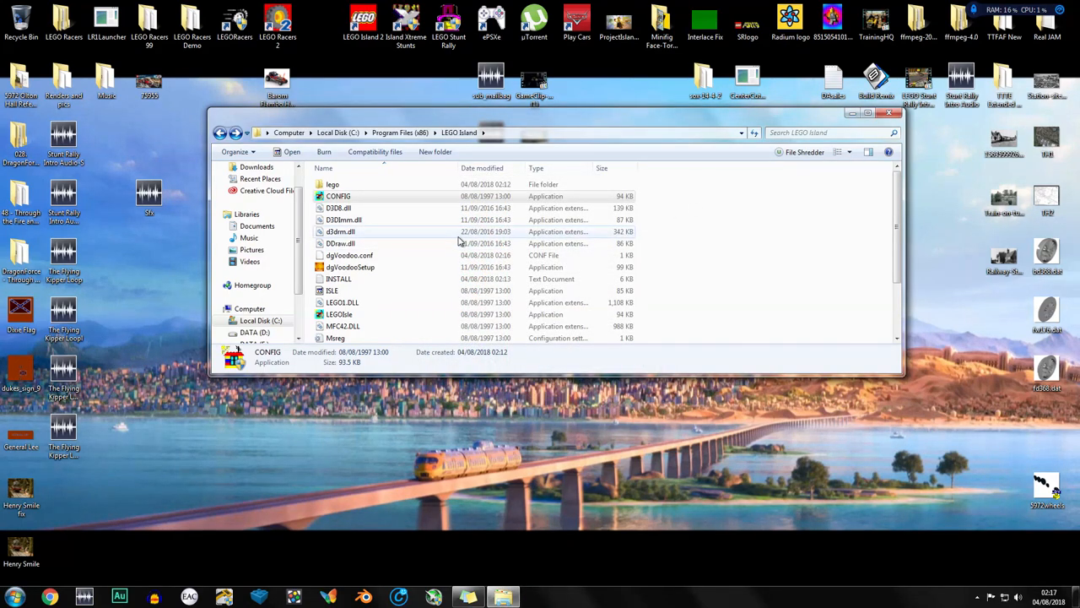
{"action": "mouse_move", "coordinate": [332, 290]}
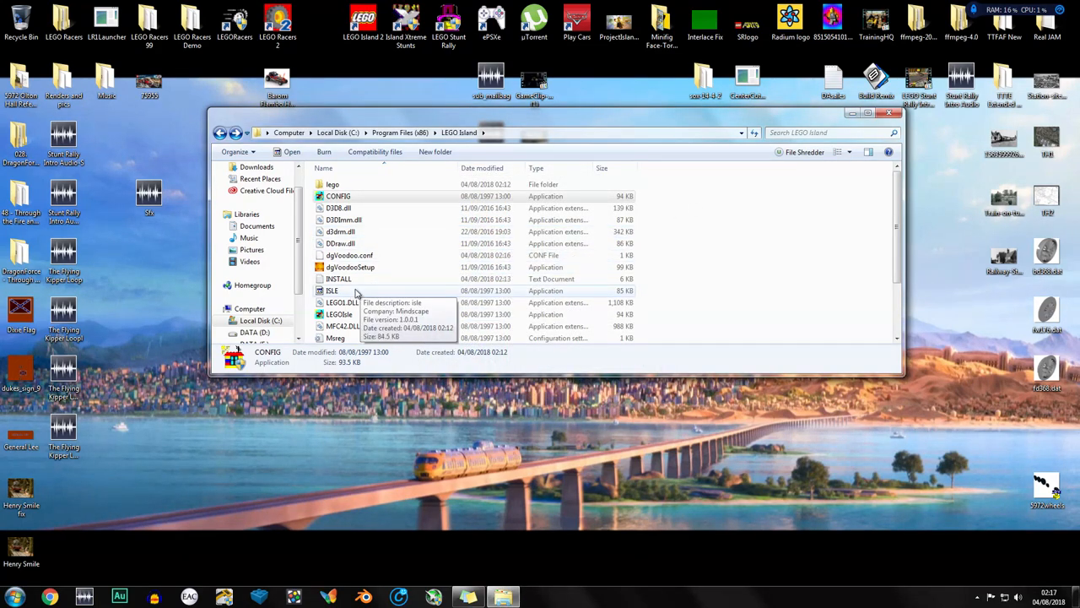
- Run ISLE.EXE from the LEGO Island folder and approve the User Account Control prompt
{"action": "double_click", "coordinate": [332, 289]}
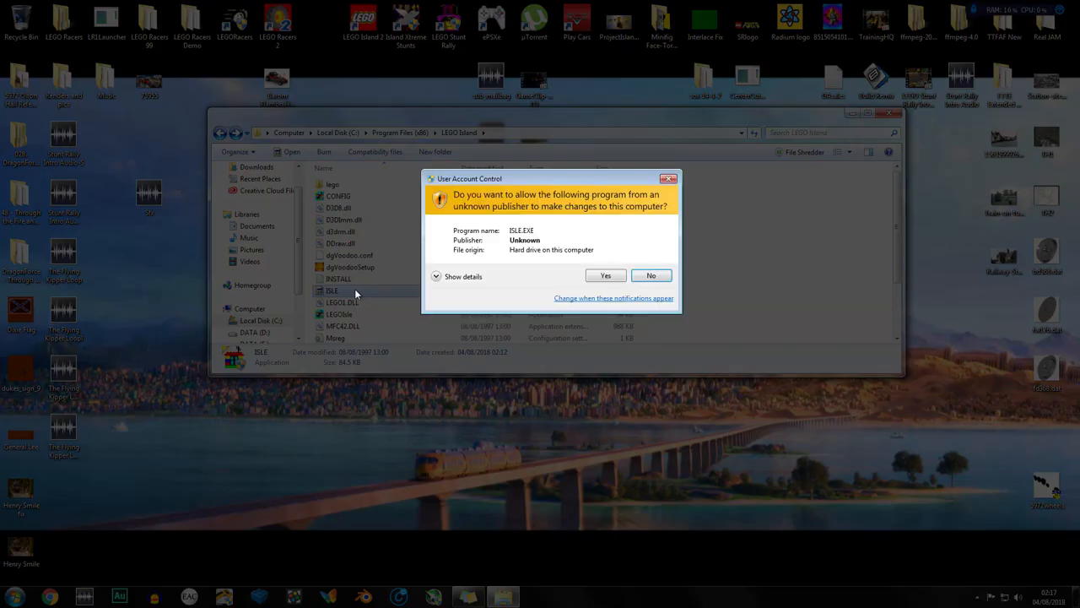
{"action": "left_click", "coordinate": [606, 275]}
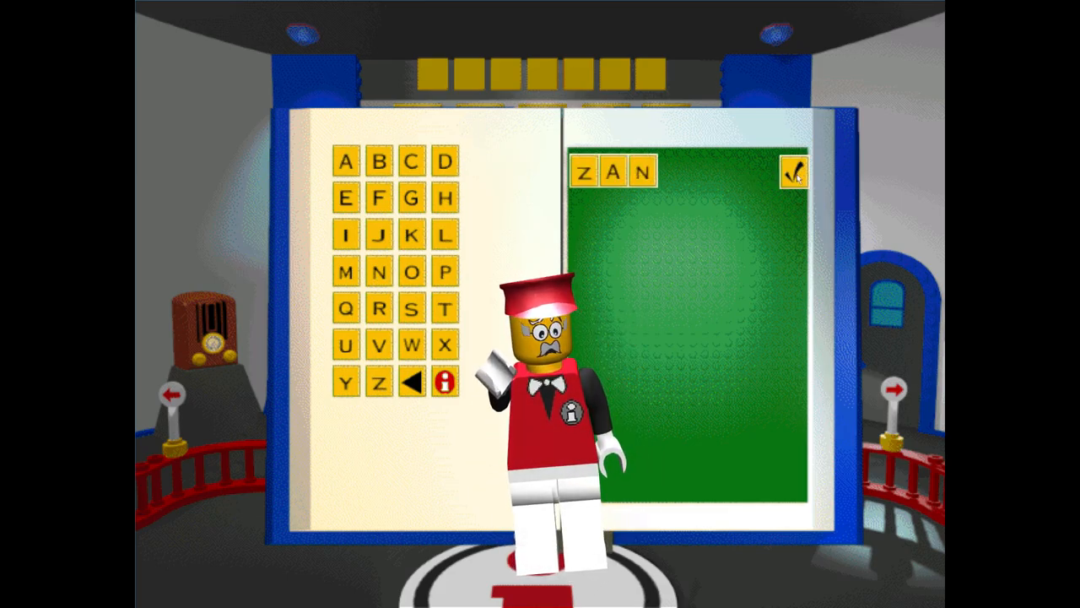
- Save the spelled name ZAN with the check mark, then select ZAN
{"action": "left_click", "coordinate": [792, 171]}
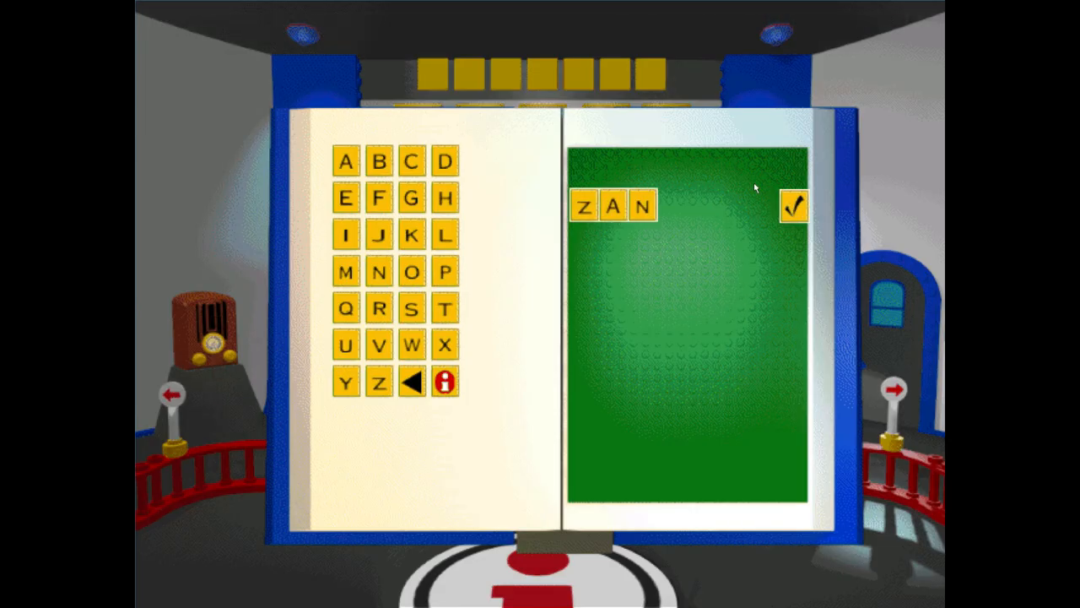
{"action": "left_click", "coordinate": [792, 205]}
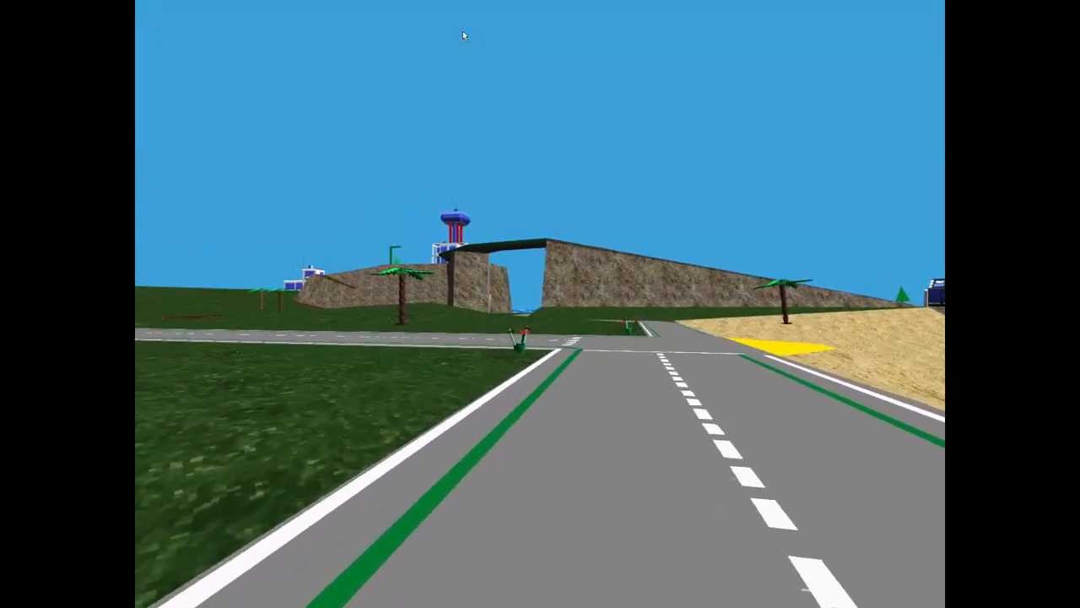
{"action": "mouse_move", "coordinate": [621, 36]}
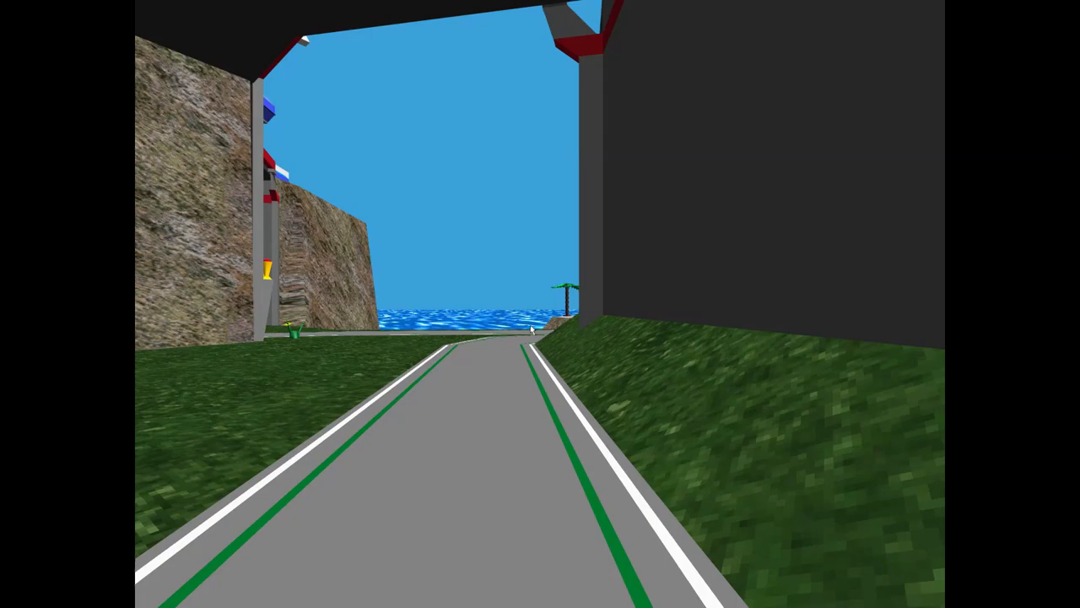
{"action": "mouse_move", "coordinate": [540, 304]}
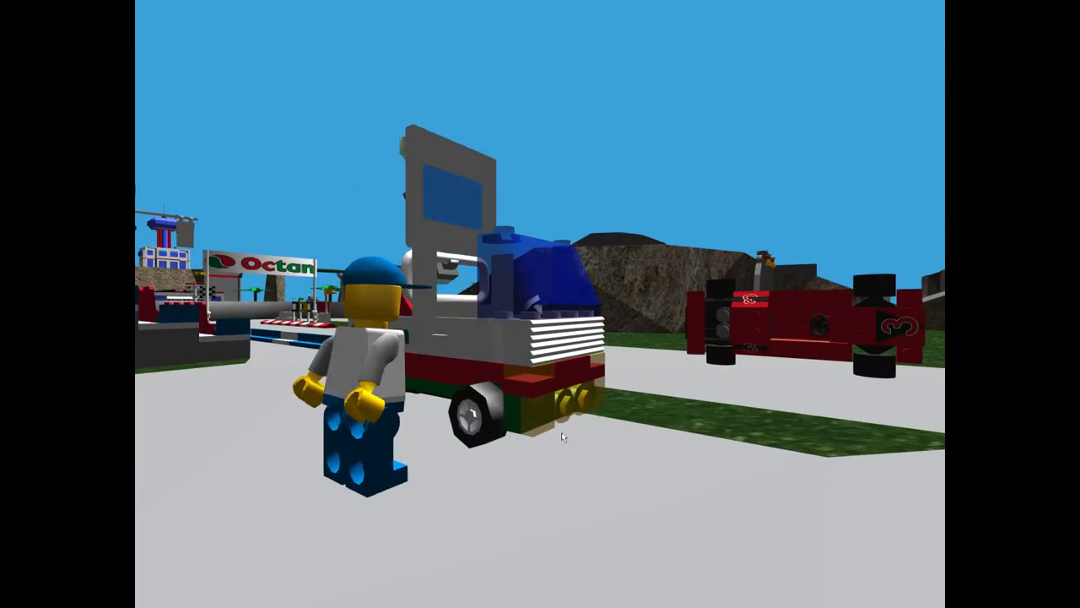
- Steer the character around the island by dragging the mouse left
{"action": "left_click_drag", "start_coordinate": [591, 337], "coordinate": [422, 338]}
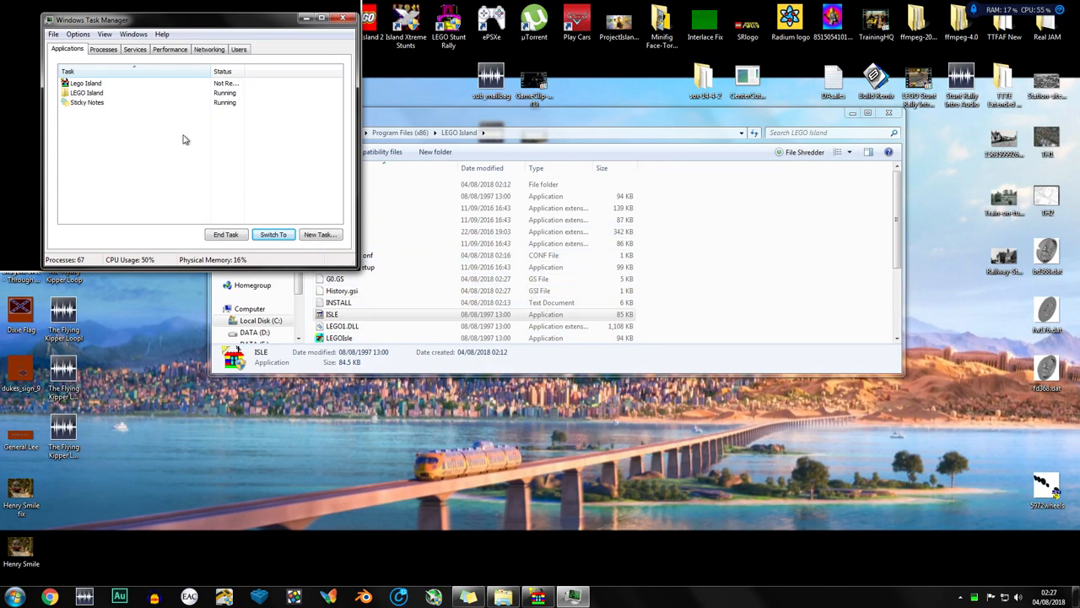
- End the frozen LEGO Island task, then rerun dgVoodooSetup as administrator and change texture filtering
{"action": "right_click", "coordinate": [85, 83]}
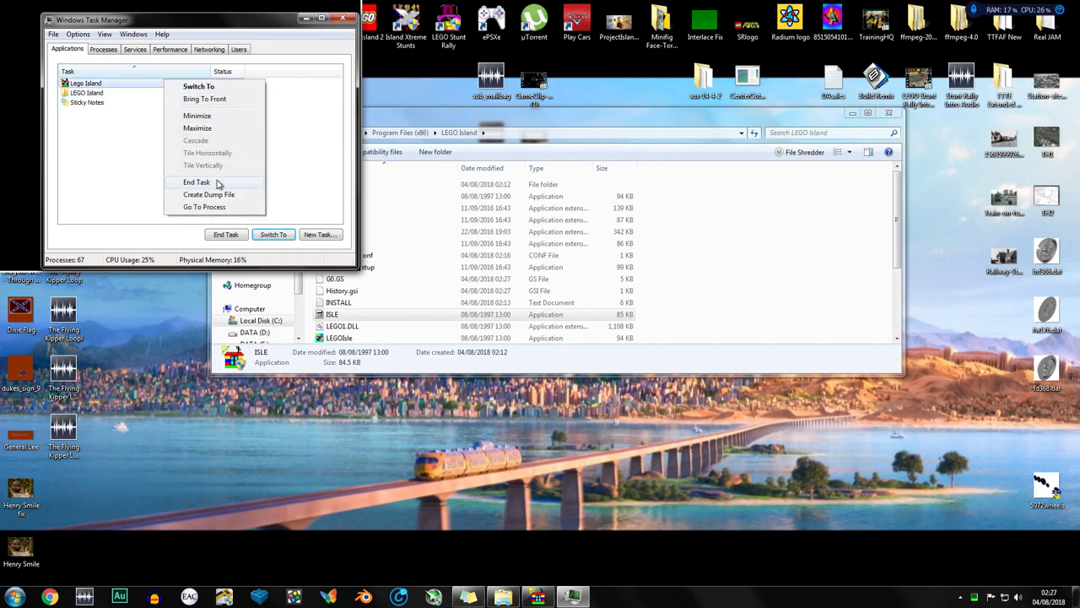
{"action": "left_click", "coordinate": [197, 182]}
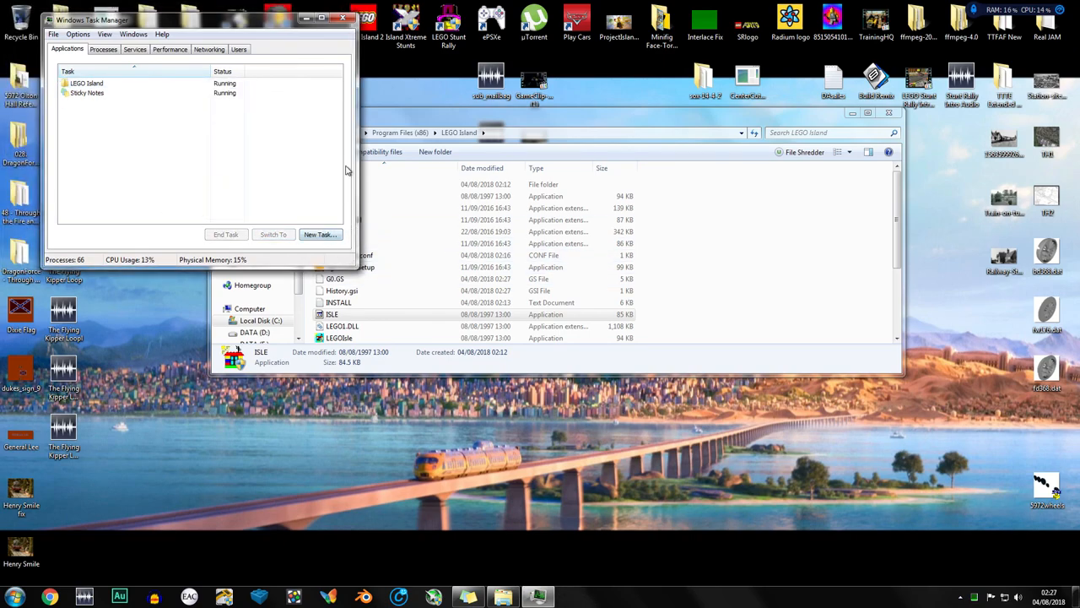
{"action": "right_click", "coordinate": [351, 266]}
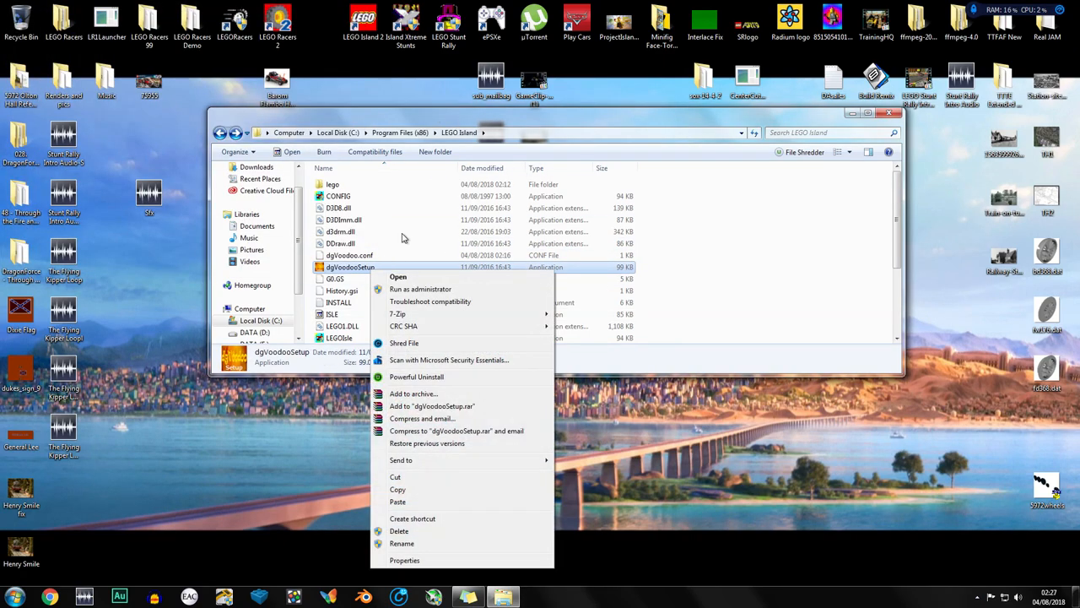
{"action": "left_click", "coordinate": [398, 276]}
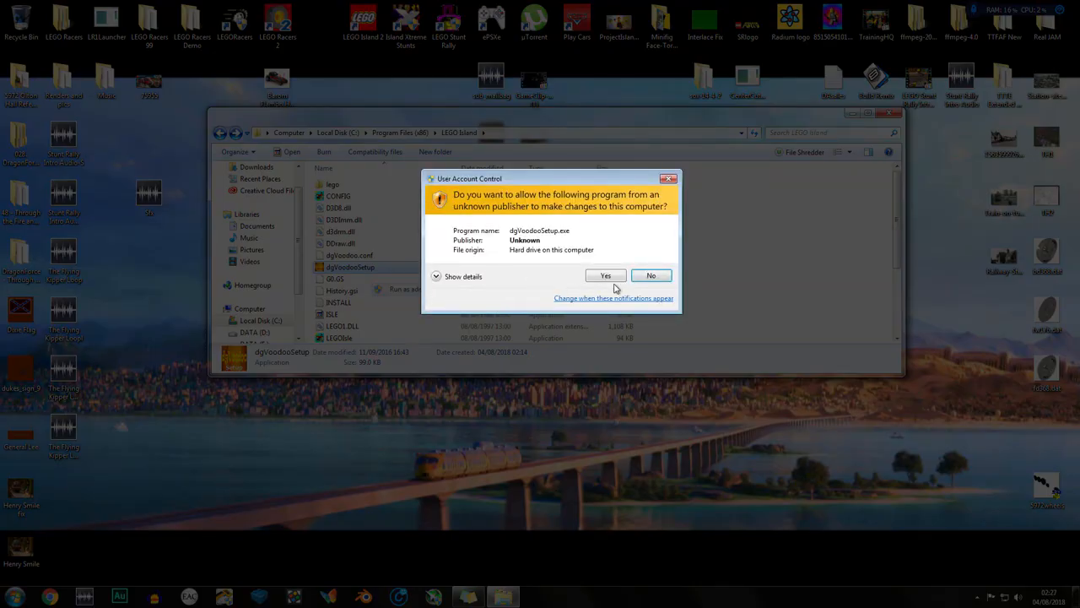
{"action": "left_click", "coordinate": [605, 275]}
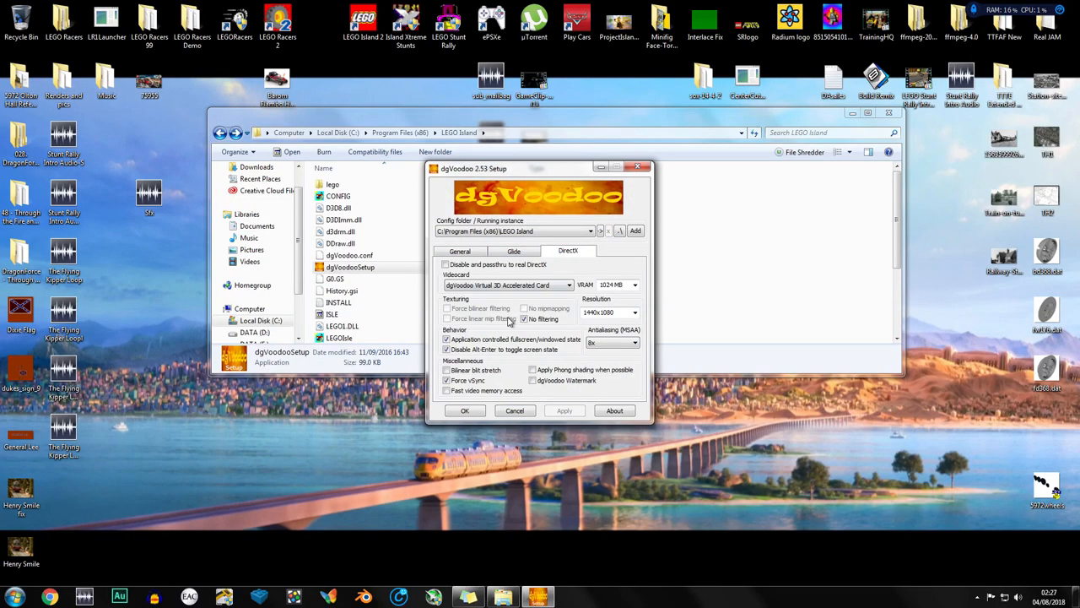
{"action": "left_click", "coordinate": [447, 308]}
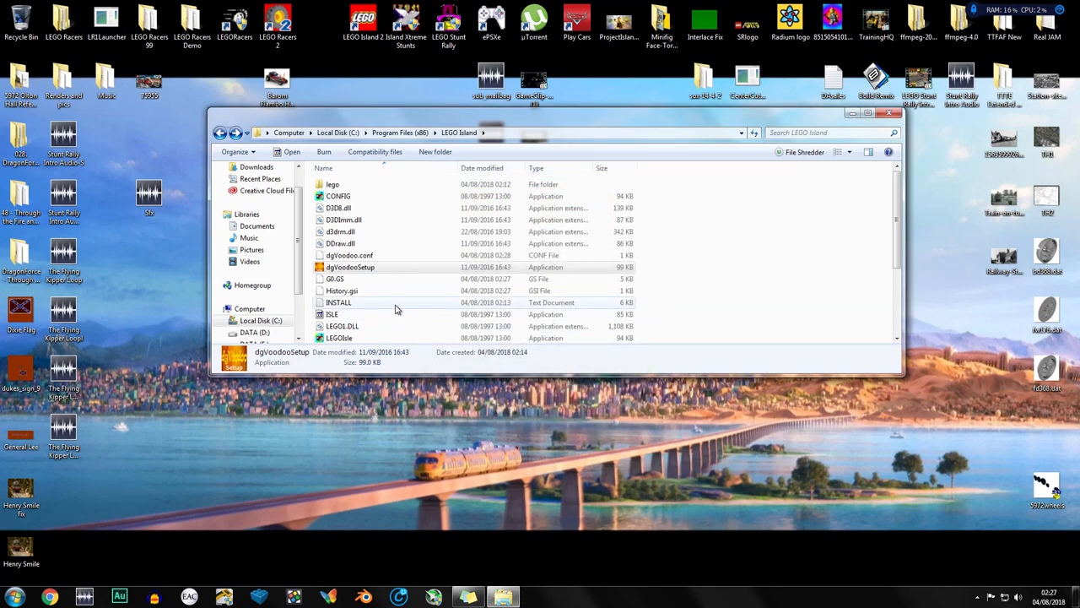
- Create a shortcut to ISLE and accept placing it on the desktop
{"action": "left_click", "coordinate": [332, 314]}
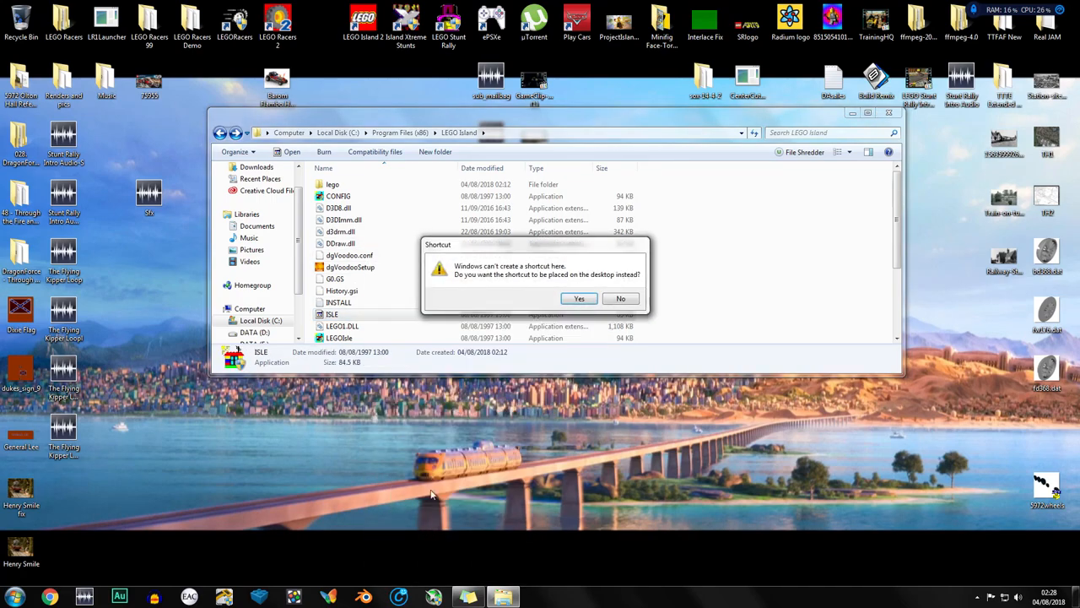
{"action": "left_click", "coordinate": [579, 298]}
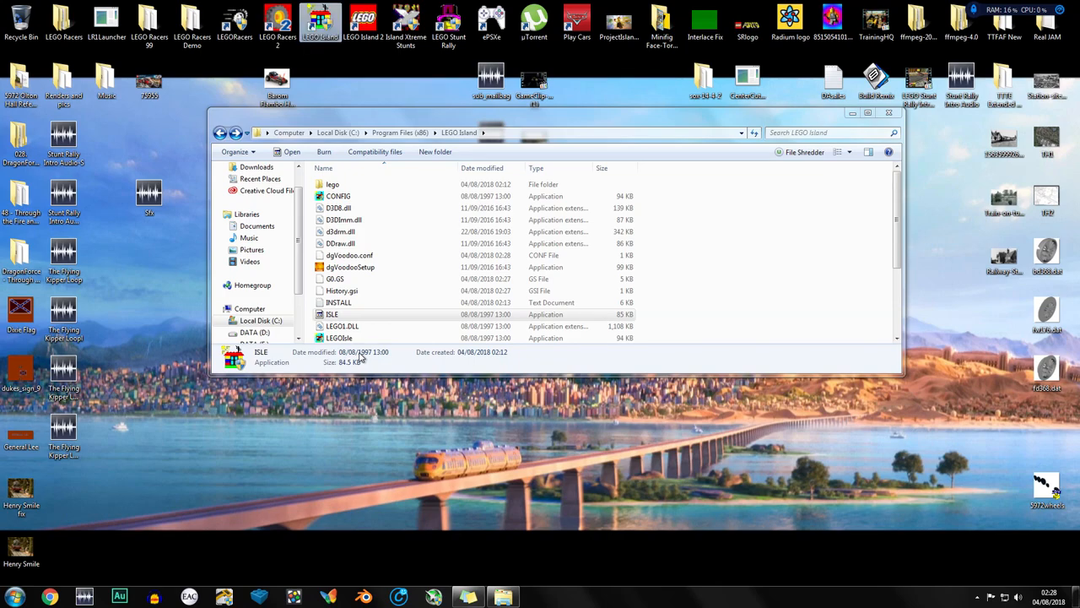
{"action": "mouse_move", "coordinate": [373, 117]}
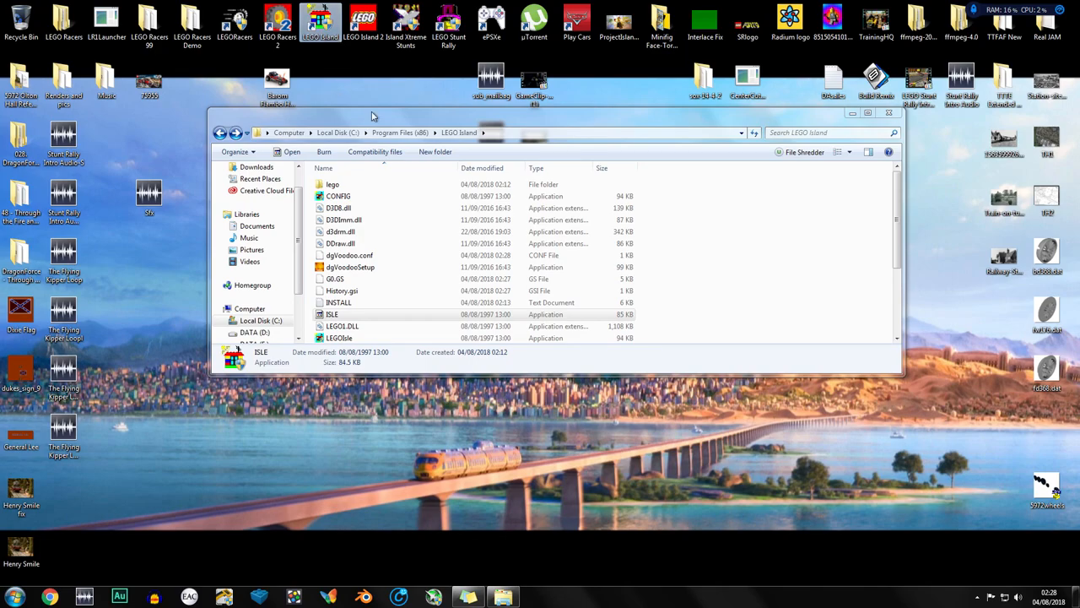
- Relaunch LEGO Island from its desktop shortcut, reaching the Information Center as ZAN
{"action": "left_click", "coordinate": [867, 113]}
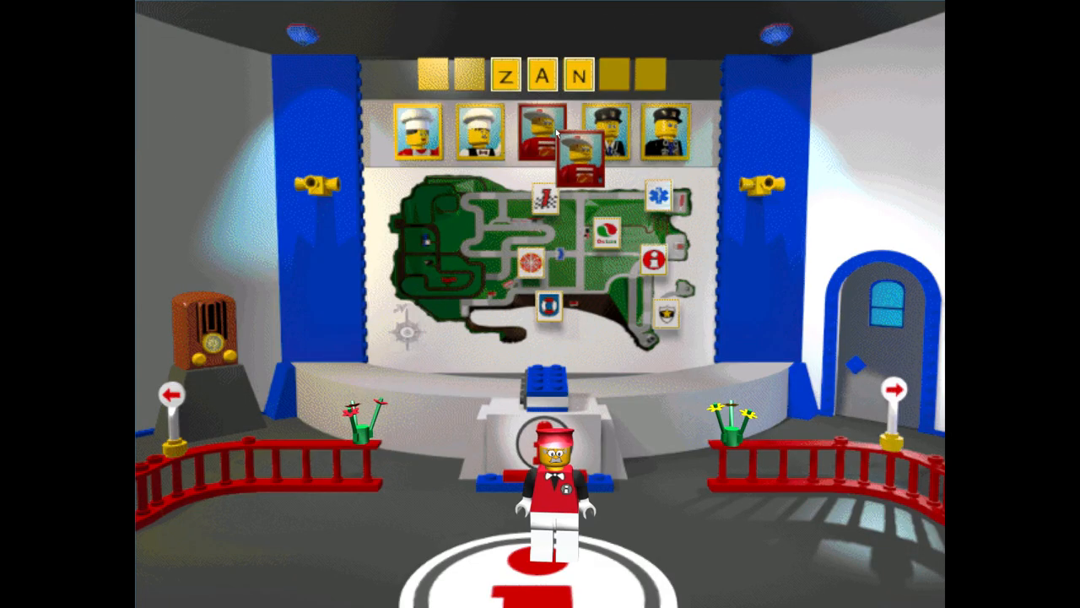
- Choose the red-capped character to play as
{"action": "left_click", "coordinate": [544, 131]}
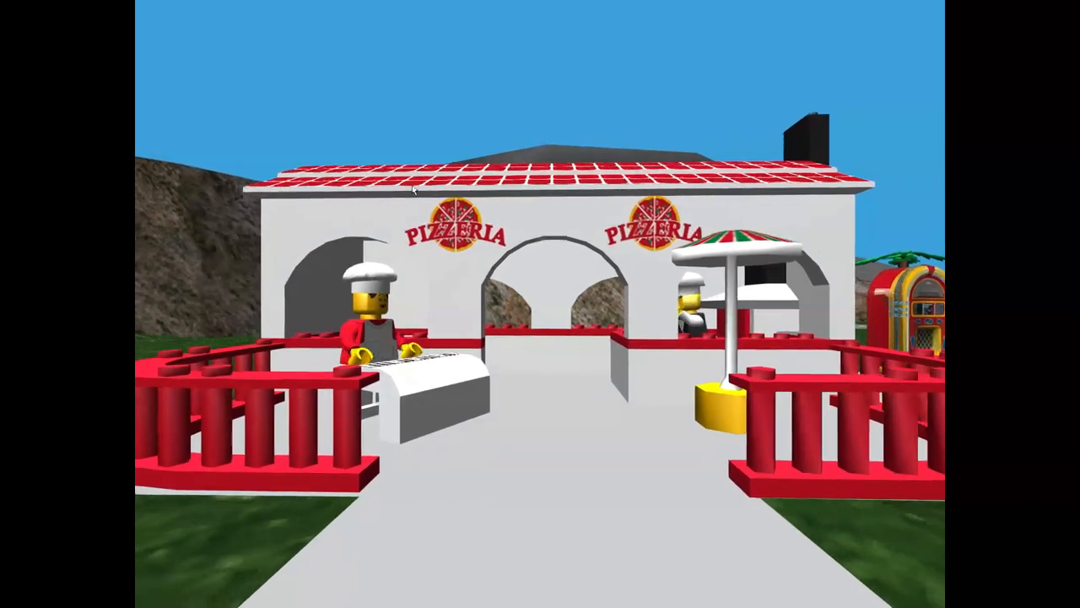
- Look around the Police Station interior with its notice boards, donut box and radio
{"action": "scroll", "scroll_direction": "down", "scroll_amount": 3}
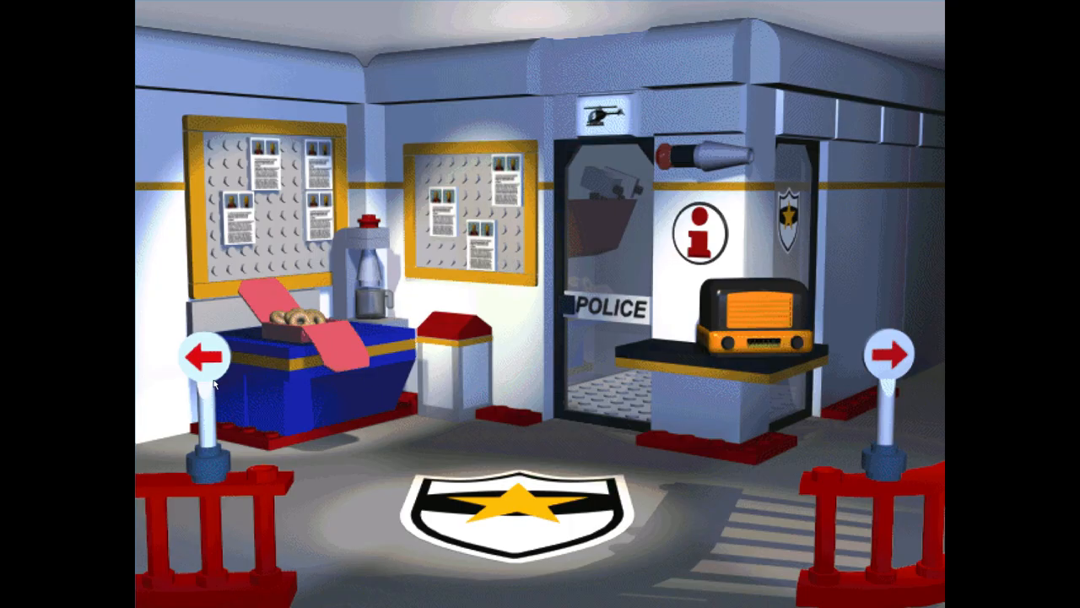
{"action": "mouse_move", "coordinate": [363, 479]}
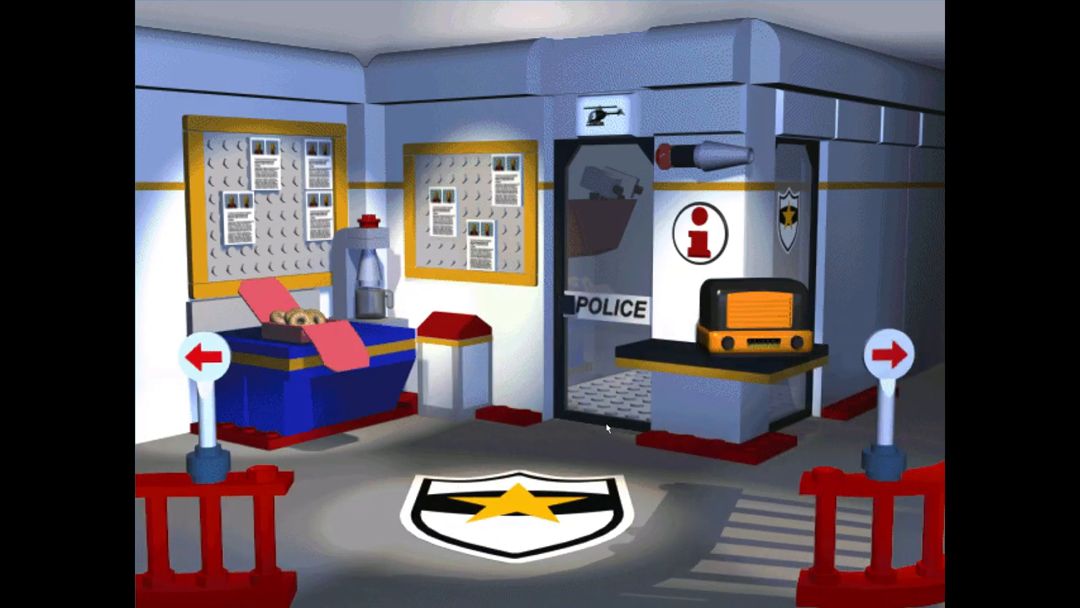
- Exit the Police Station onto the beachside road toward the Pizzeria and hills
{"action": "left_click", "coordinate": [892, 353]}
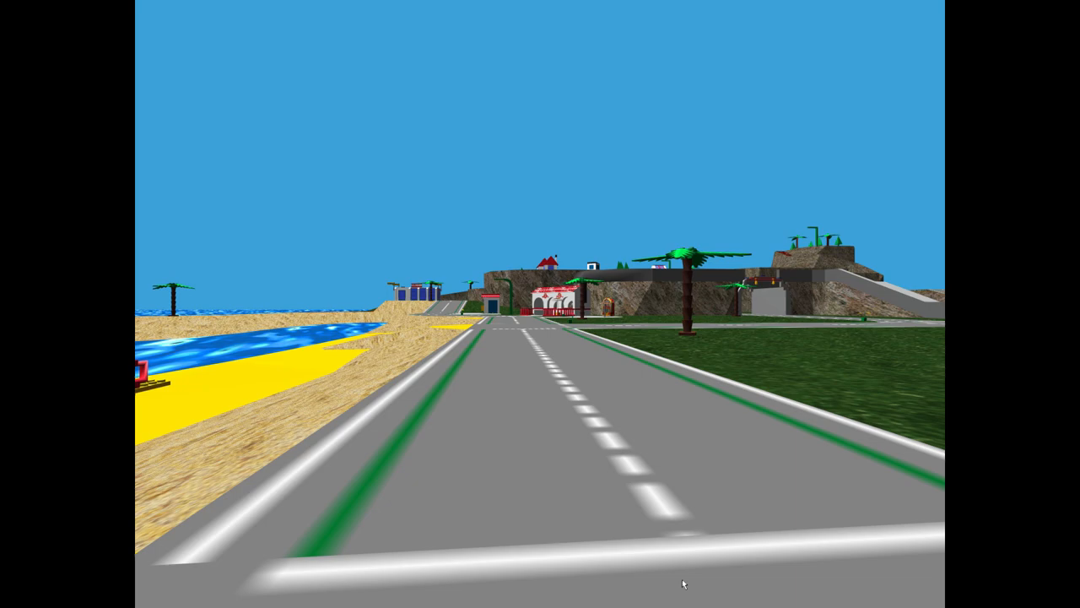
{"action": "mouse_move", "coordinate": [642, 507]}
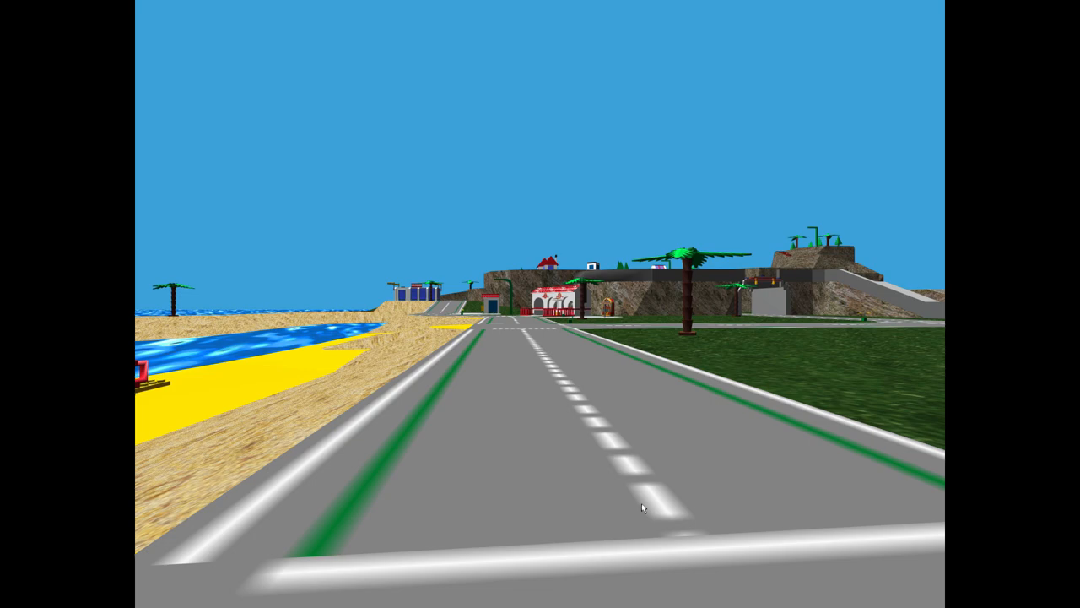
{"action": "mouse_move", "coordinate": [664, 459]}
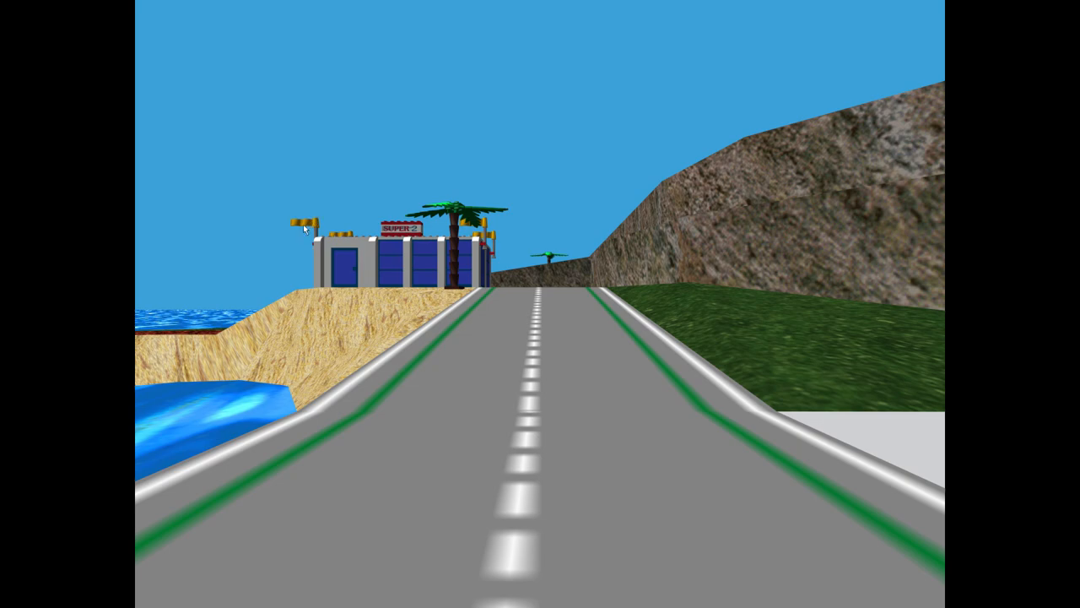
{"action": "mouse_move", "coordinate": [290, 241]}
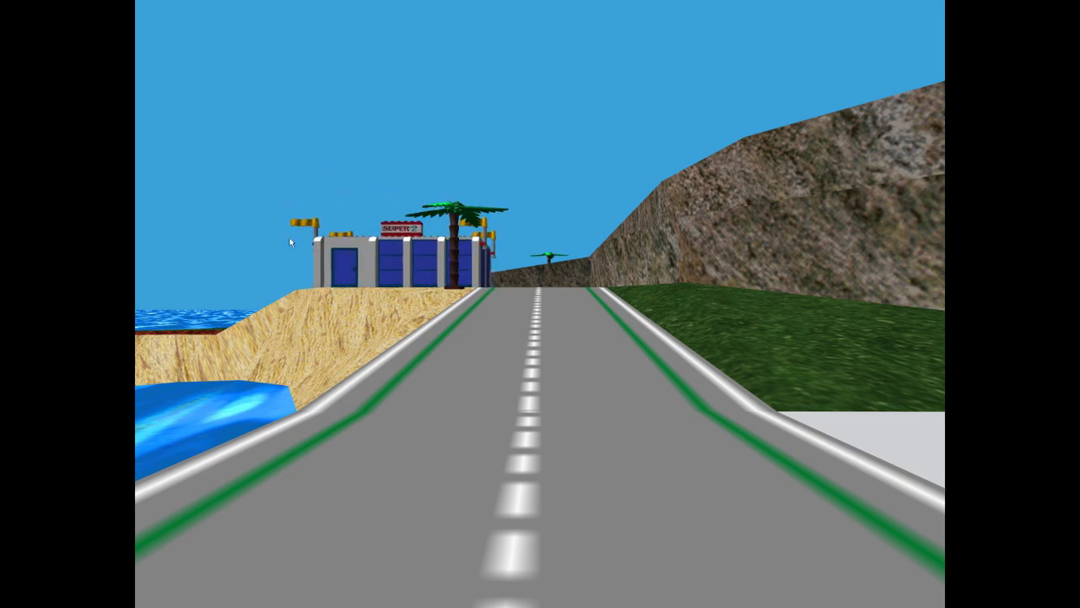
{"action": "mouse_move", "coordinate": [306, 227]}
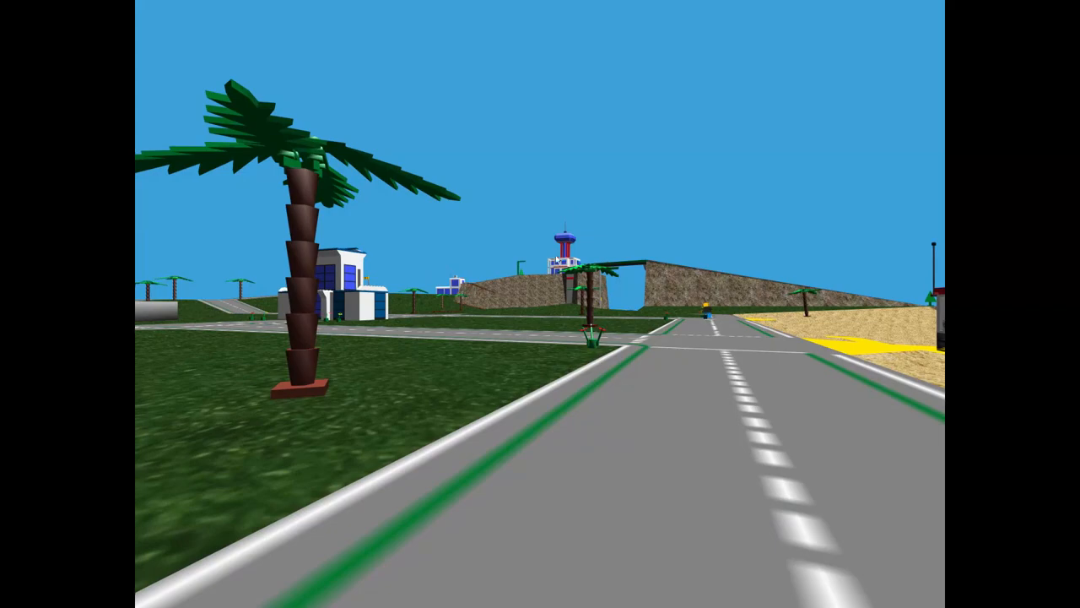
{"action": "mouse_move", "coordinate": [561, 266]}
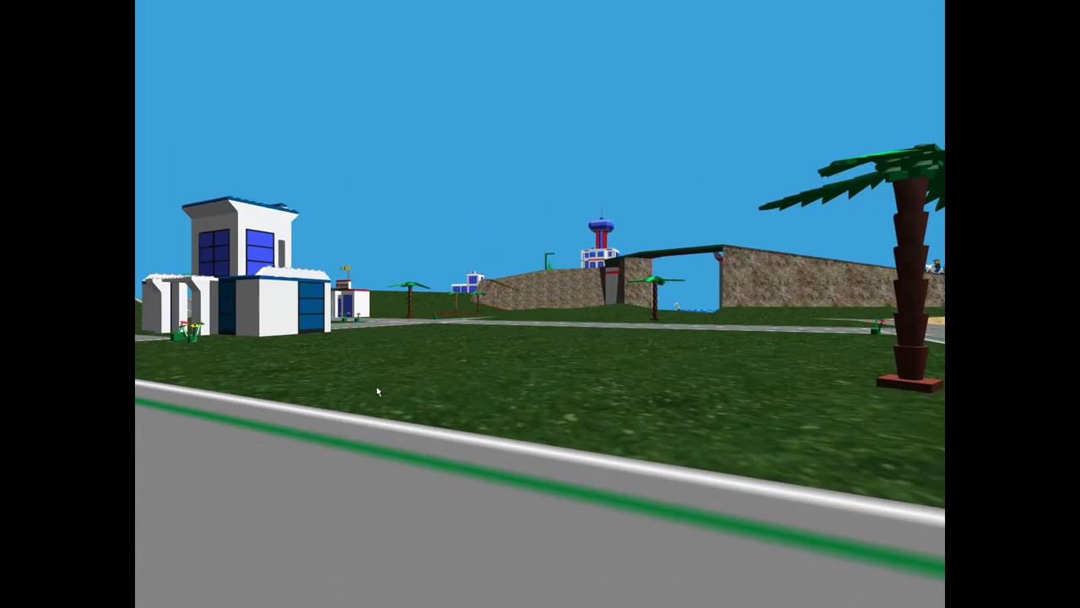
{"action": "mouse_move", "coordinate": [597, 267]}
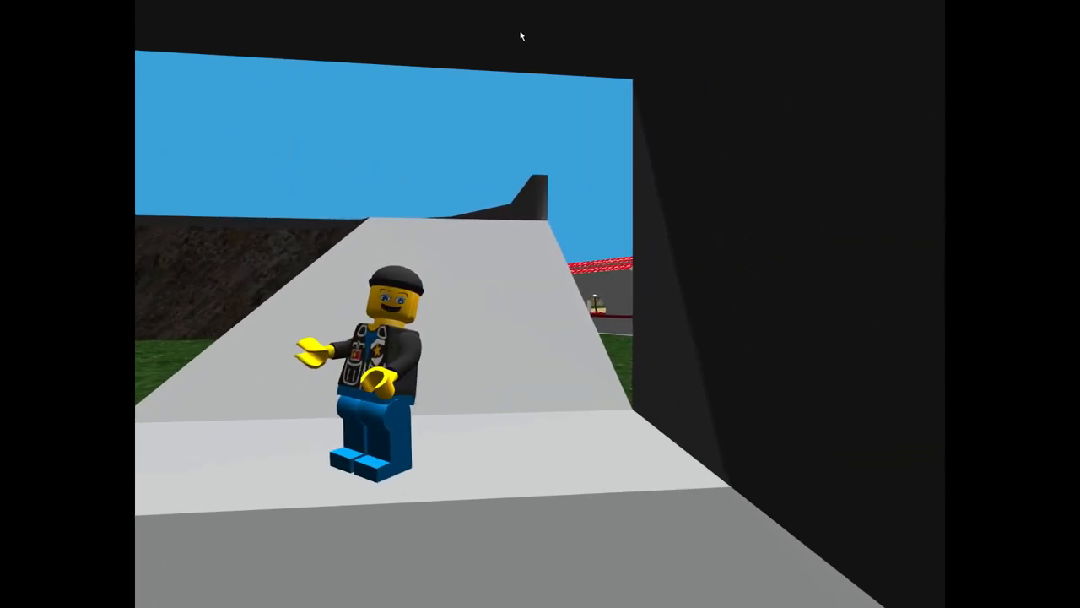
{"action": "mouse_move", "coordinate": [451, 46]}
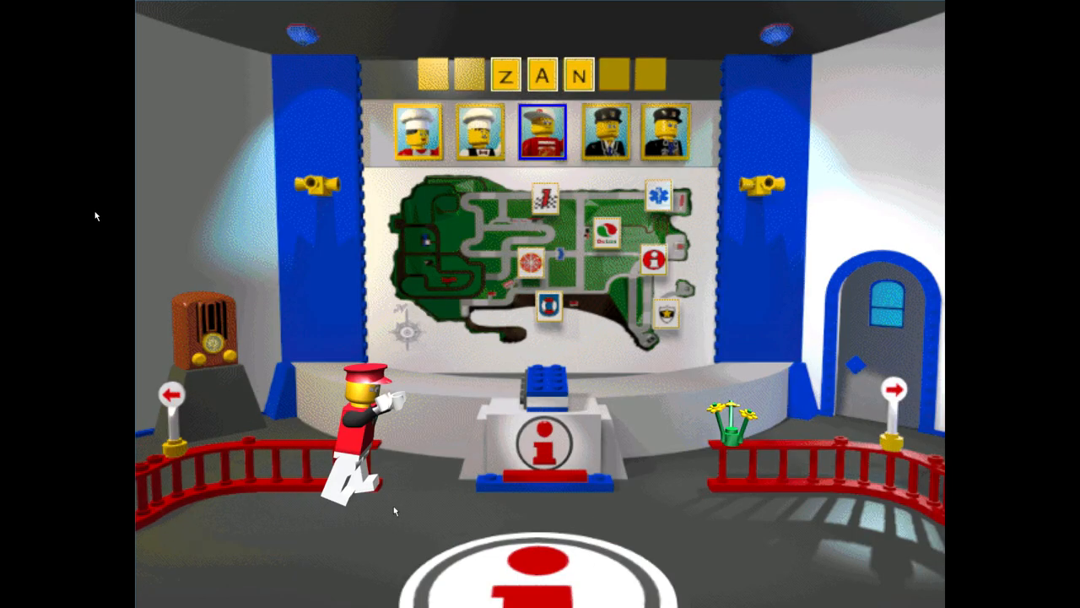
{"action": "mouse_move", "coordinate": [112, 210]}
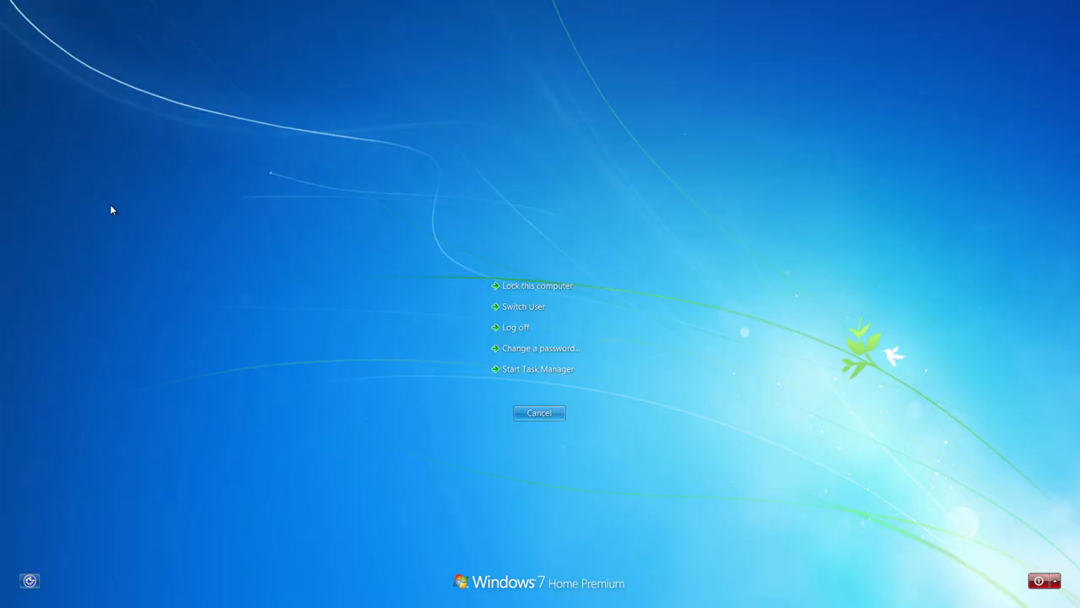
- Close the crashed isle program from Task Manager, then close Task Manager
{"action": "left_click", "coordinate": [537, 369]}
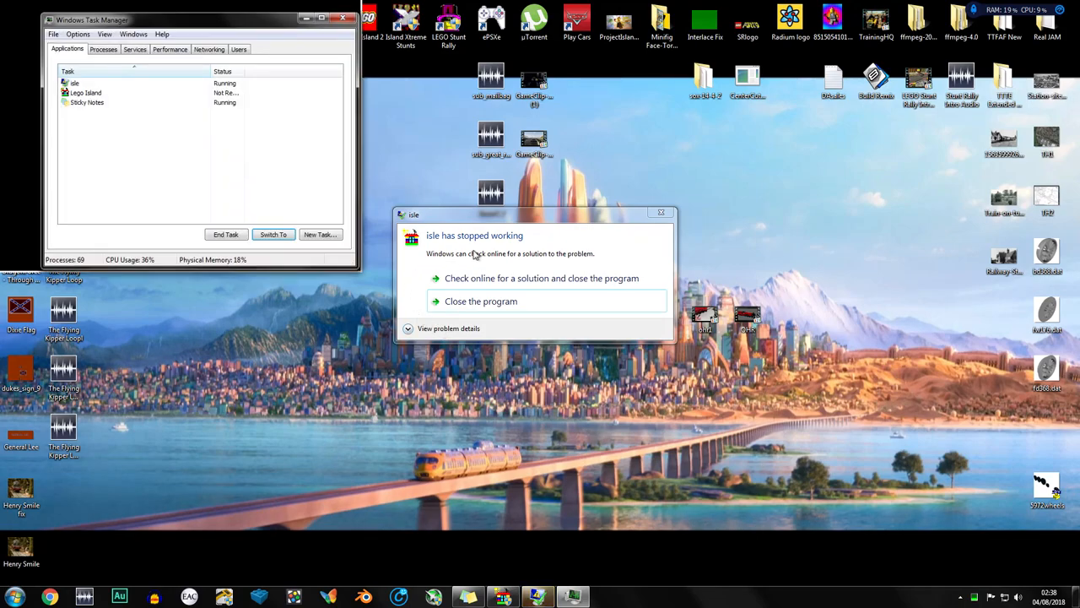
{"action": "left_click", "coordinate": [480, 301]}
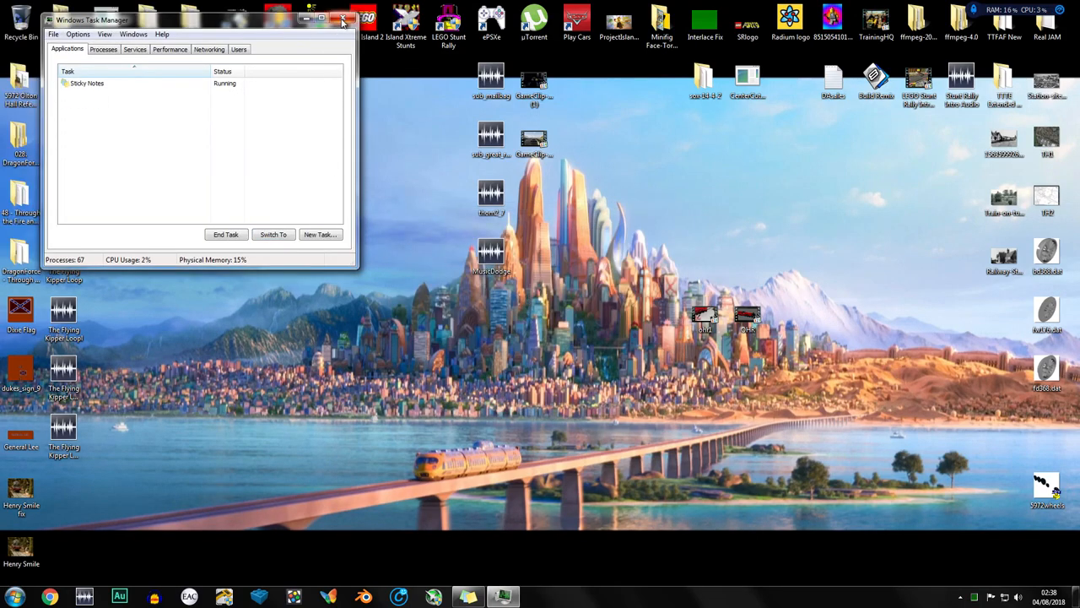
{"action": "left_click", "coordinate": [342, 19]}
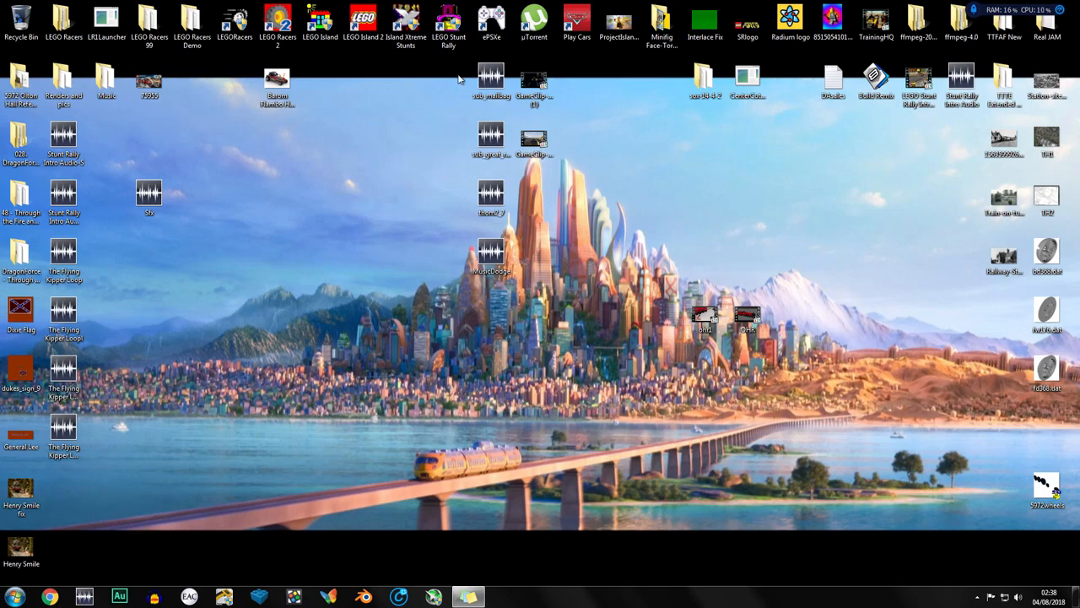
{"action": "mouse_move", "coordinate": [399, 203]}
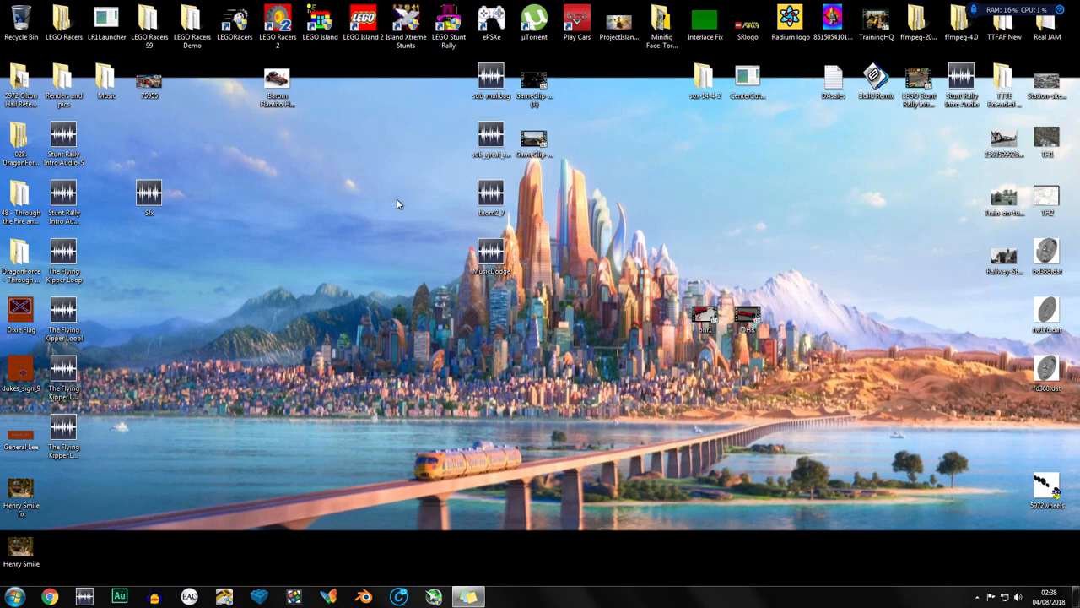